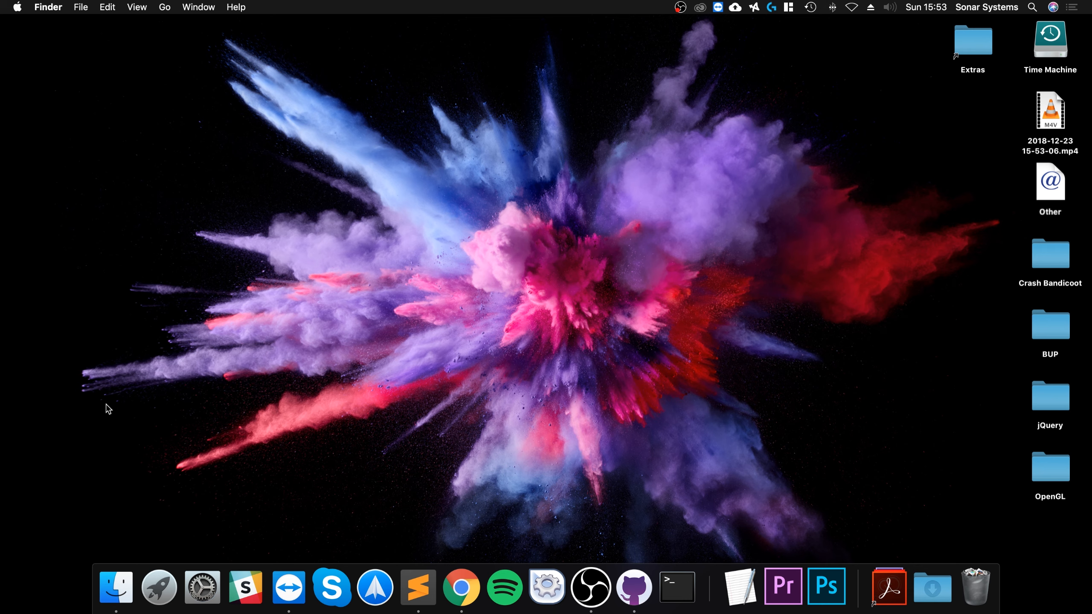
mouse_move(211, 482)
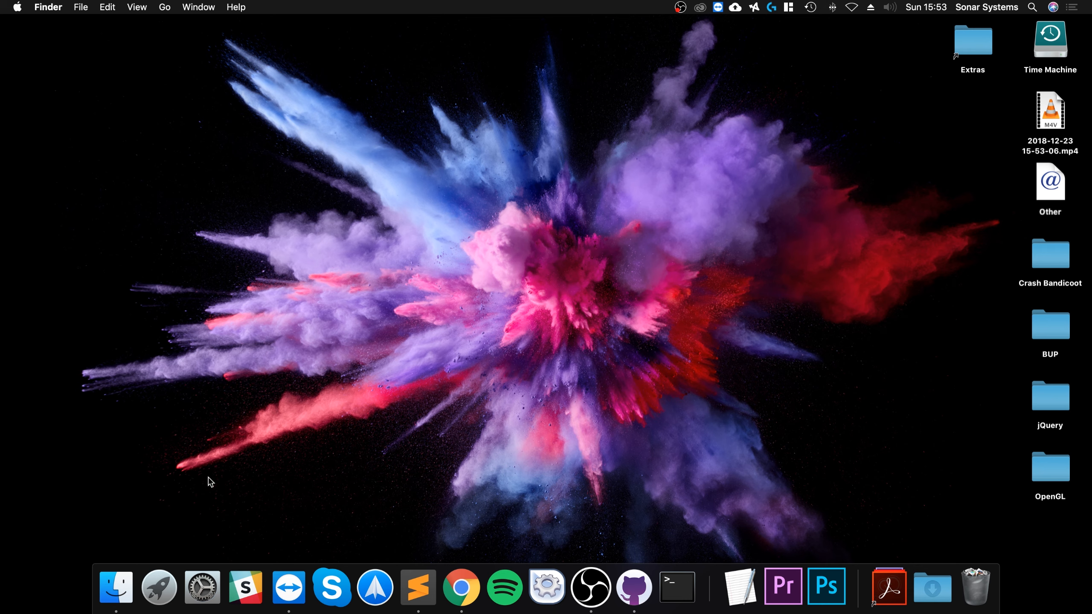
Search Google for 'kotlin' and open the official kotlinlang.org site
right_click(462, 587)
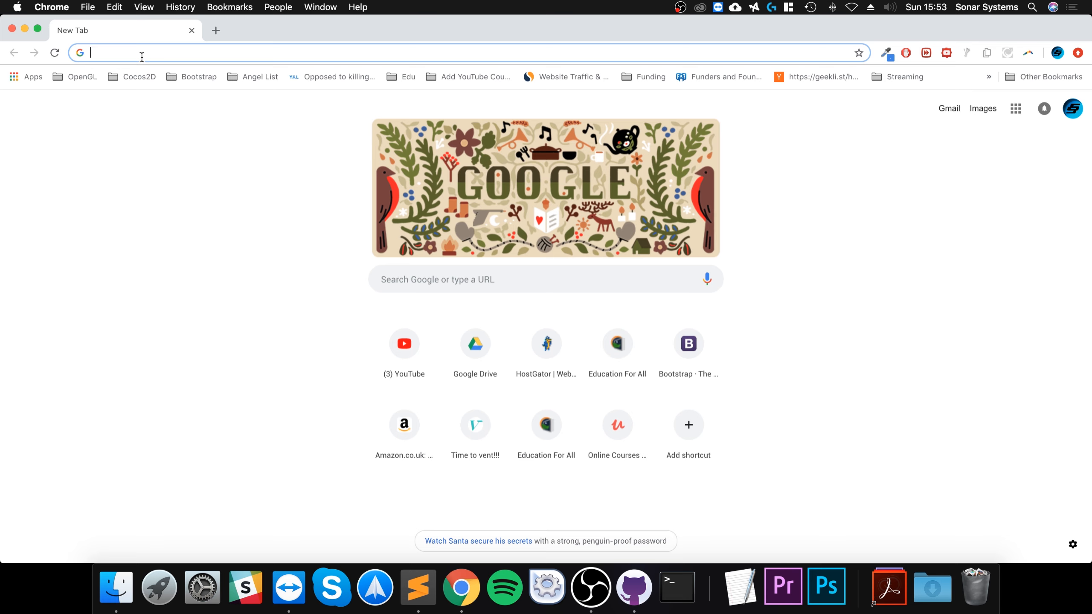
text(kotlin&oq=kotlin&aqs=chrome..69i57j0l5.1056j0j7&sourceid=chrome&ie=UTF-8)
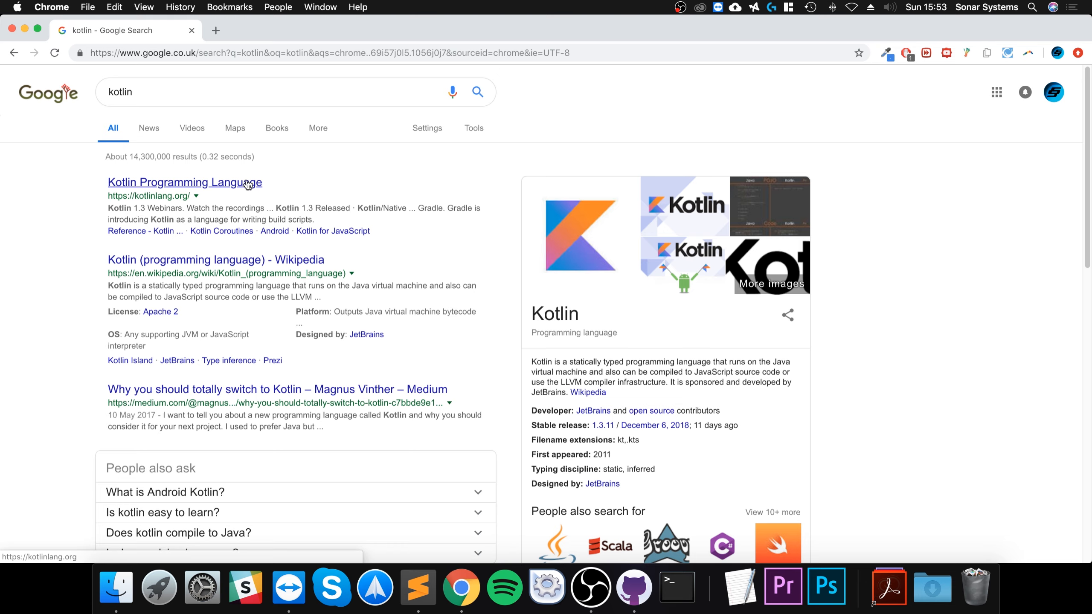
click(185, 182)
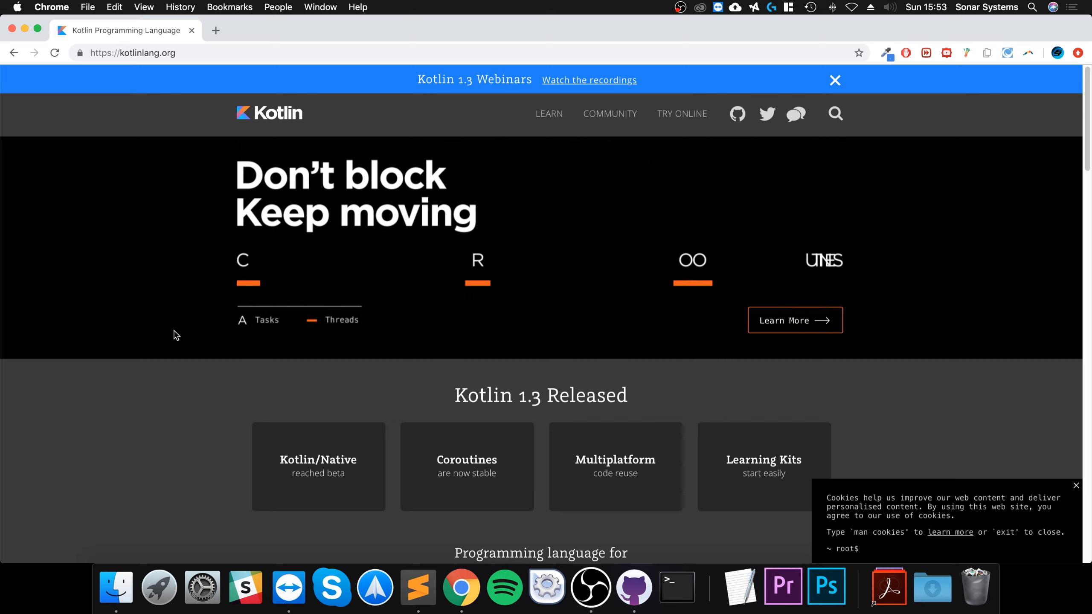
mouse_move(166, 381)
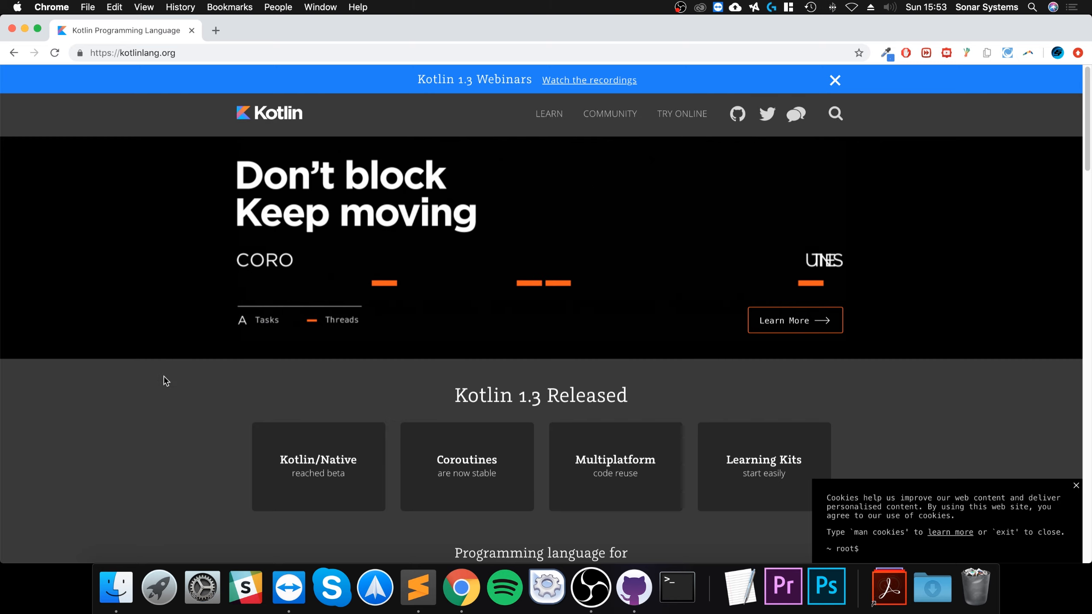
Scroll down the Kotlin site to the Try Kotlin Hello World sample
scroll(down, 3)
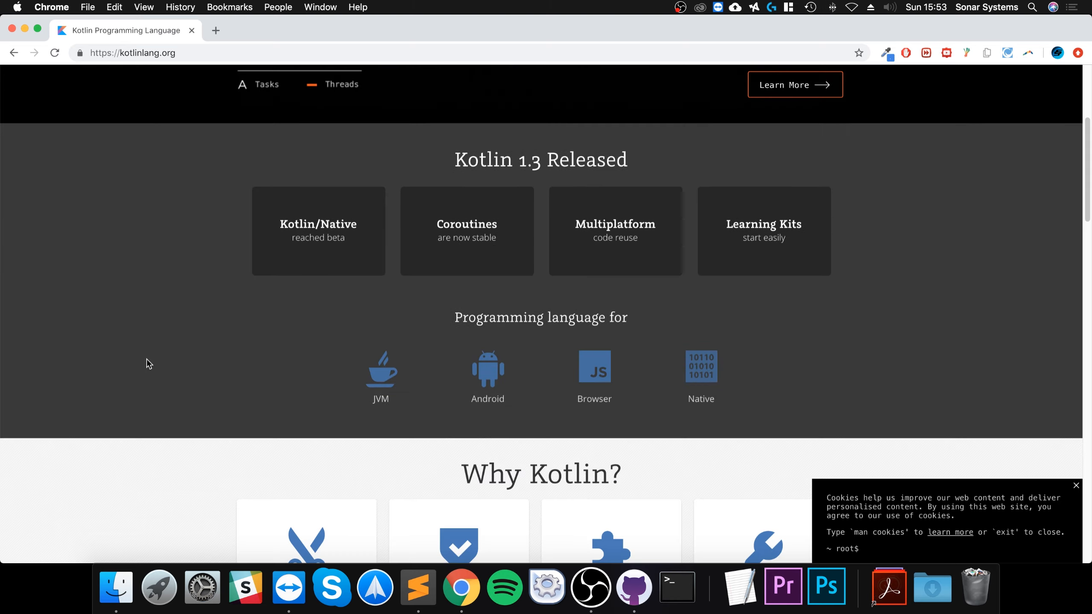
scroll(down, 3)
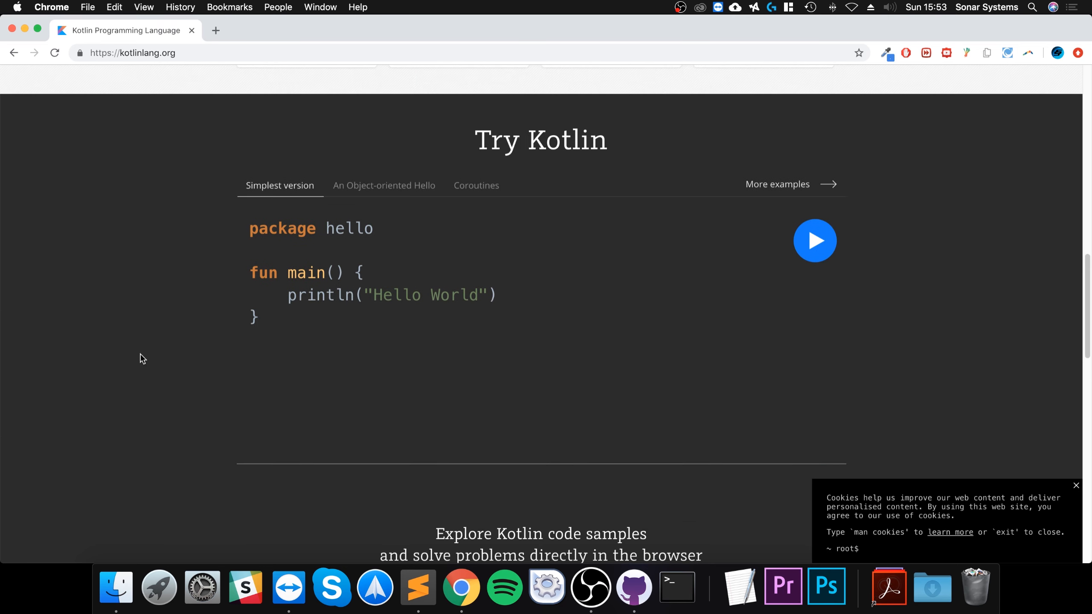
scroll(down, 3)
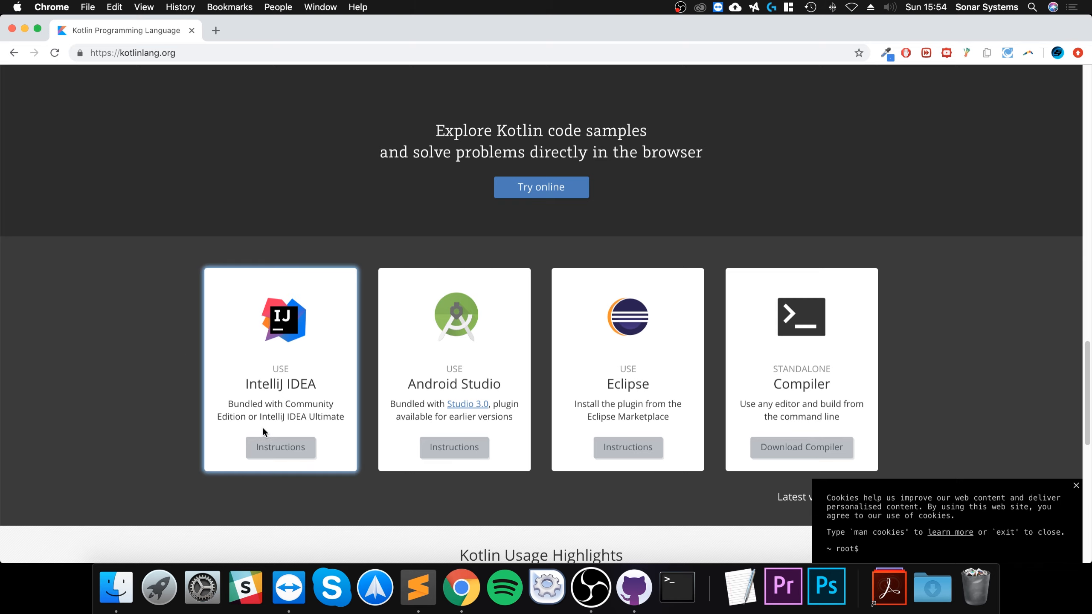
mouse_move(238, 436)
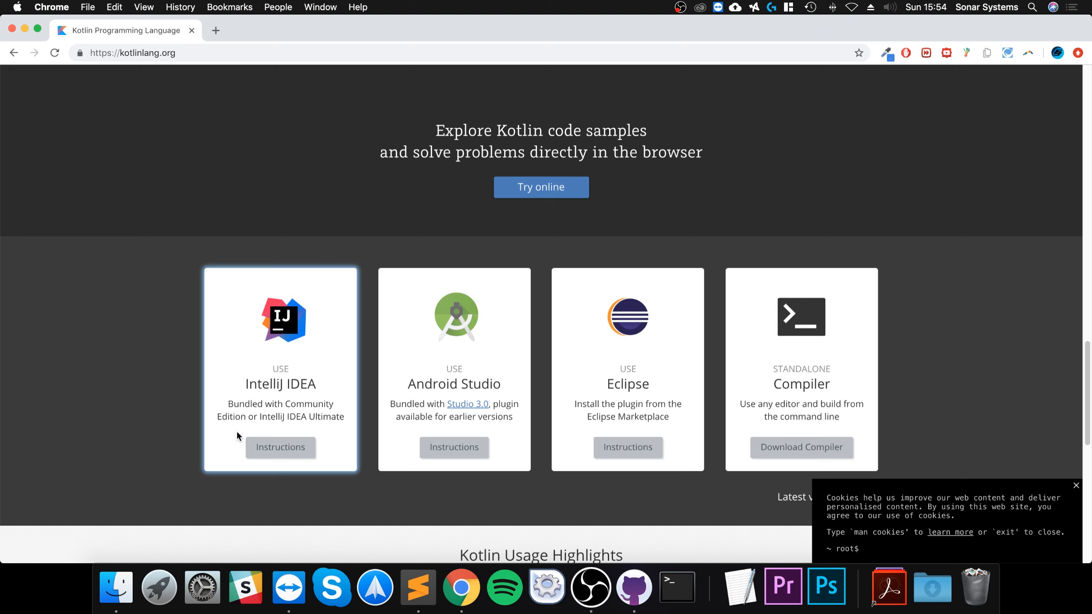
mouse_move(798, 458)
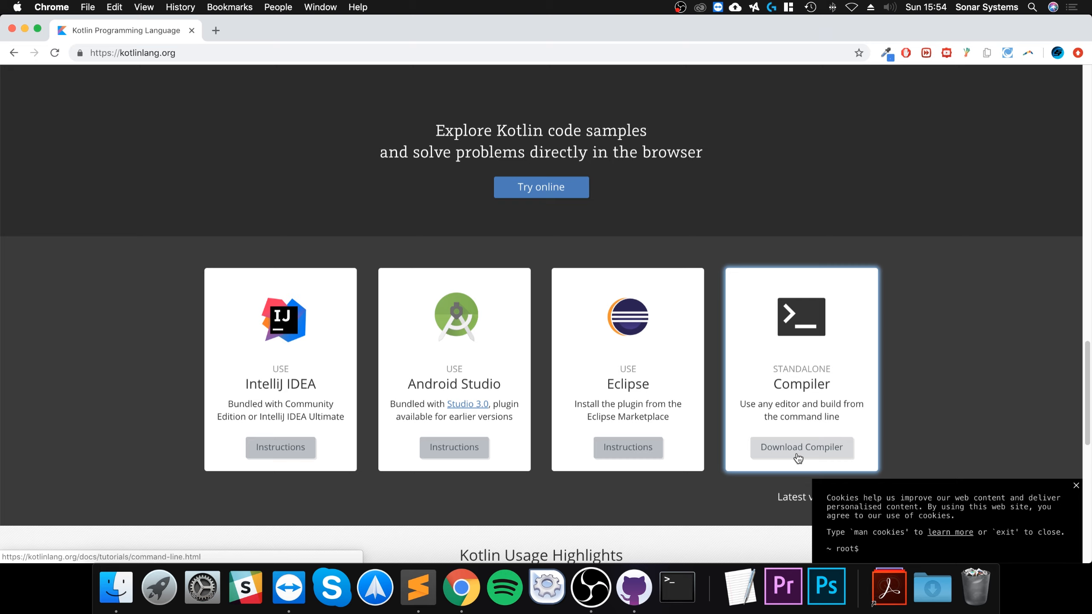
mouse_move(342, 326)
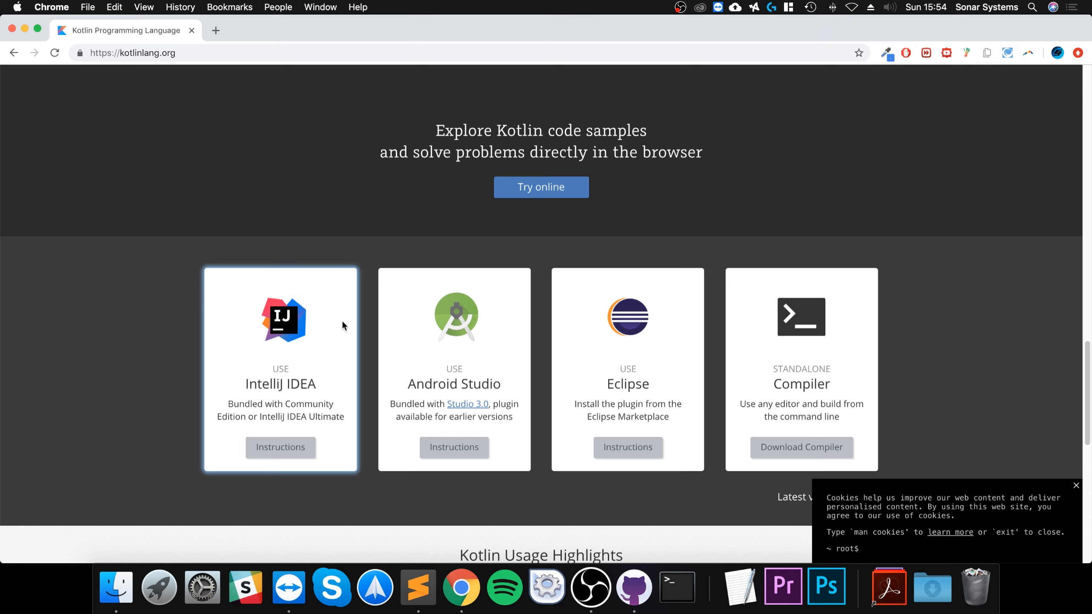
mouse_move(280, 438)
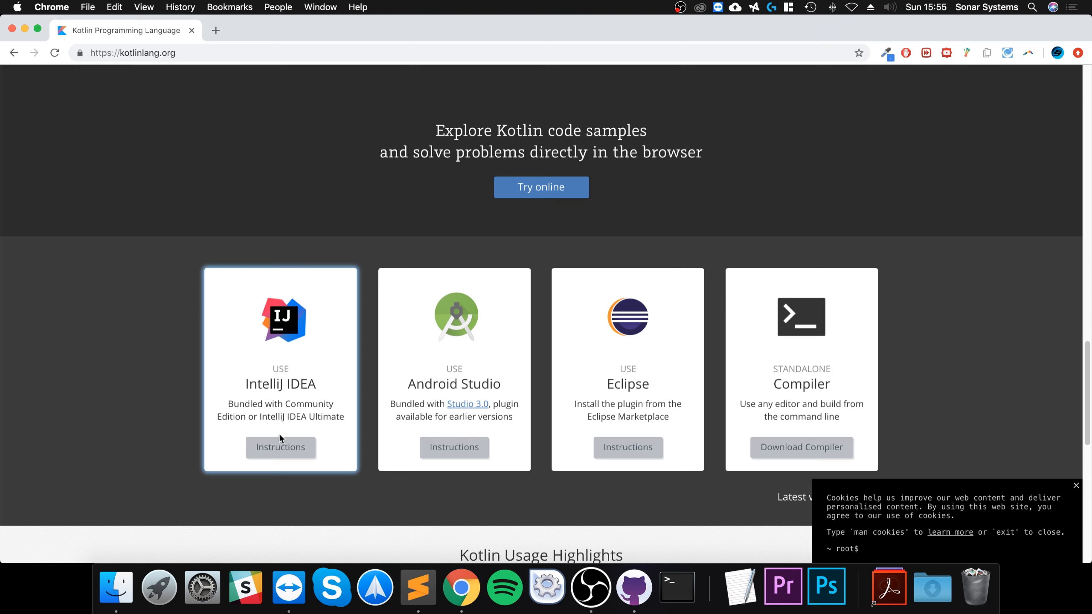
Reach the IntelliJ IDEA download page and start the Community Edition download for macOS
click(279, 447)
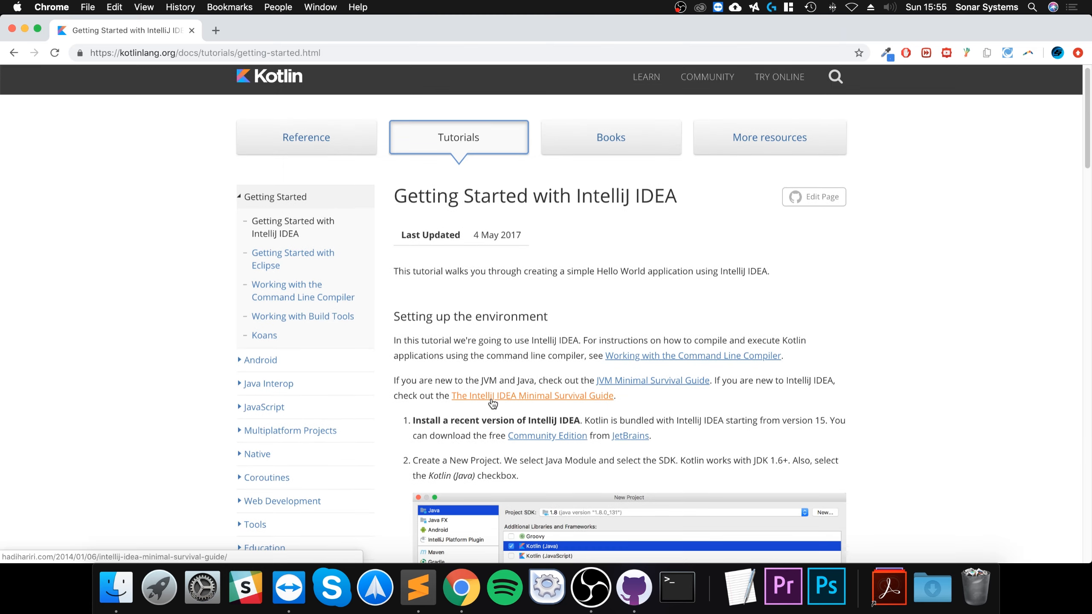
click(547, 435)
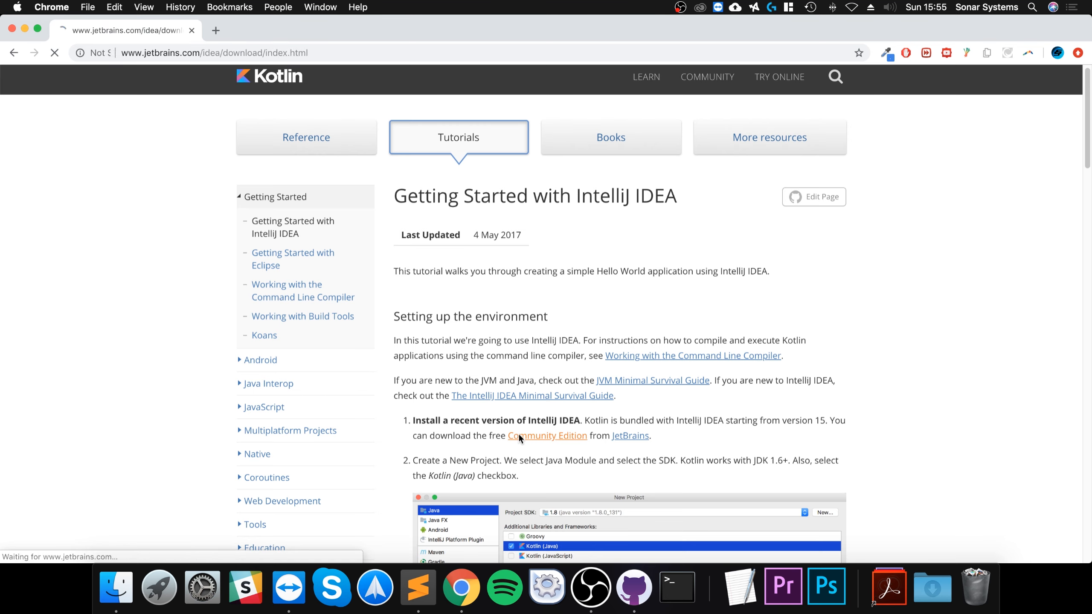
click(546, 435)
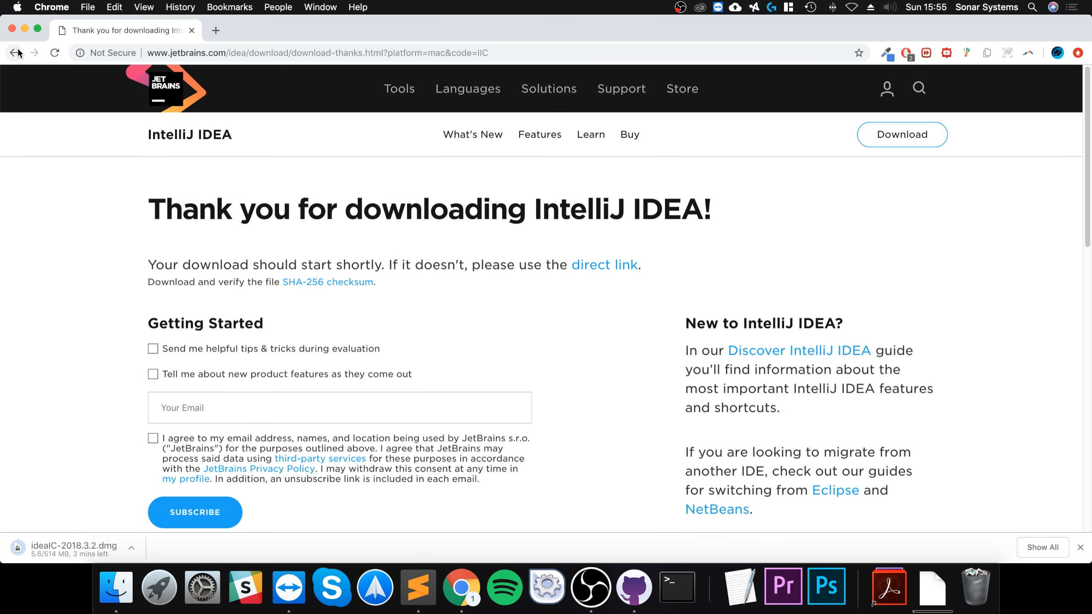
Return to the download page and begin a new web search for the JDK
click(13, 53)
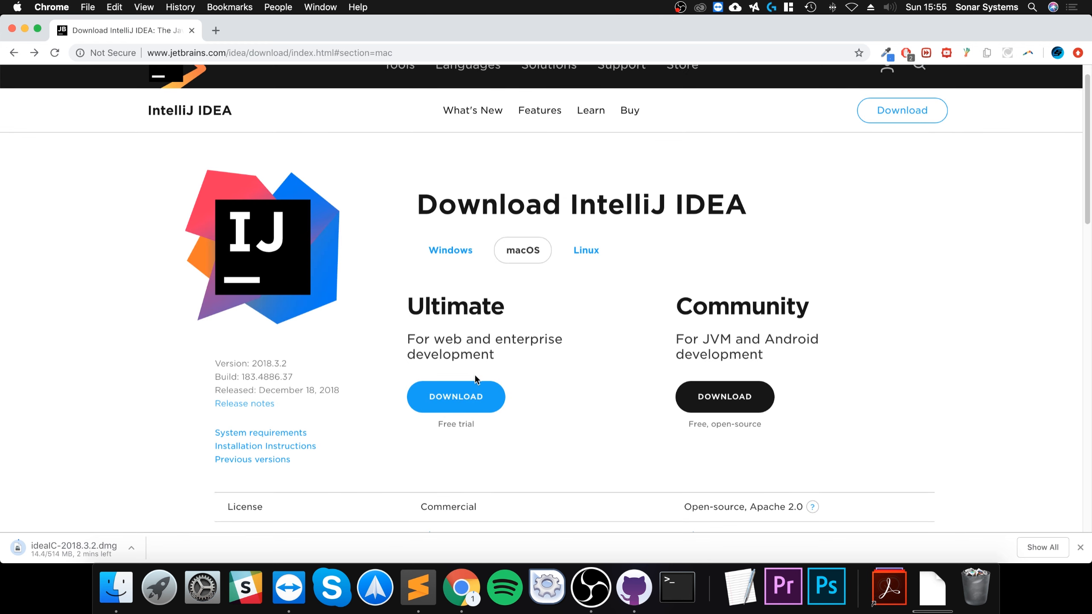
mouse_move(450, 377)
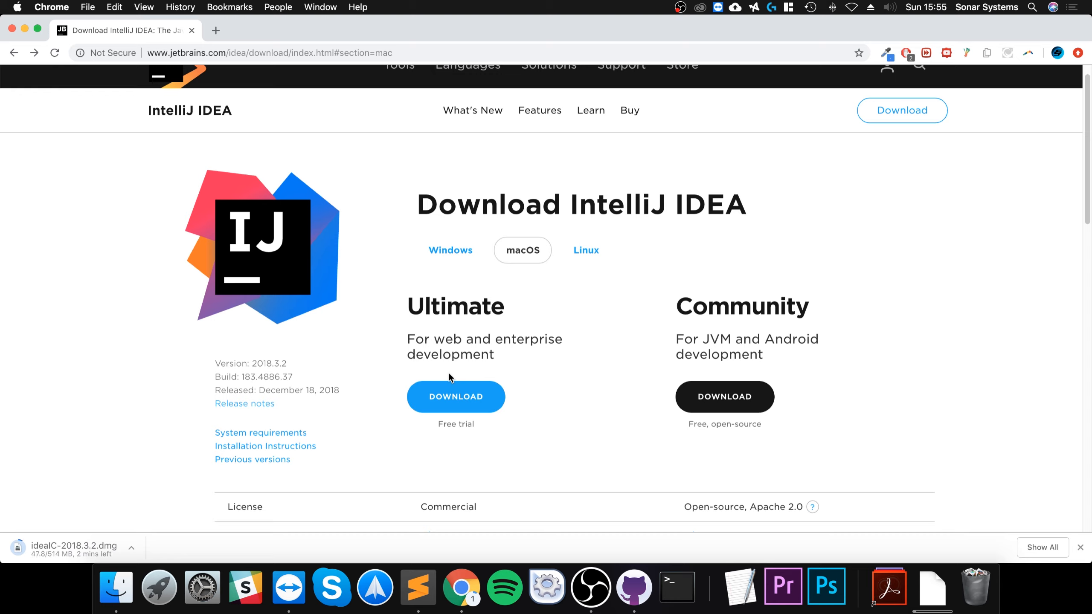
mouse_move(251, 206)
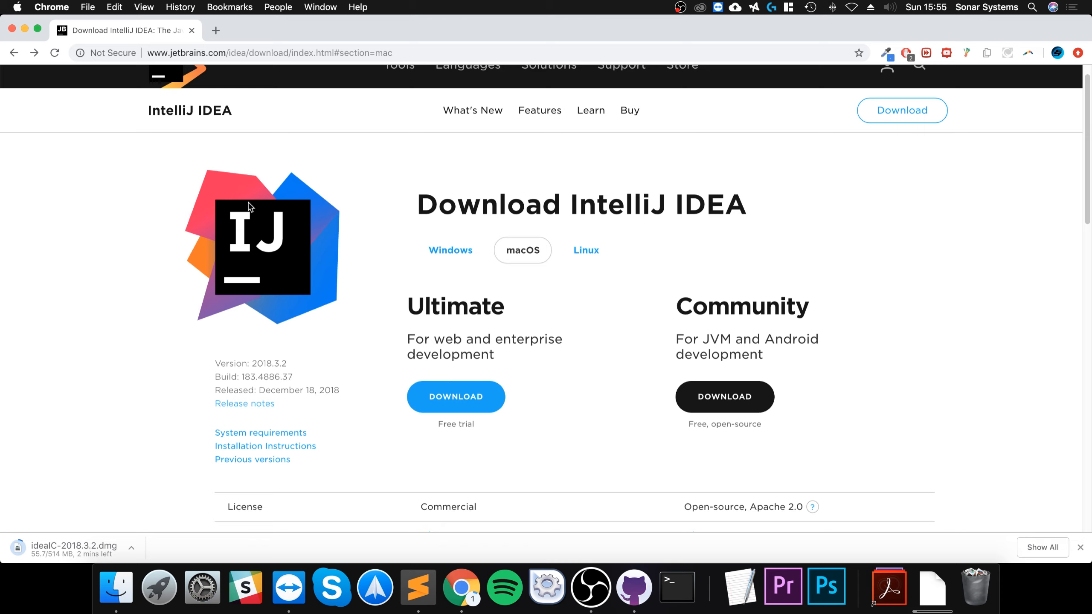
click(270, 52)
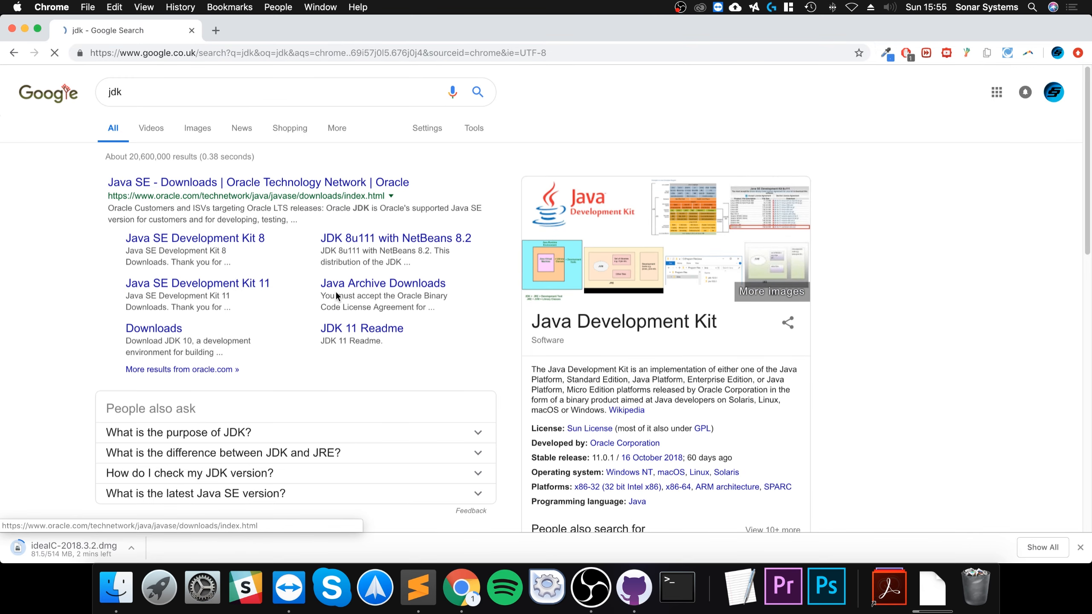
Open Oracle's Java SE downloads, accept cookies and go to the JDK 11 downloads page
click(256, 182)
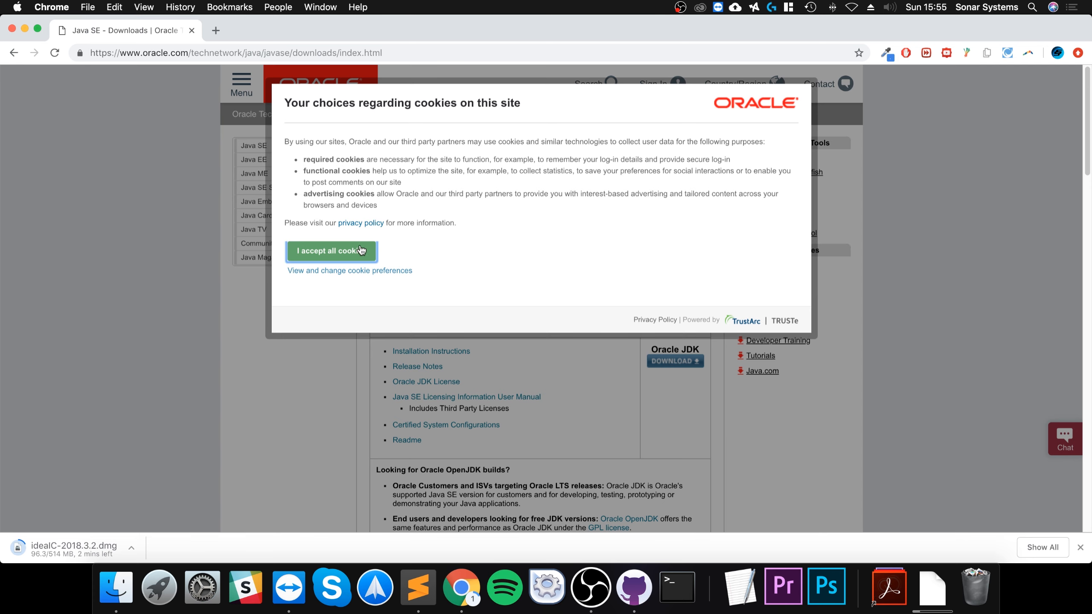
click(332, 251)
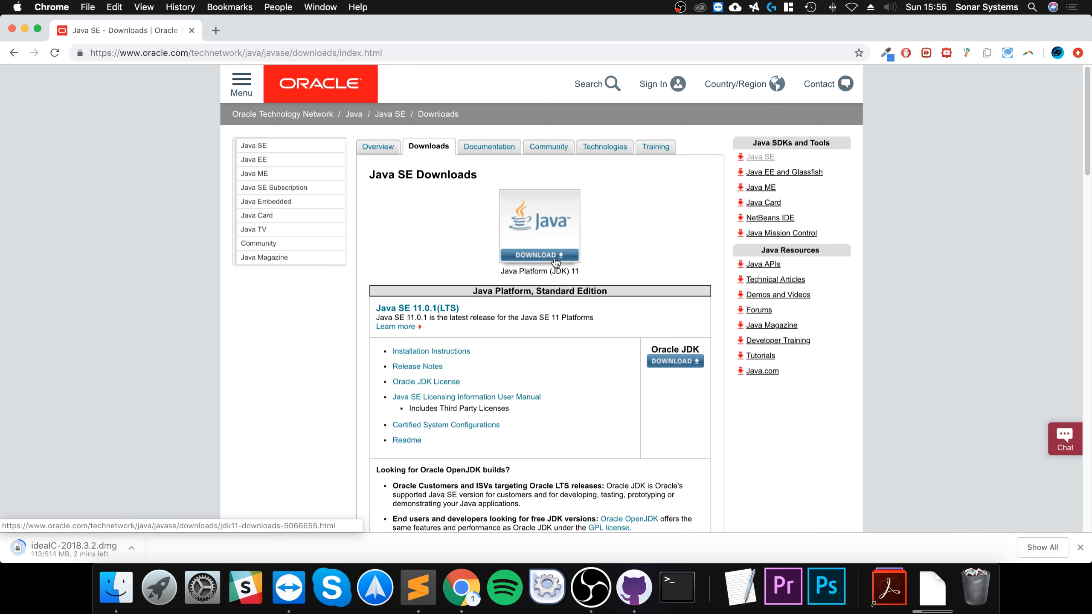
click(538, 254)
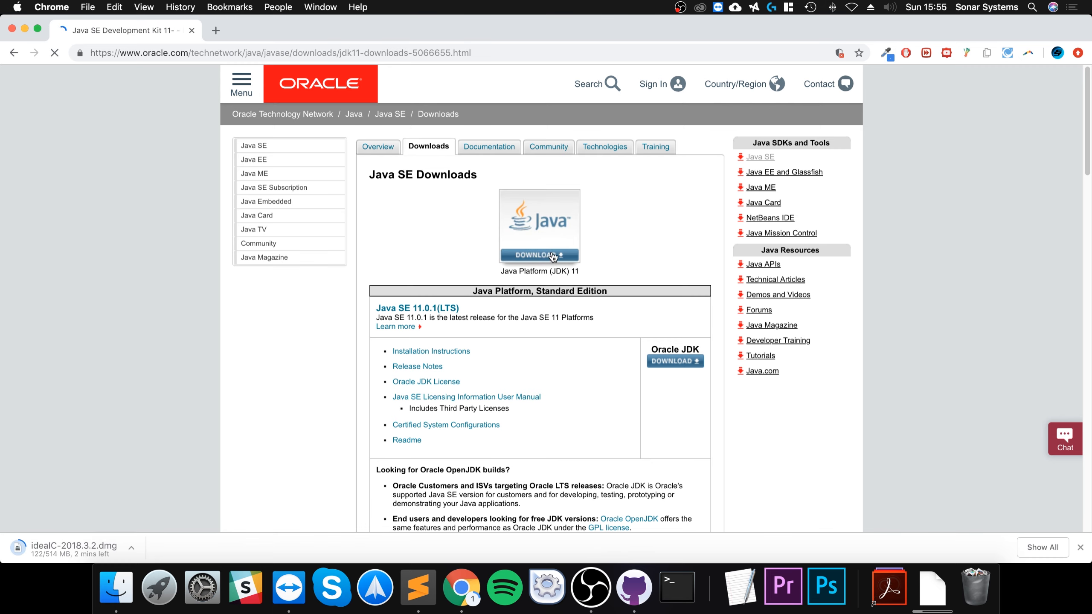
click(539, 255)
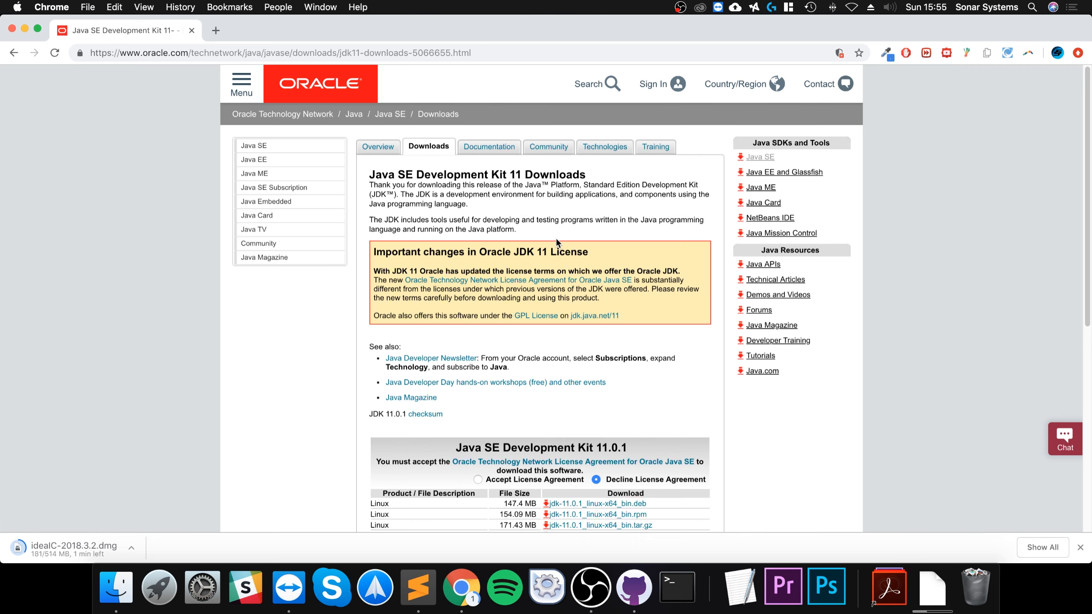
mouse_move(552, 296)
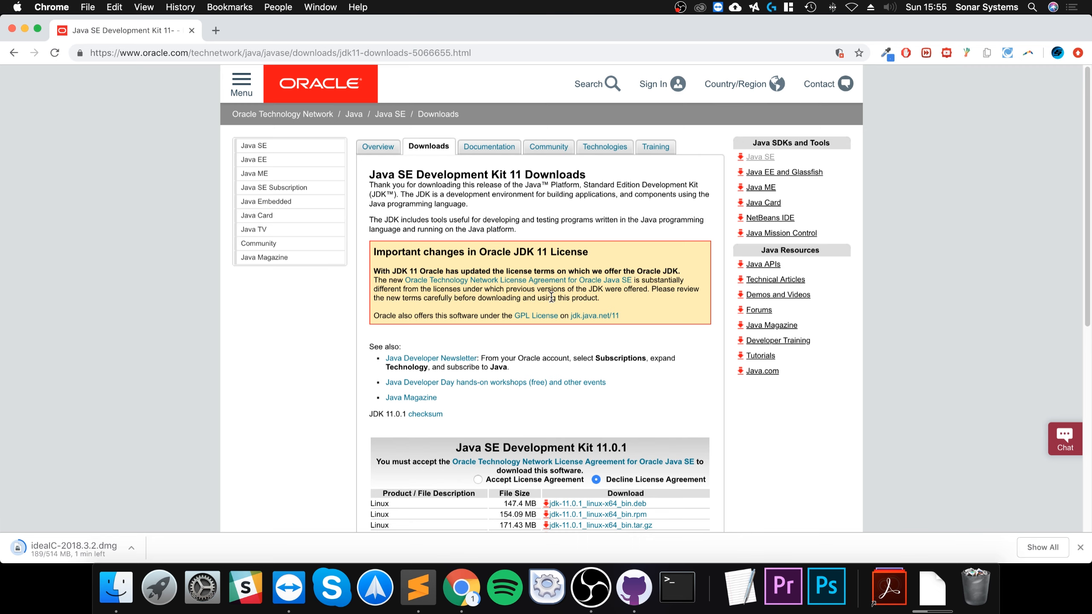
Accept the JDK 11 license agreement to unlock the download links
scroll(down, 3)
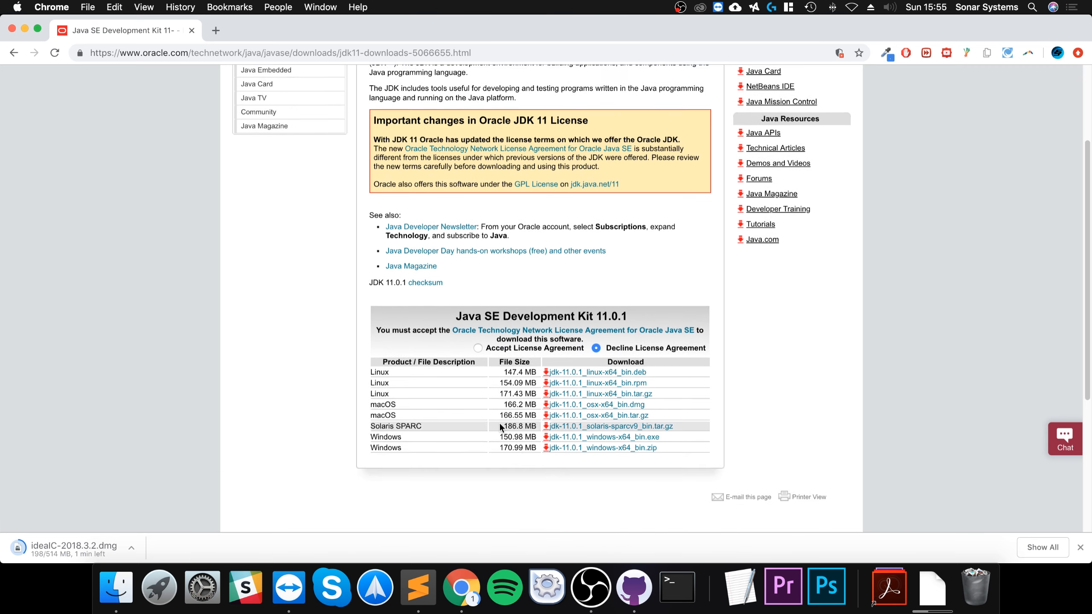
scroll(down, 3)
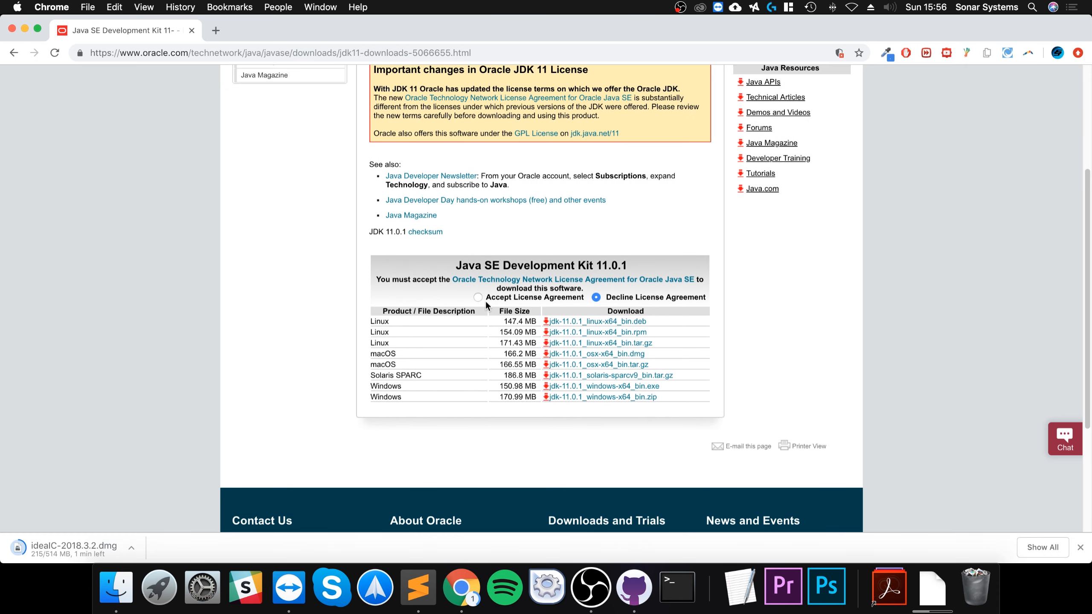
click(479, 298)
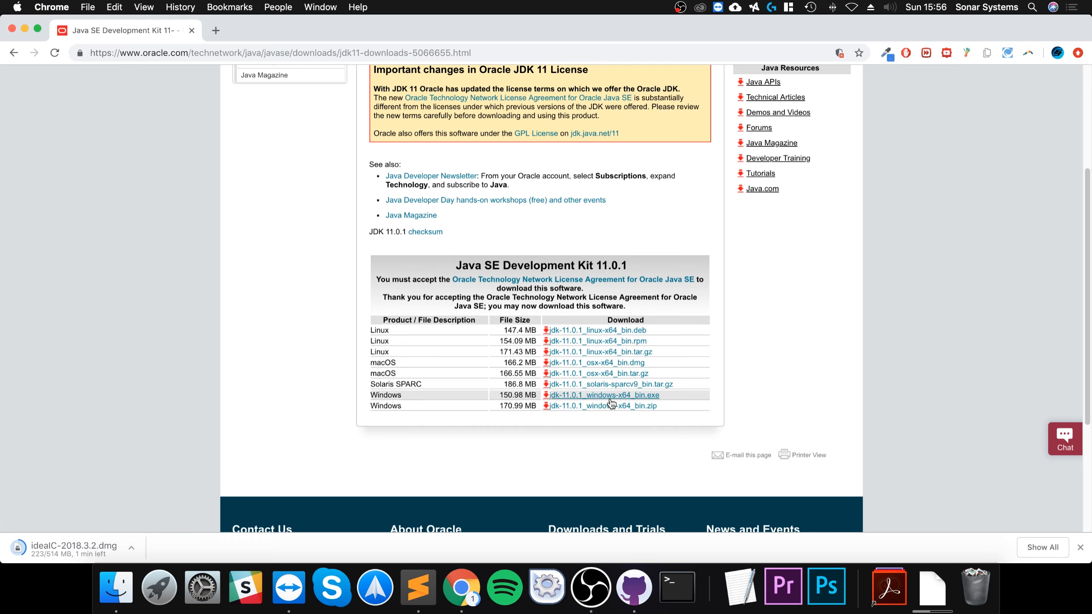
mouse_move(595, 361)
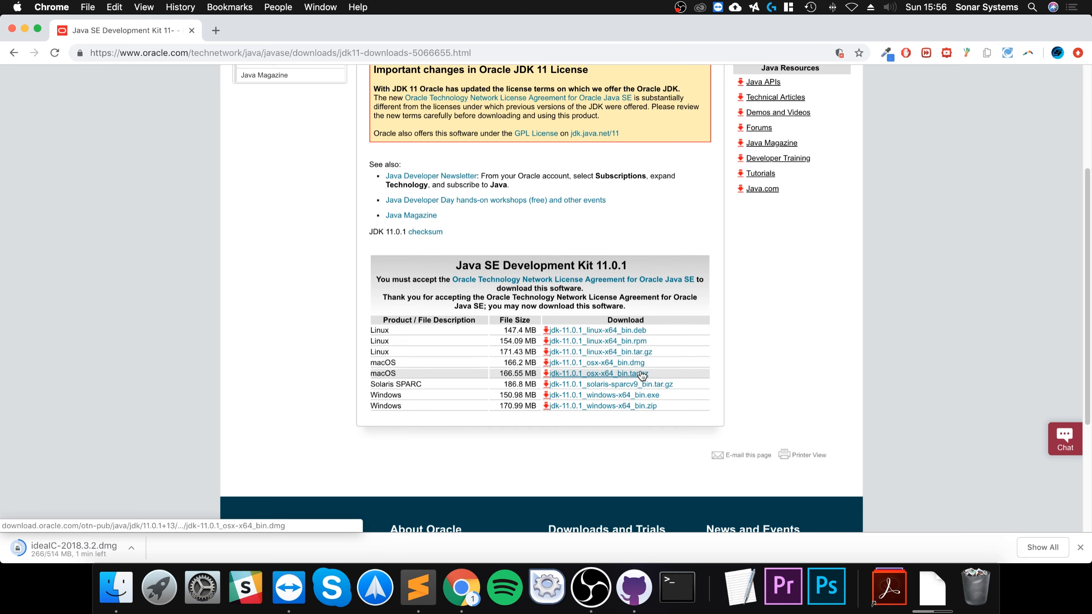
mouse_move(233, 481)
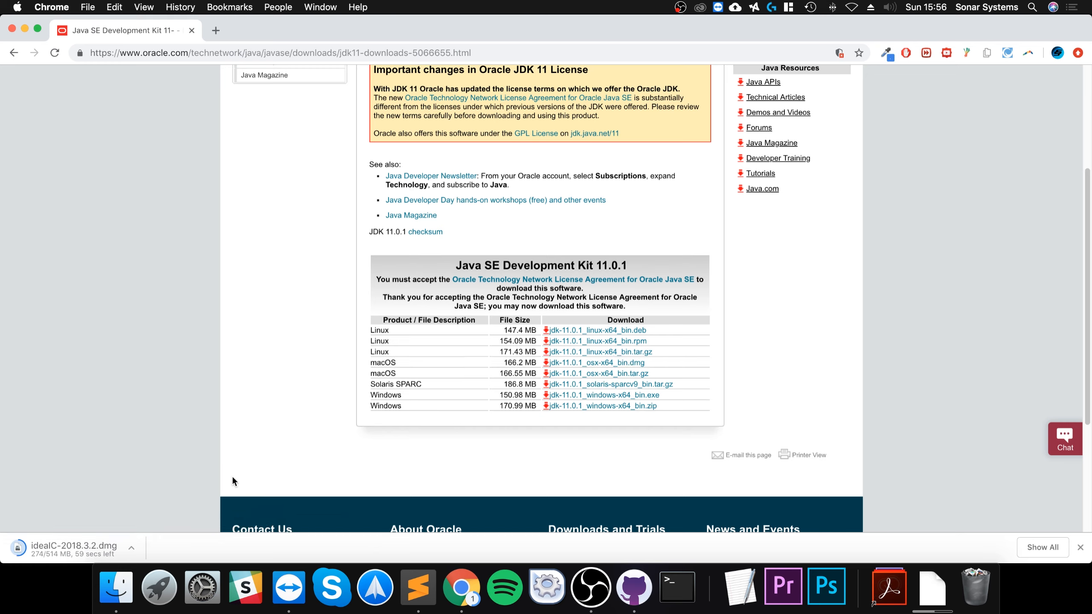
mouse_move(222, 460)
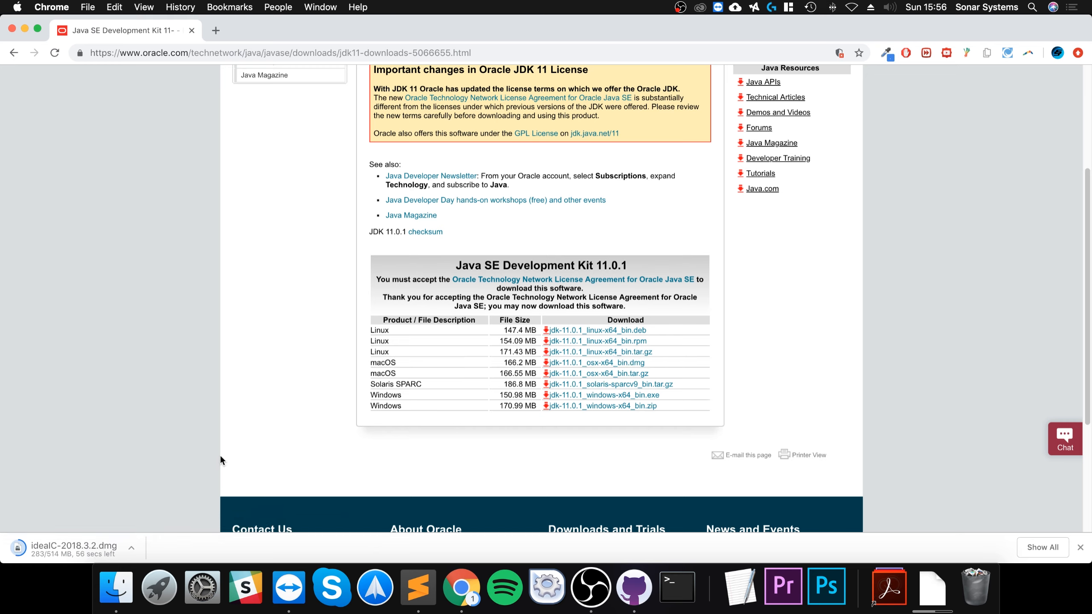
mouse_move(251, 442)
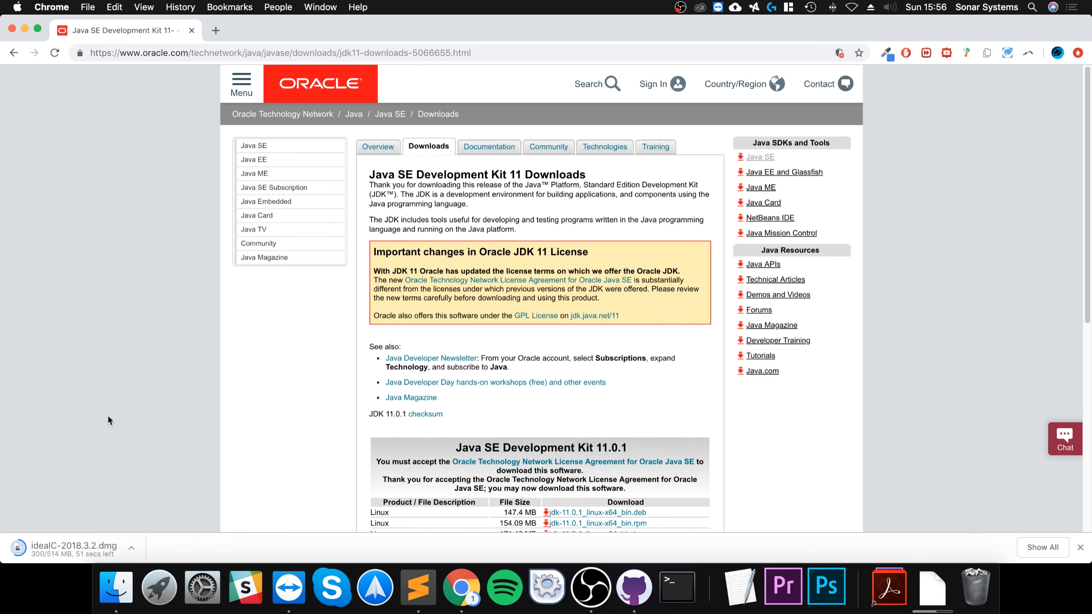
mouse_move(138, 437)
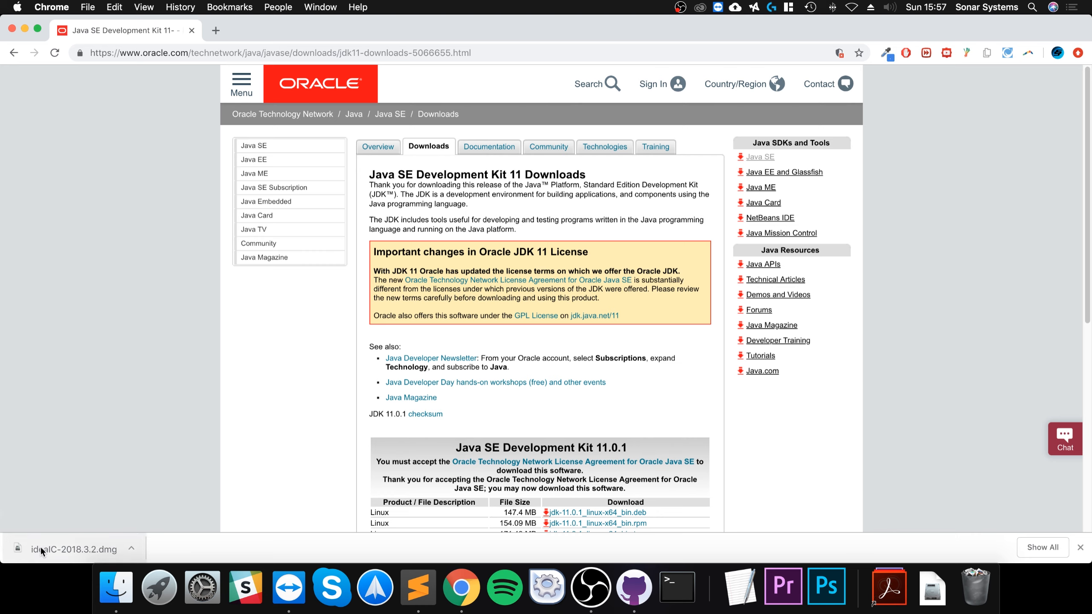
Drag IntelliJ IDEA CE from the disk image into Applications and close the installer window
click(70, 549)
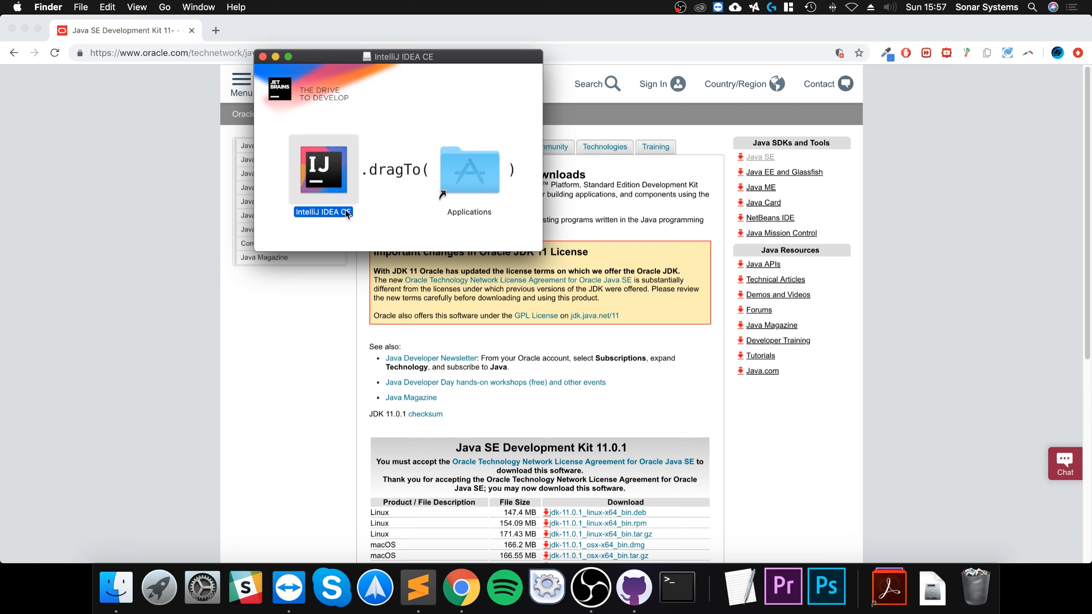
drag(323, 169, 468, 169)
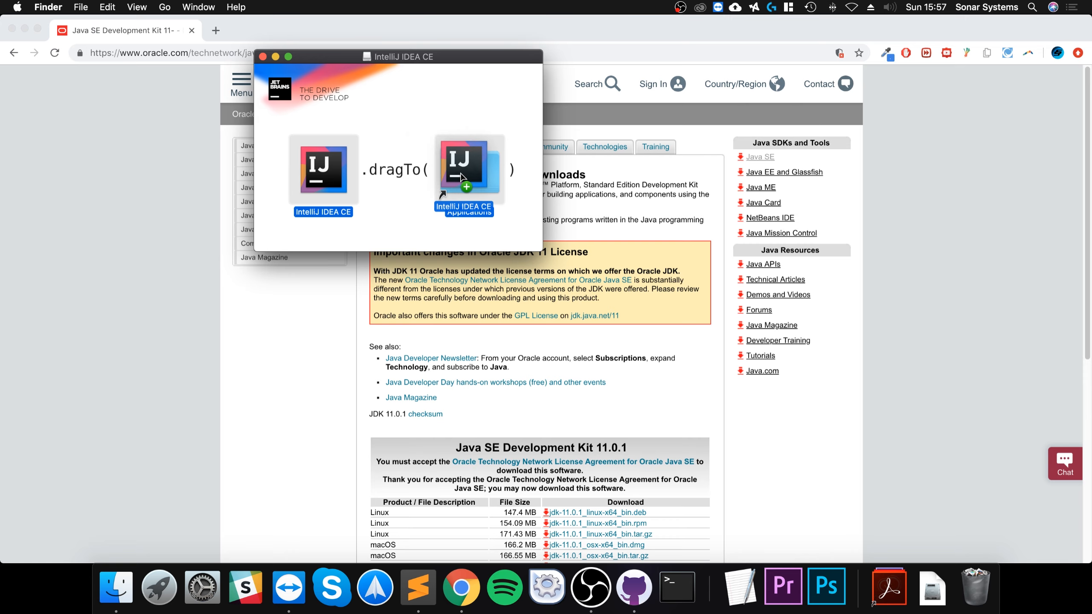
drag(322, 169, 468, 170)
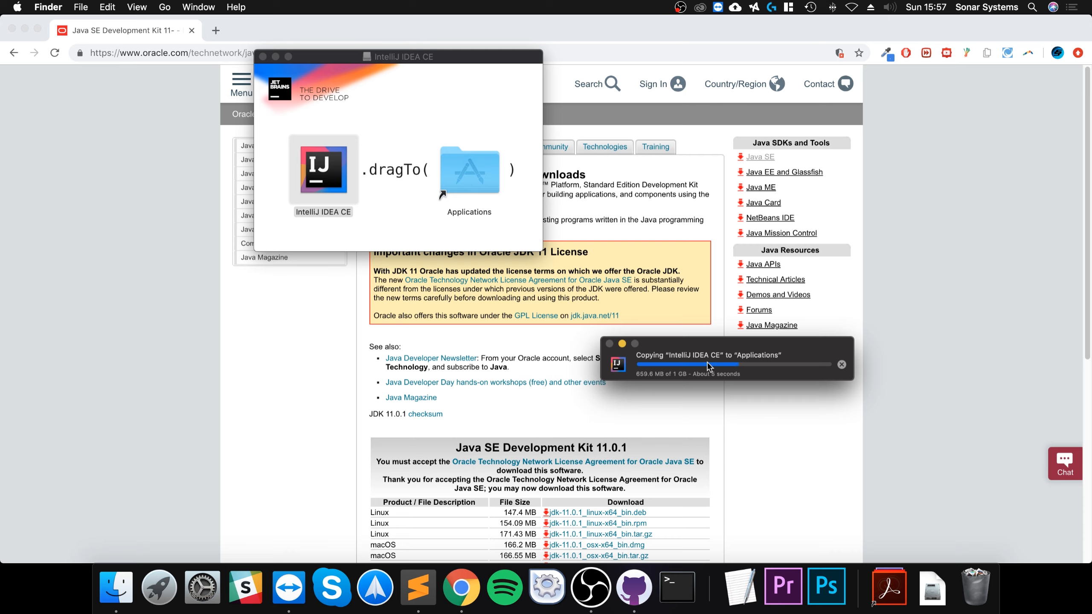
mouse_move(783, 306)
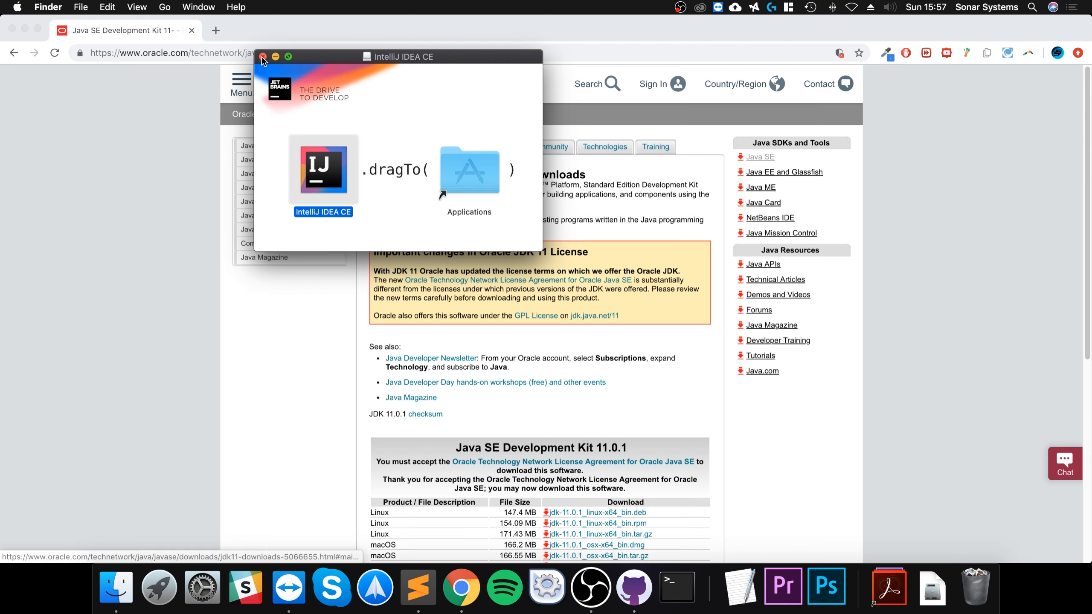
click(264, 56)
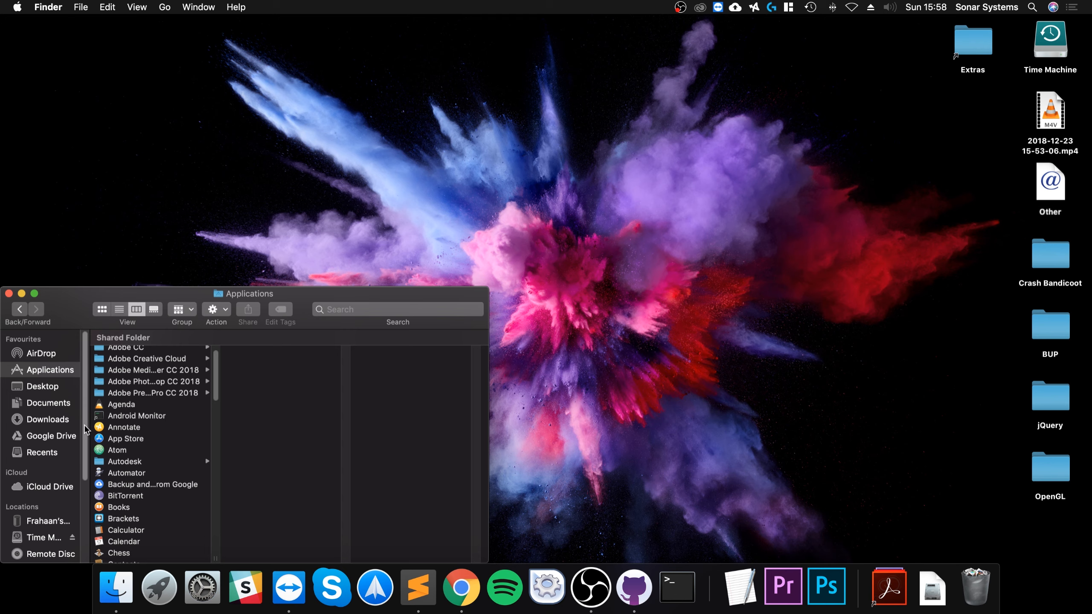
Launch IntelliJ IDEA CE from the Applications folder in Finder
click(123, 449)
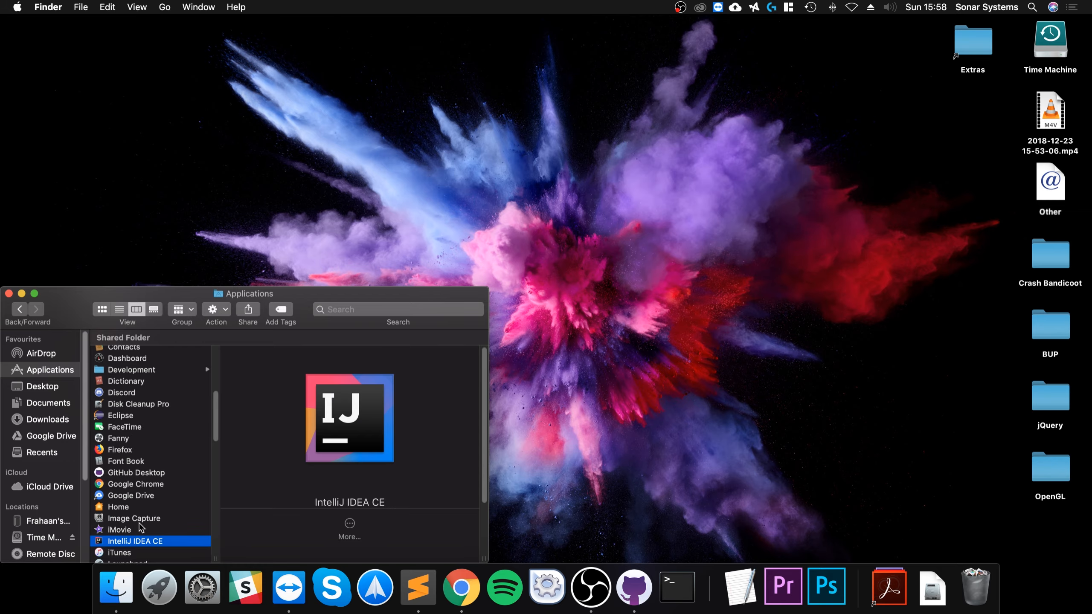
click(158, 587)
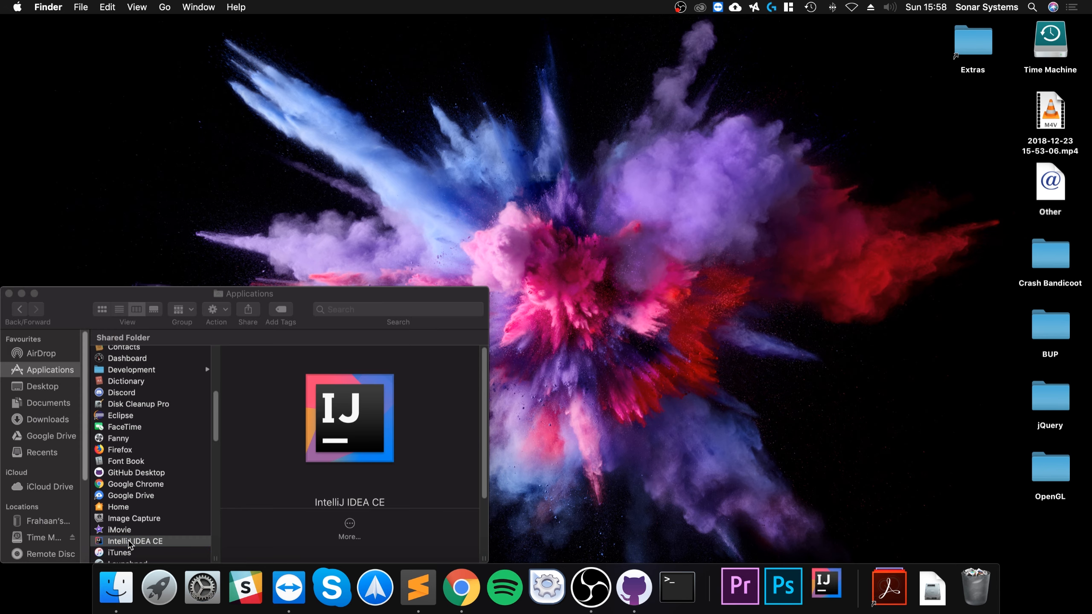
double_click(136, 540)
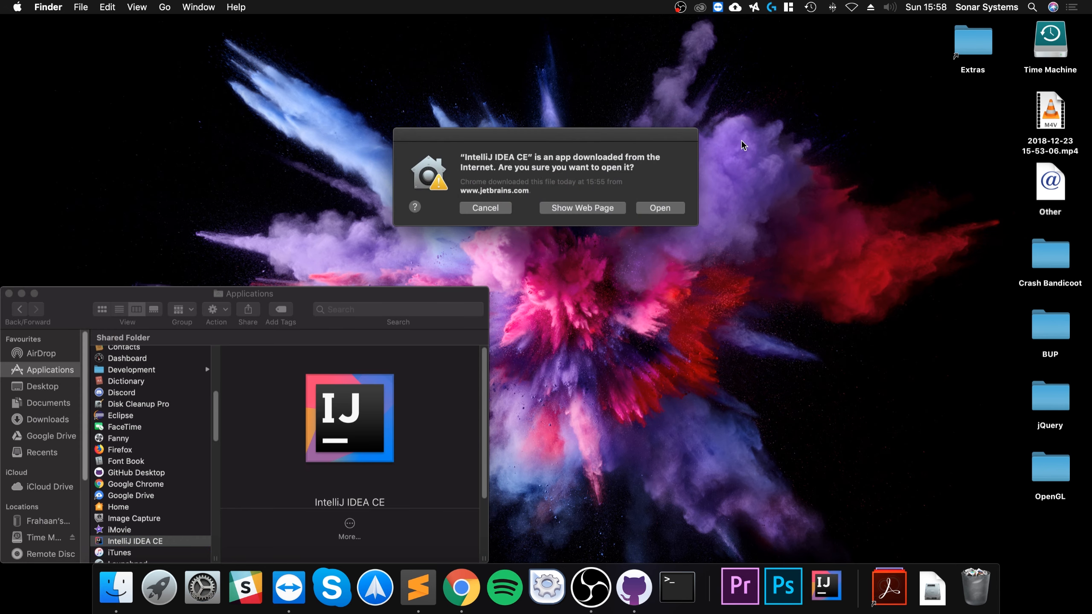
Confirm opening the app, skip importing settings, accept the privacy policy and decline usage statistics
click(659, 207)
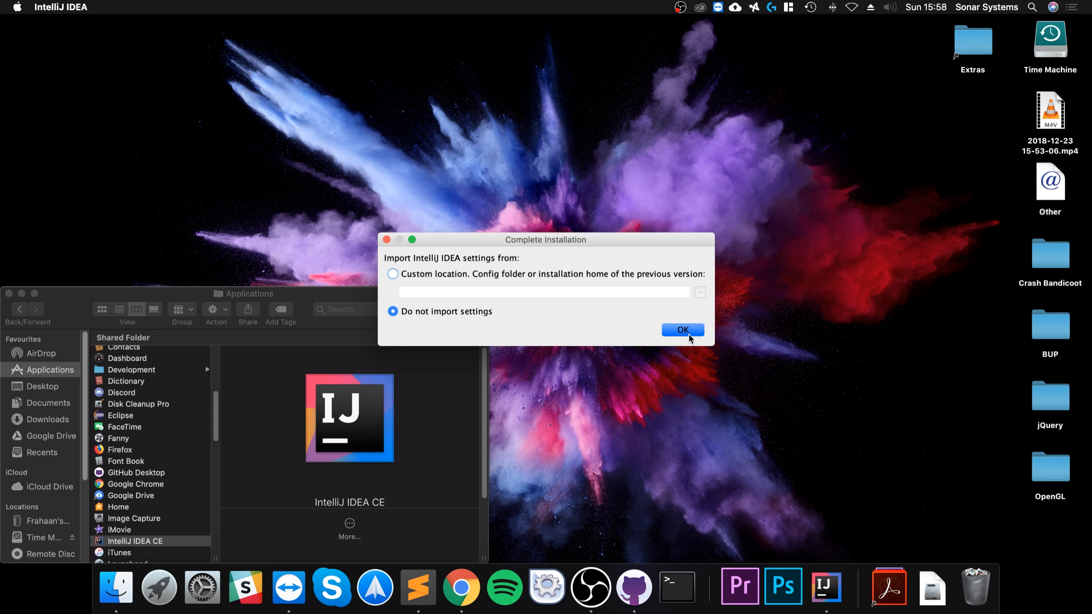
click(683, 329)
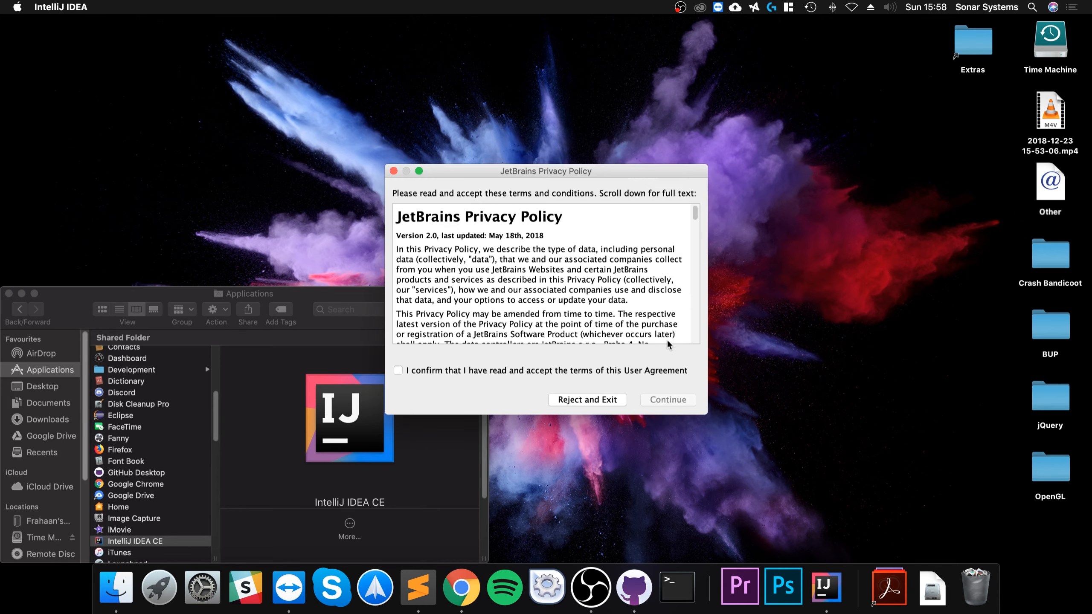
click(398, 369)
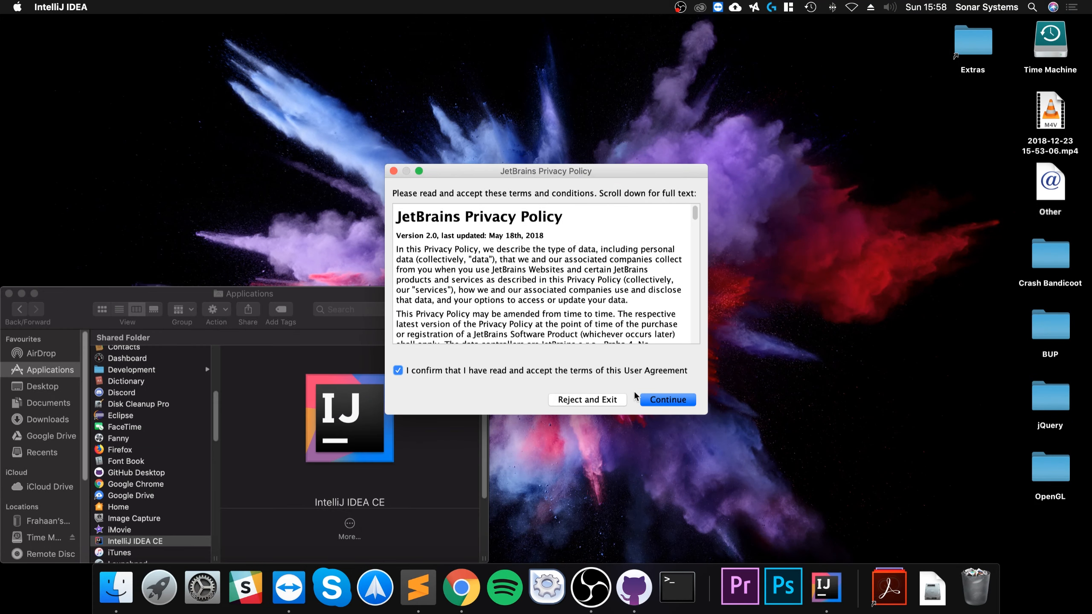
click(665, 399)
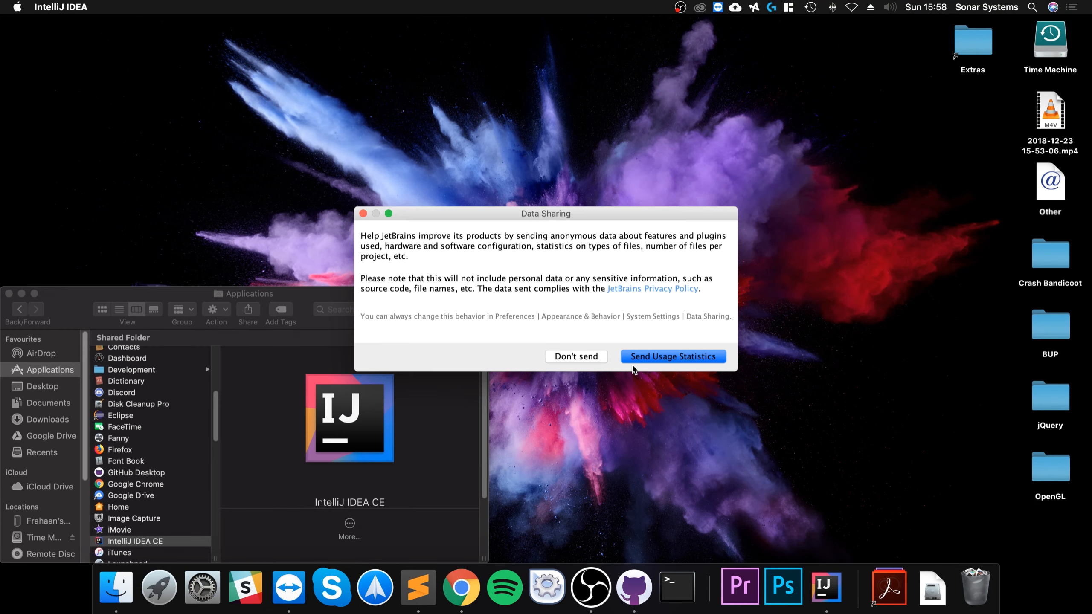
mouse_move(584, 361)
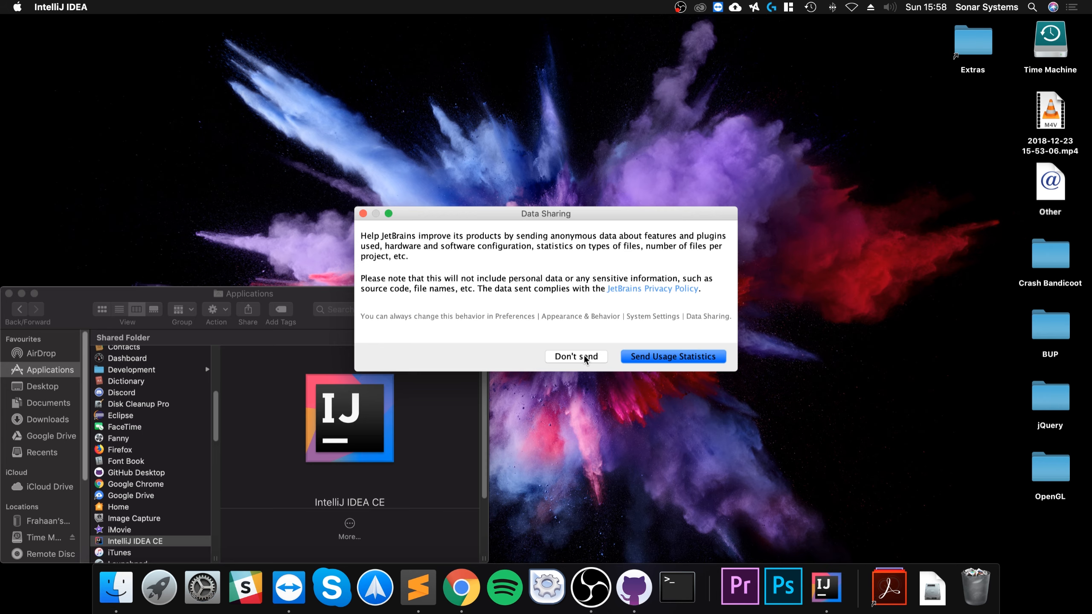
click(575, 356)
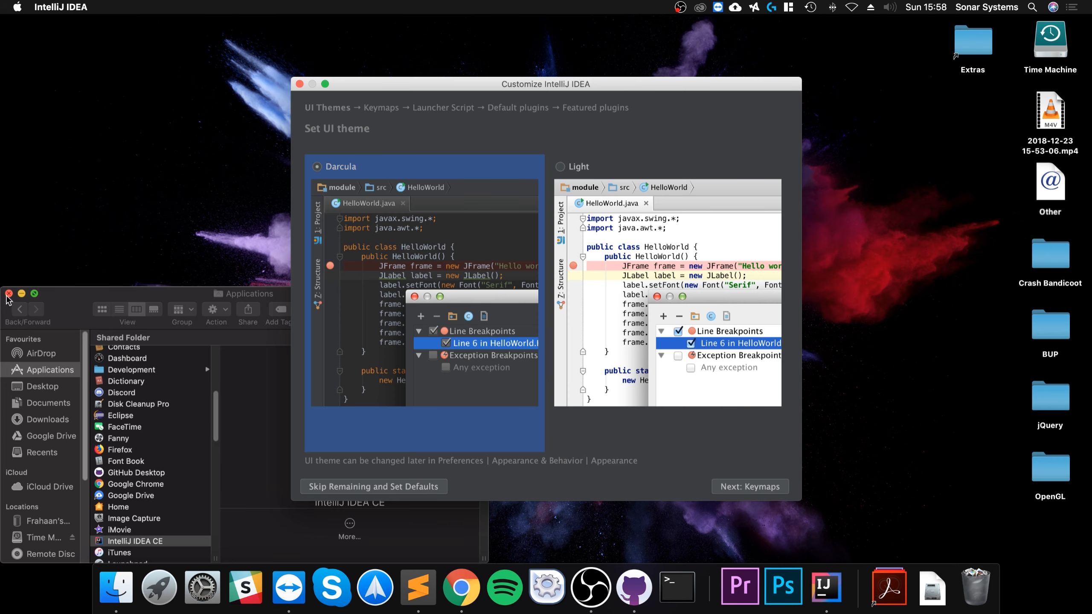
Step through the theme, keymap, launcher and plugin pages with defaults and start IntelliJ IDEA
click(8, 294)
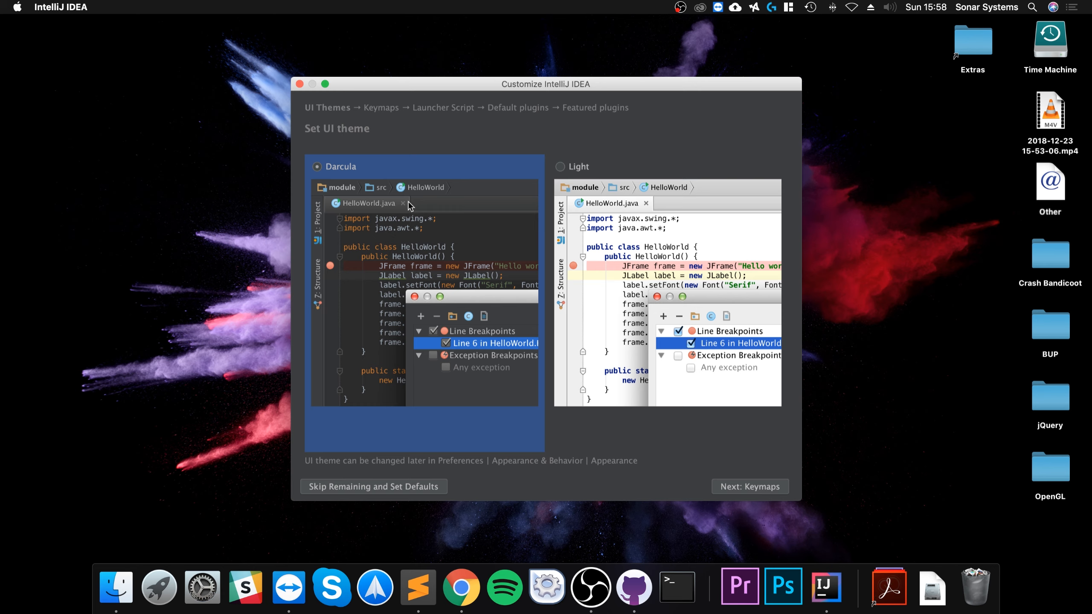
mouse_move(427, 243)
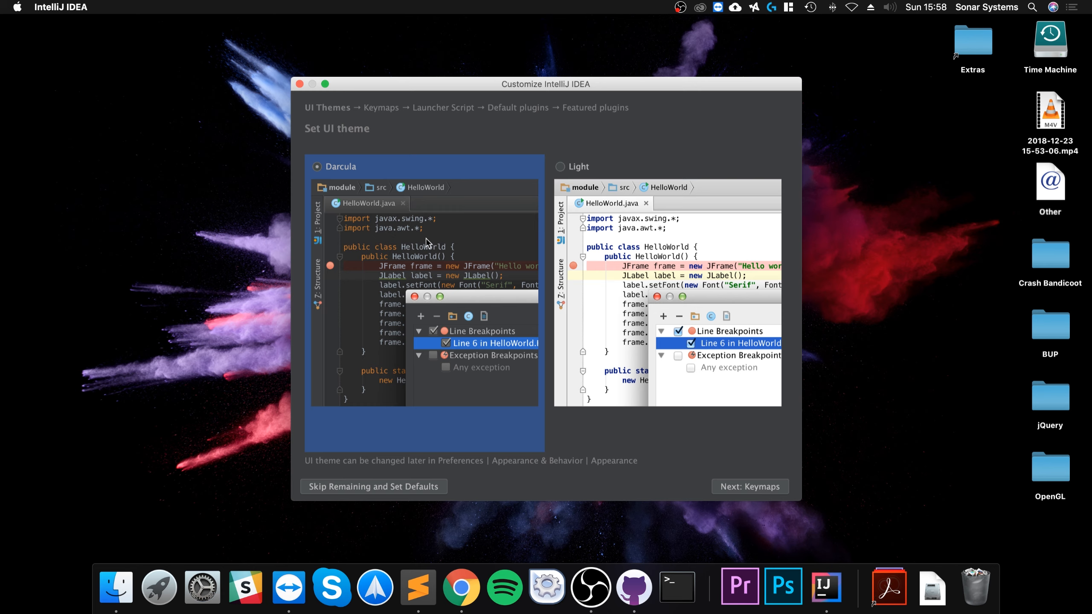
mouse_move(717, 476)
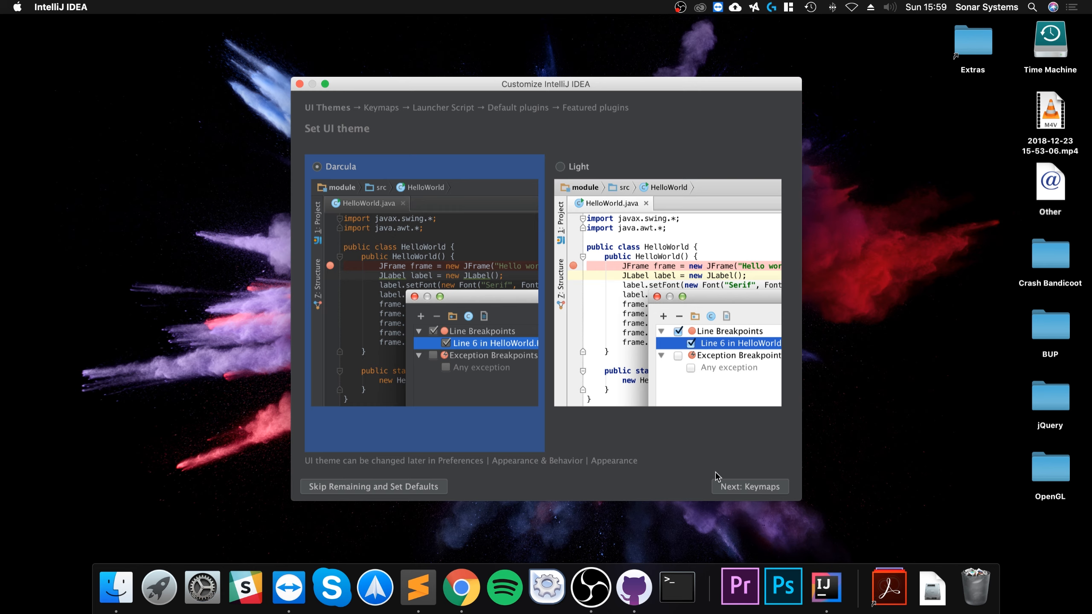
click(749, 486)
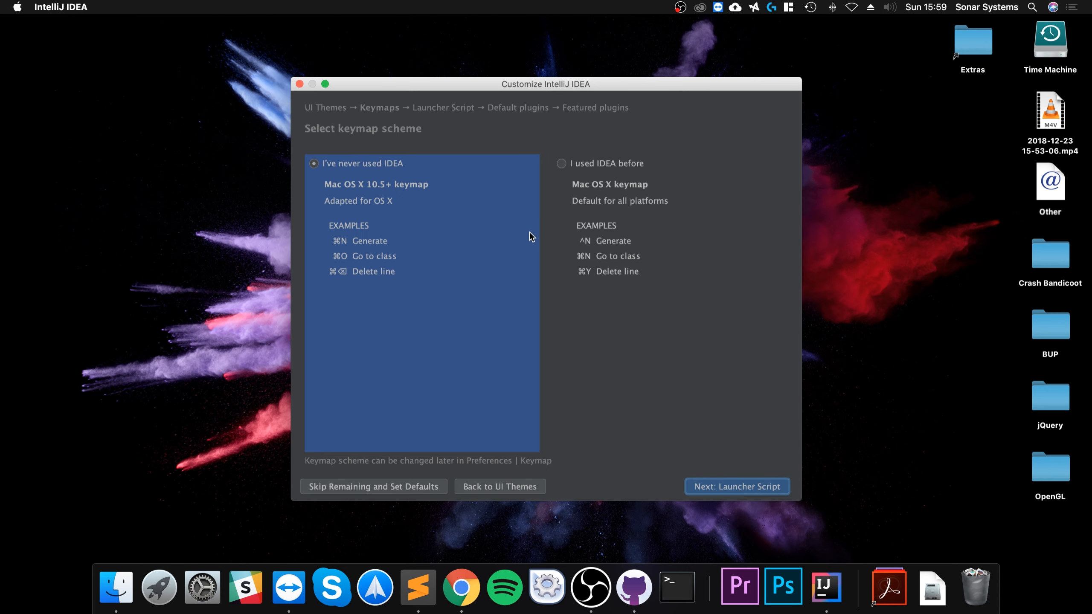
mouse_move(411, 229)
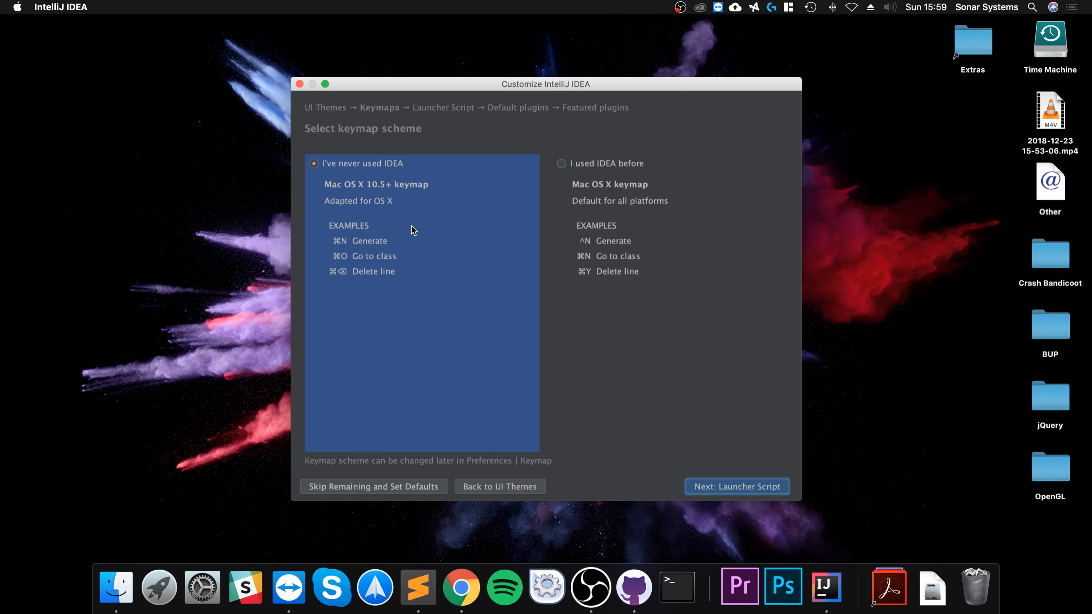
mouse_move(688, 231)
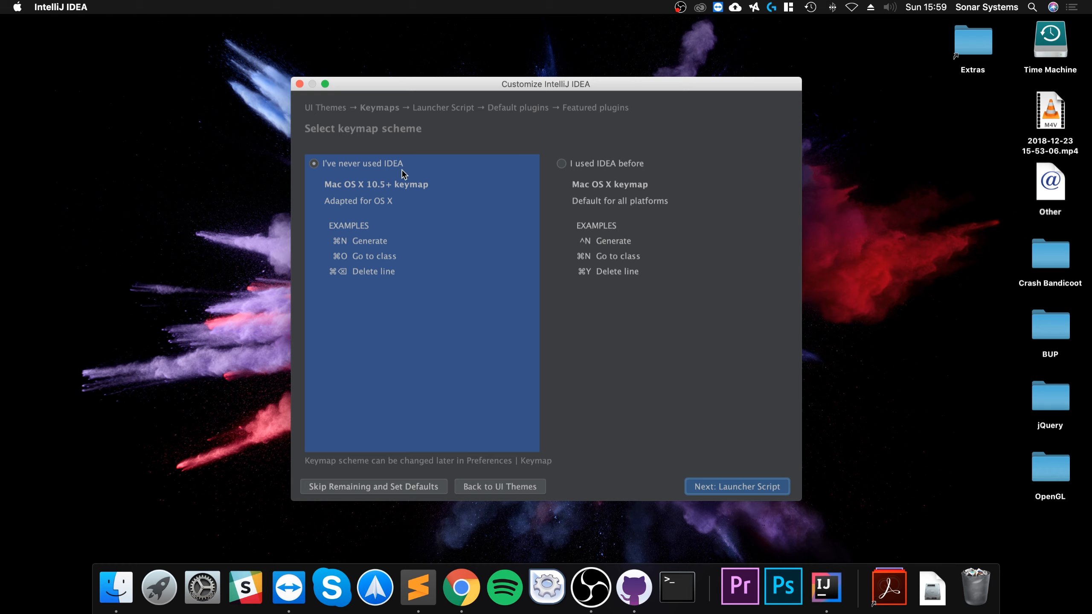
mouse_move(399, 224)
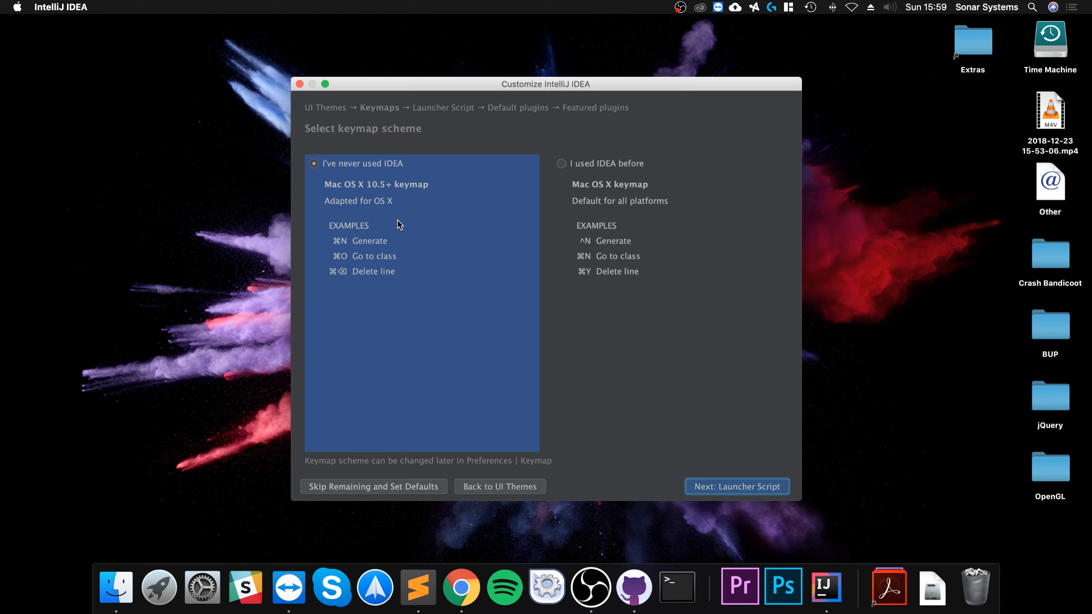
mouse_move(458, 422)
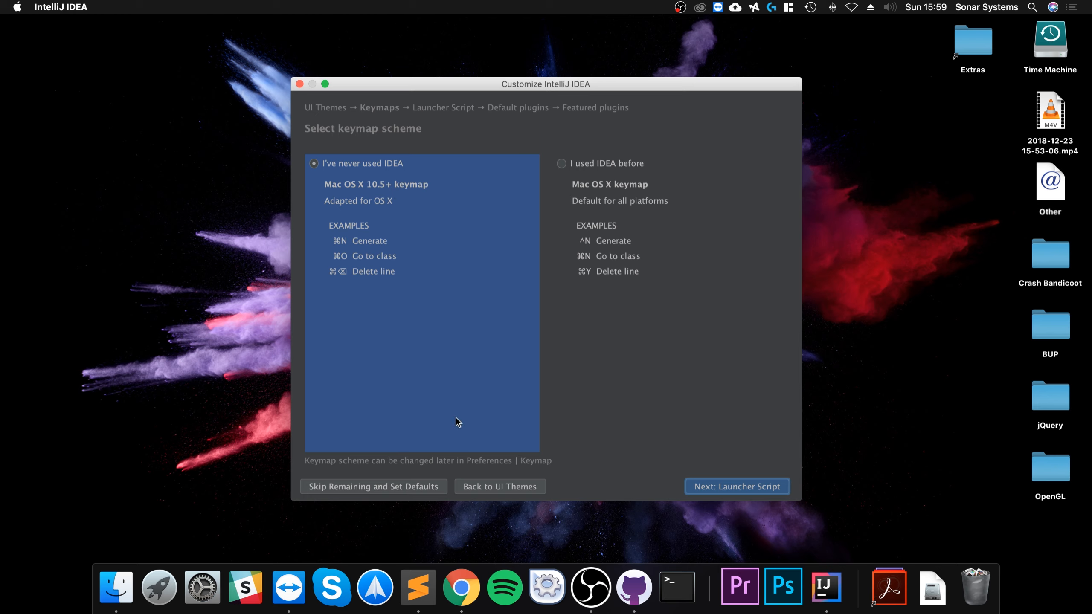
mouse_move(453, 411)
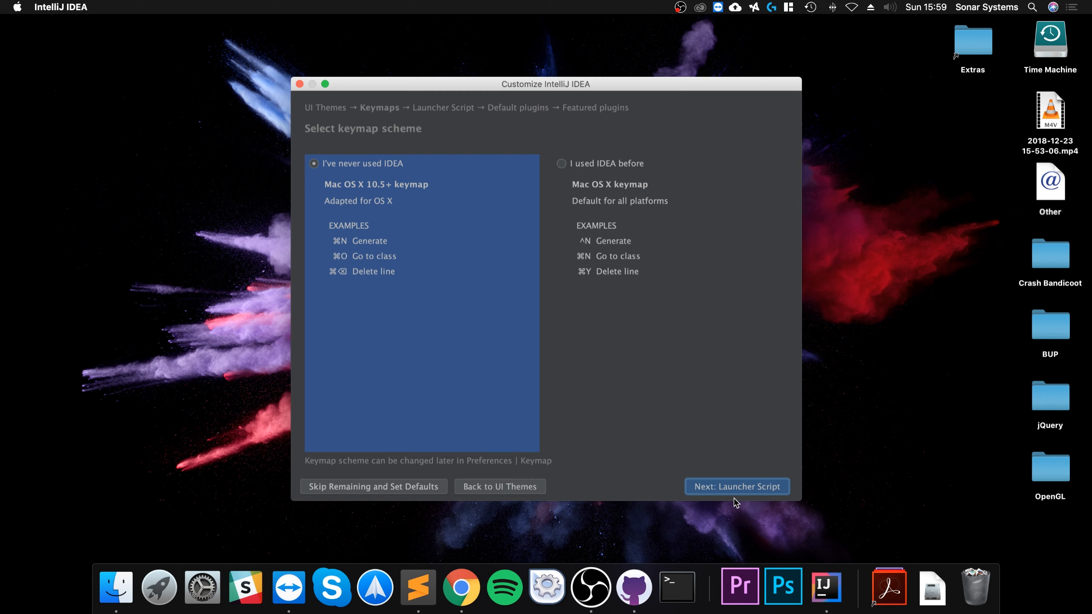
click(736, 486)
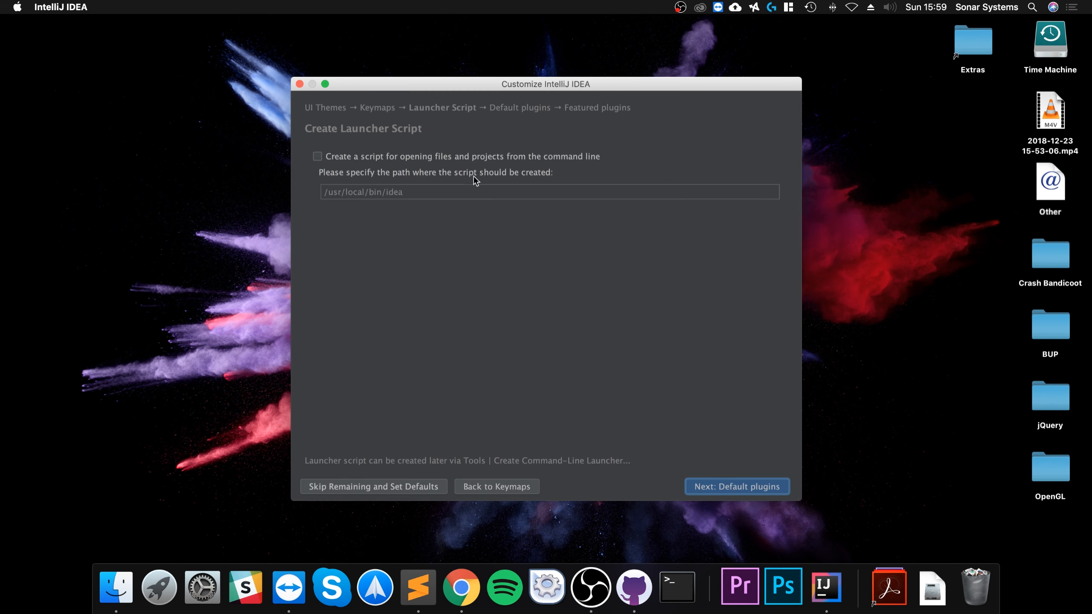
click(737, 486)
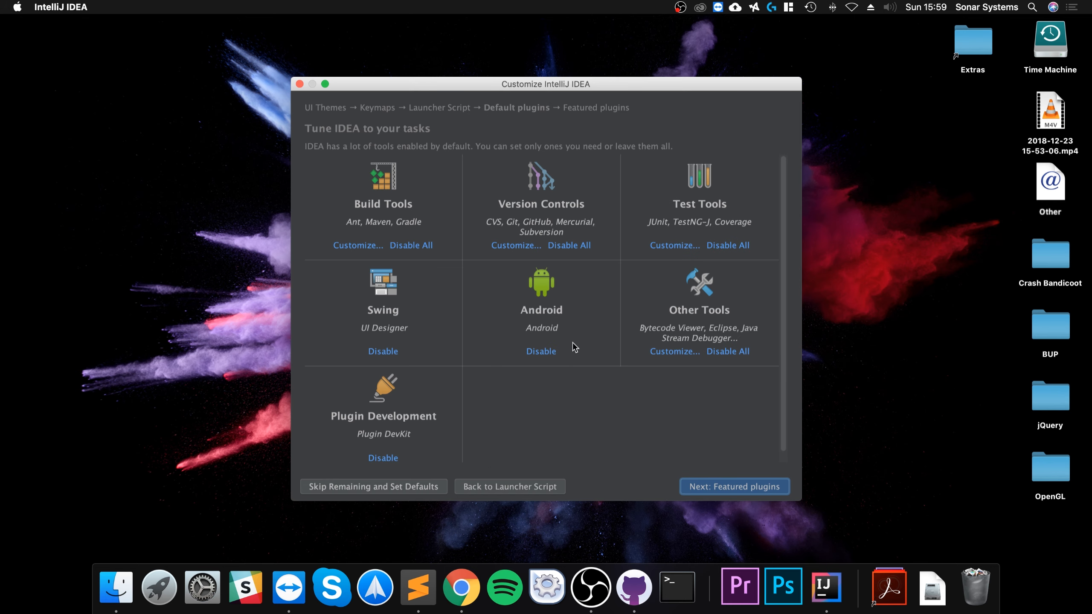
mouse_move(752, 481)
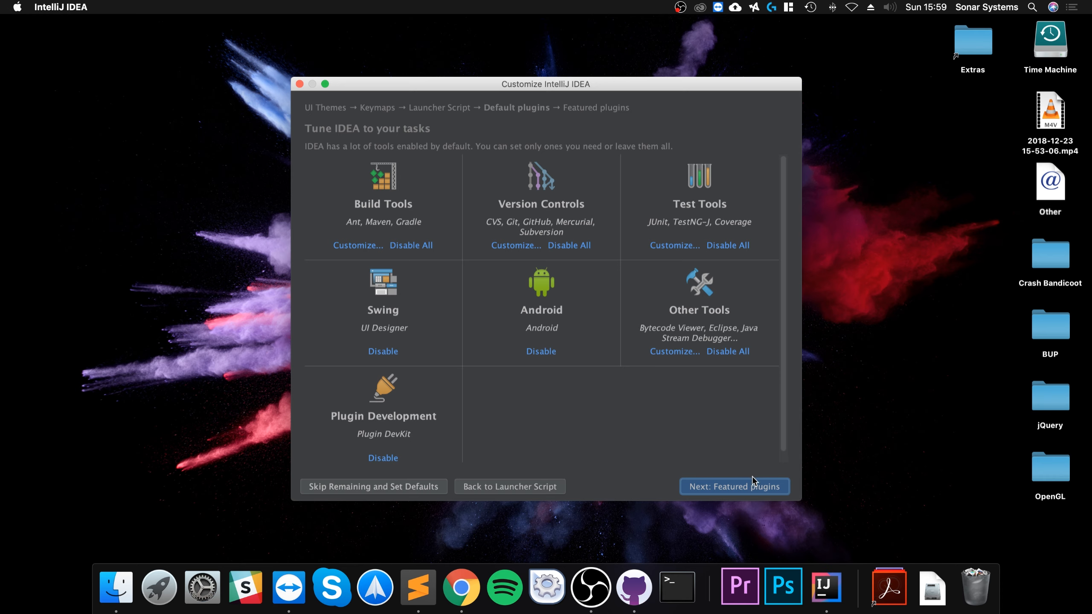
click(734, 486)
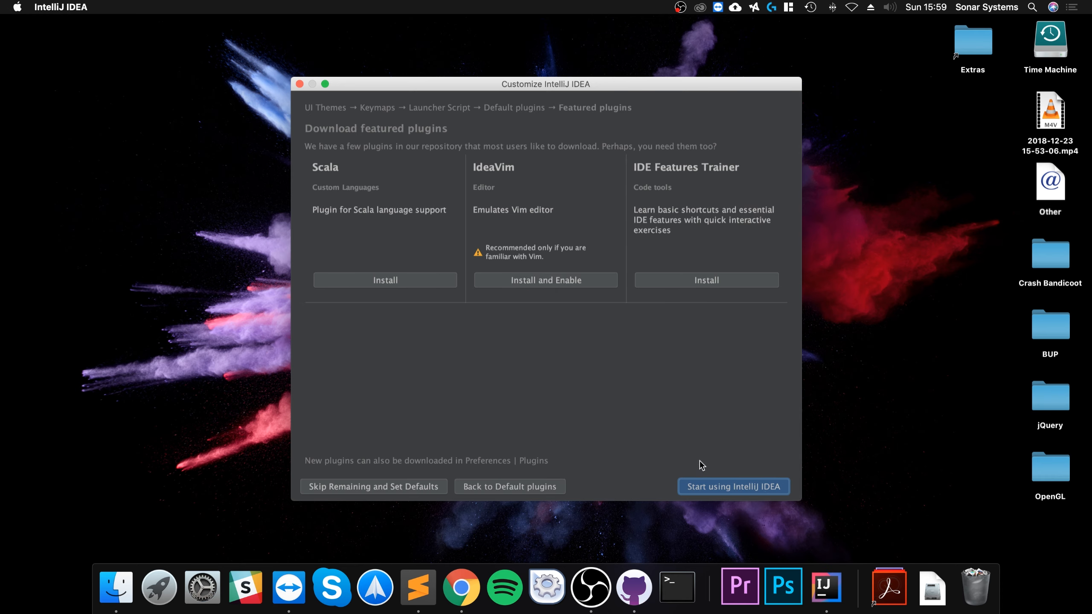
mouse_move(699, 472)
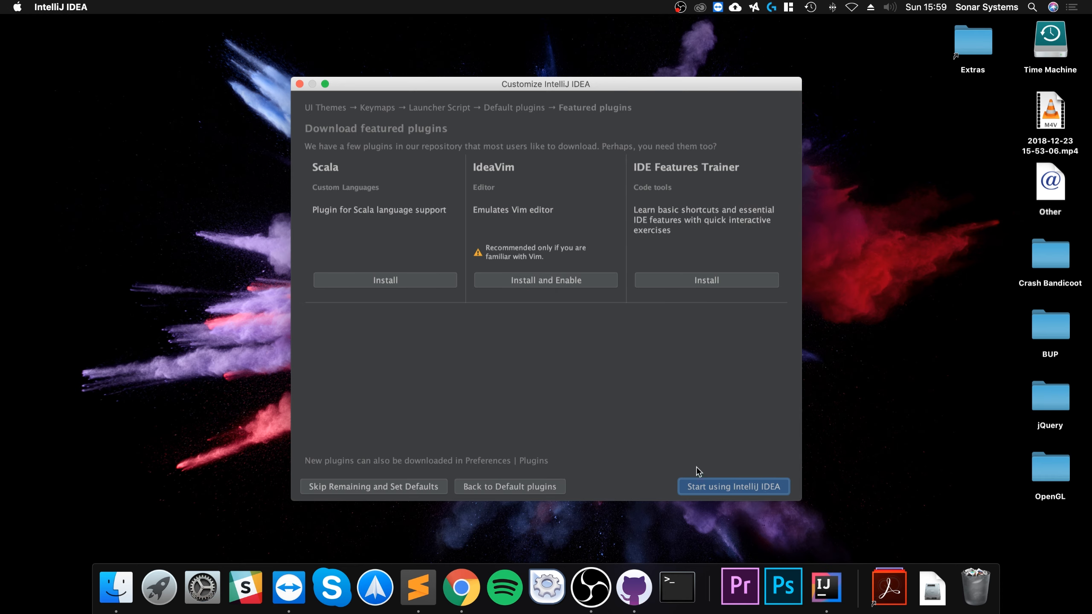
mouse_move(711, 495)
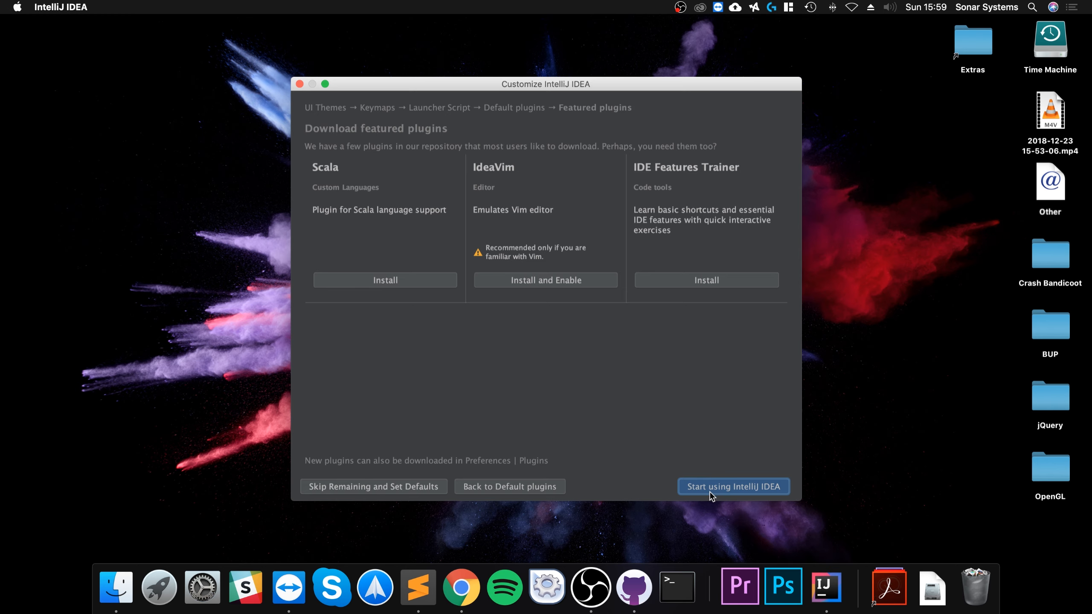
click(733, 486)
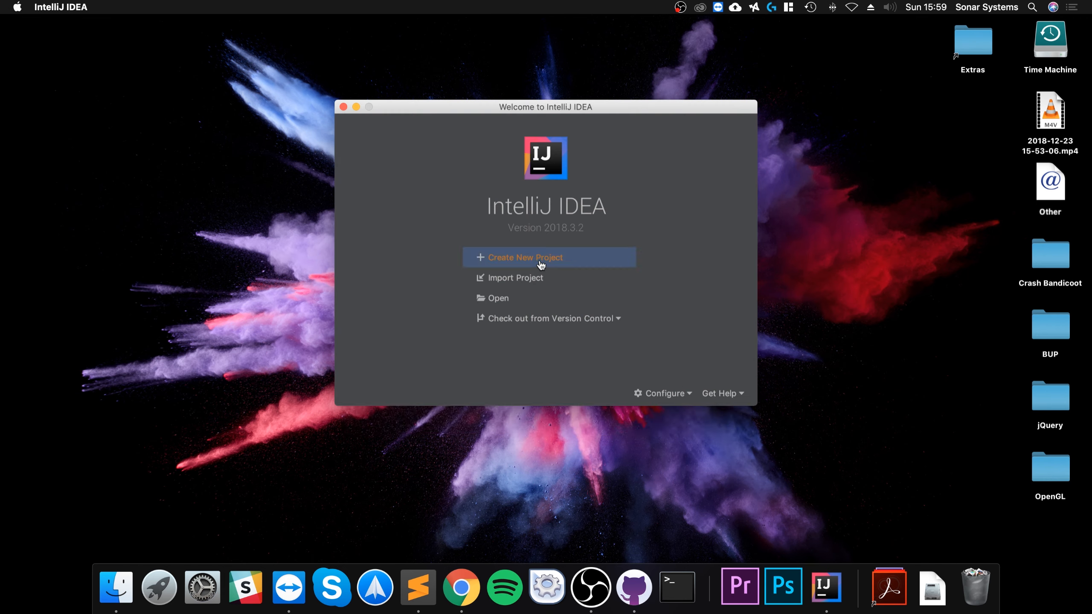
Start a new project with Kotlin/JVM support and proceed to the naming step
click(524, 257)
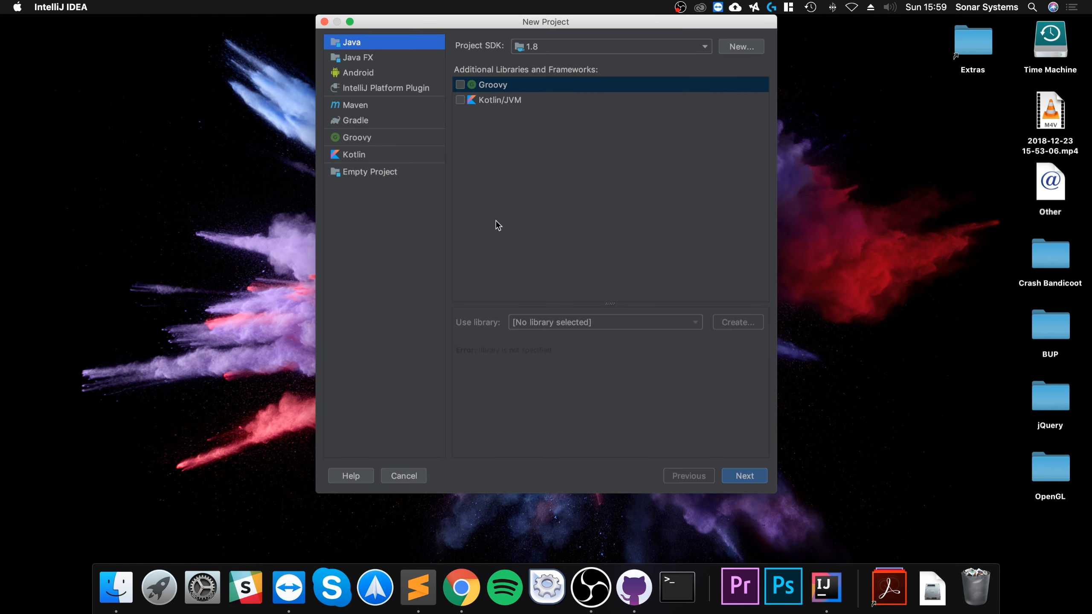
mouse_move(585, 53)
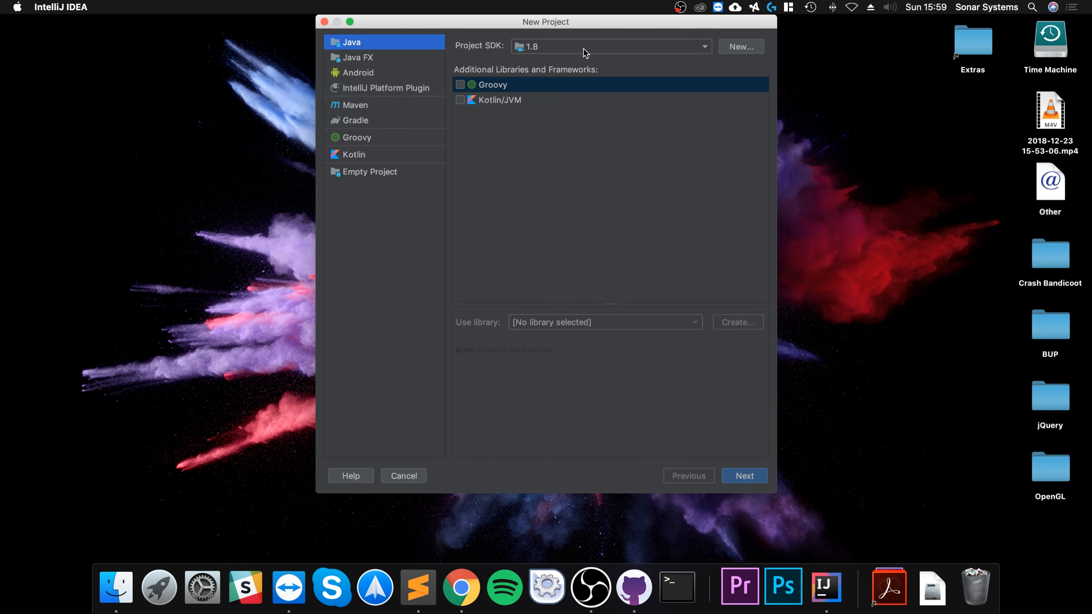
click(611, 46)
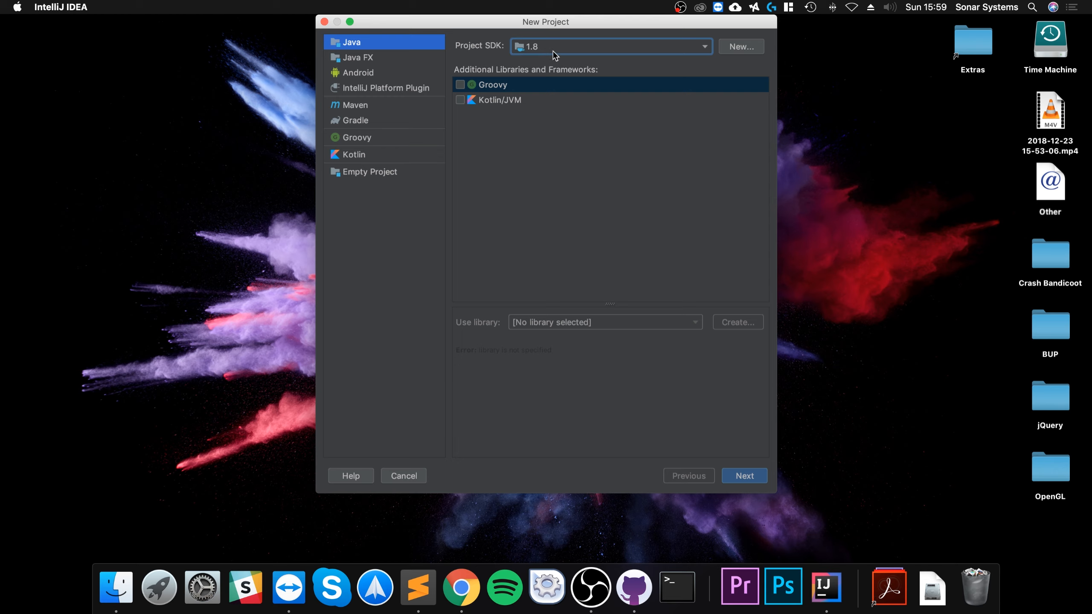
mouse_move(526, 240)
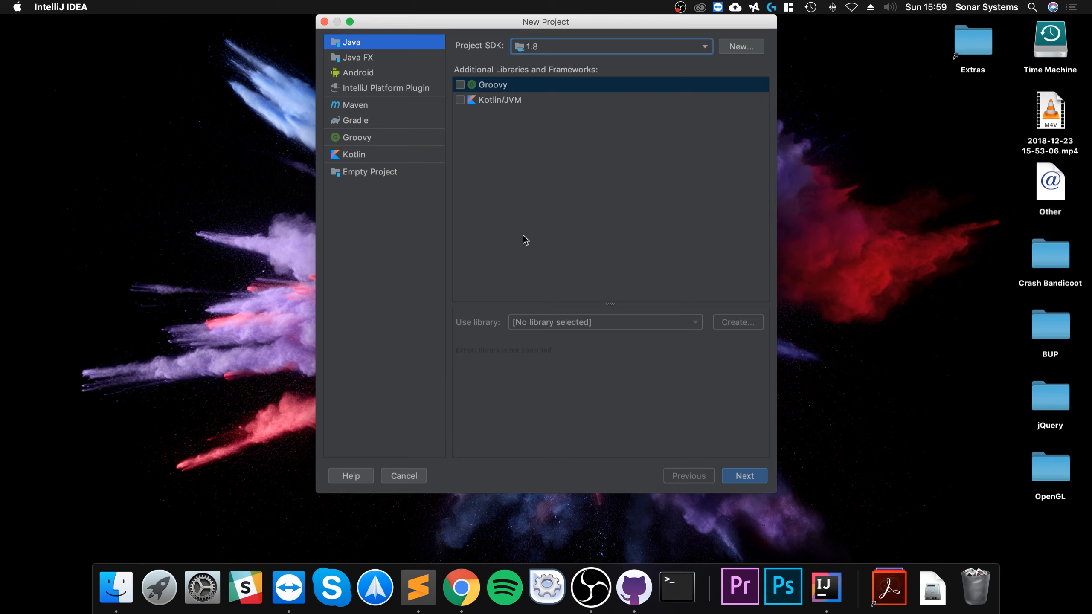
mouse_move(492, 108)
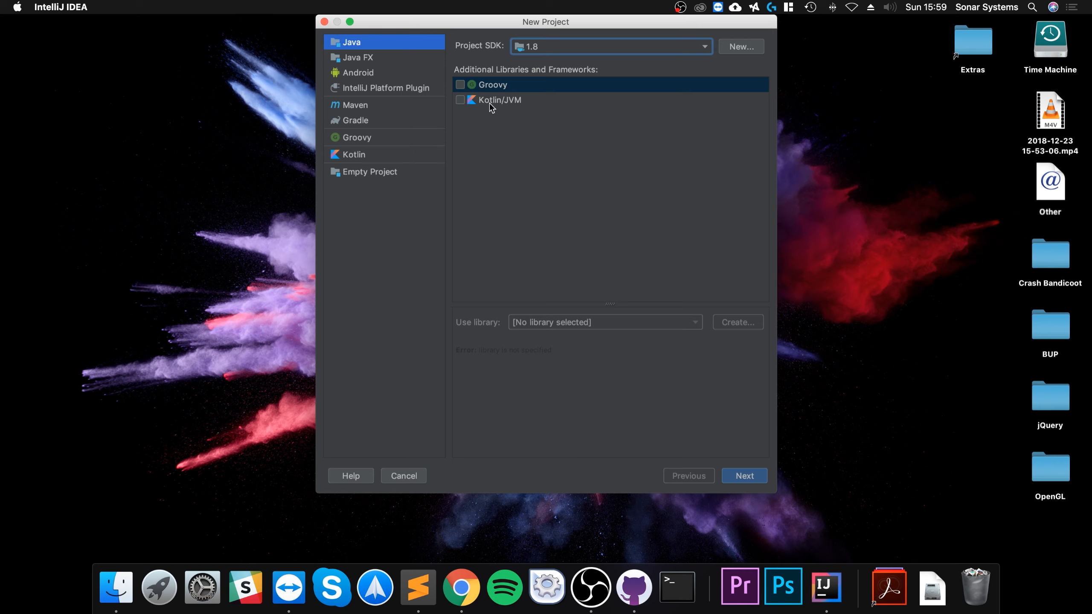
click(461, 100)
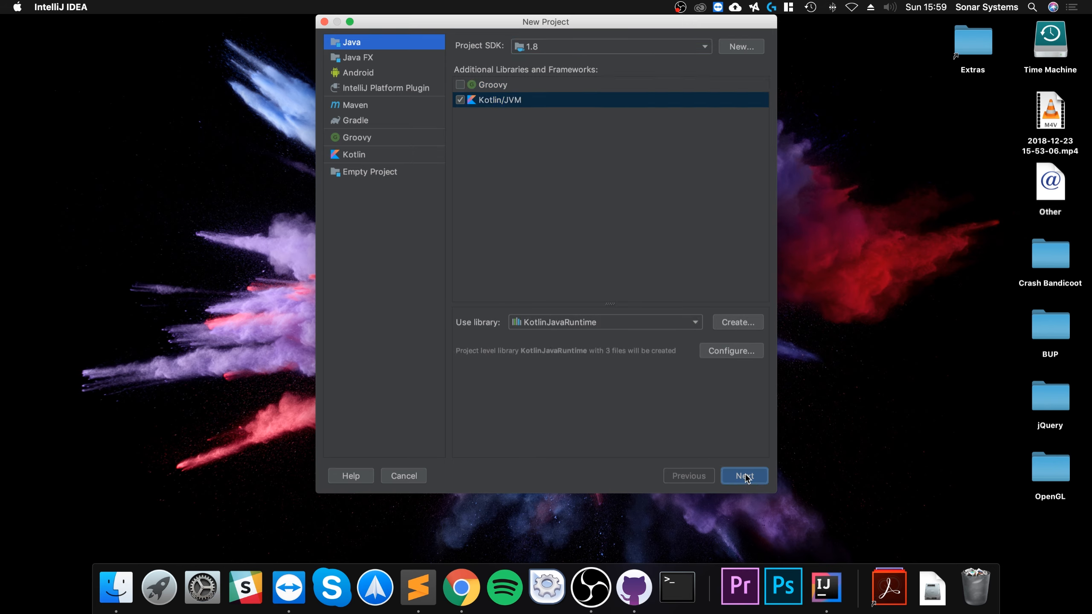
click(743, 476)
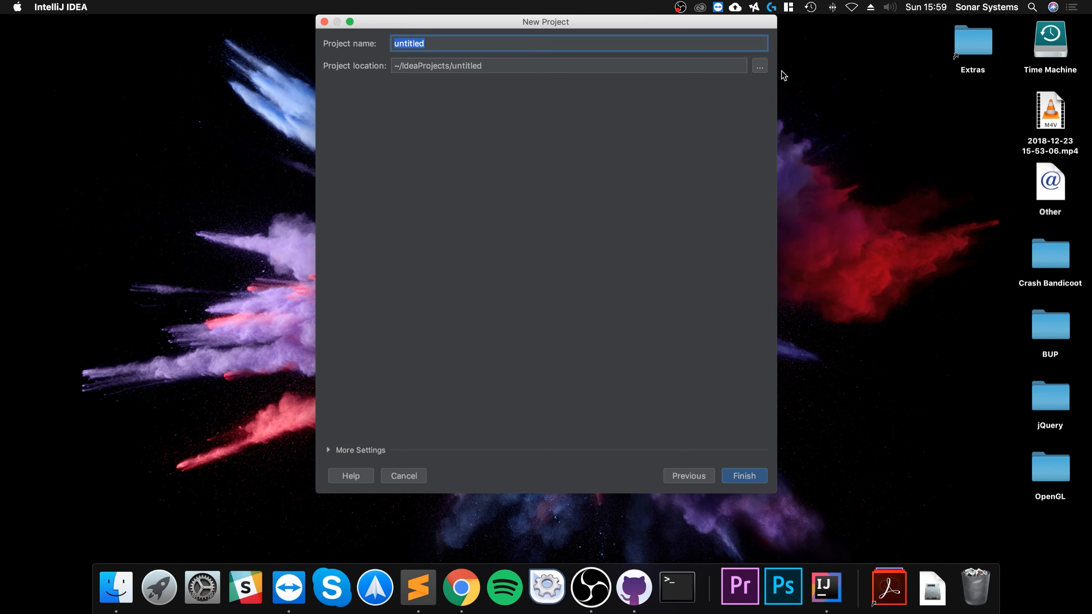
Place the project on the Desktop, name it Kotlin and finish, creating the missing directory
click(759, 66)
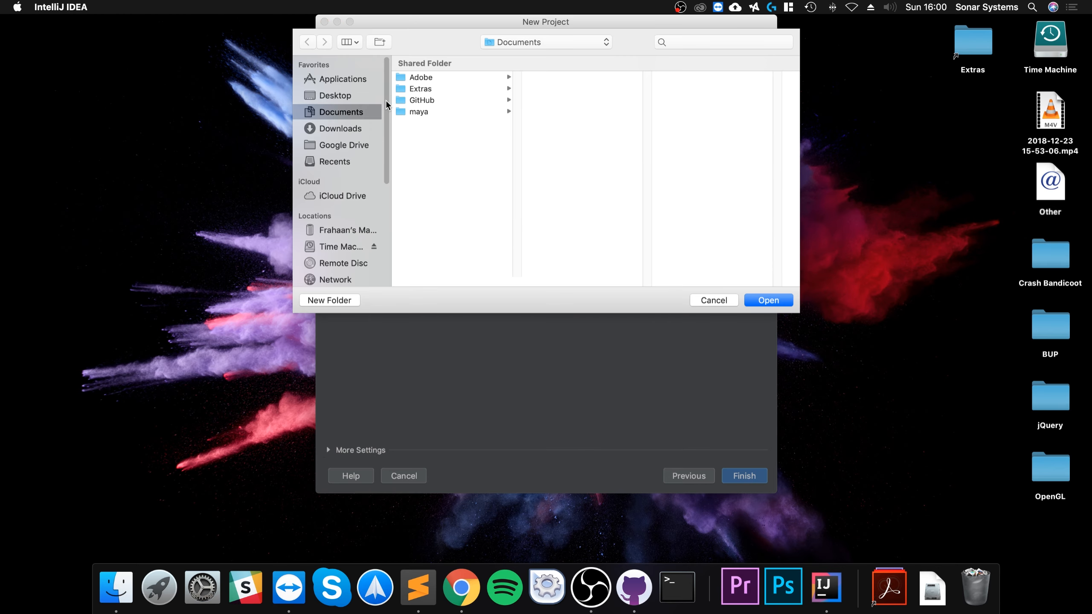
click(335, 95)
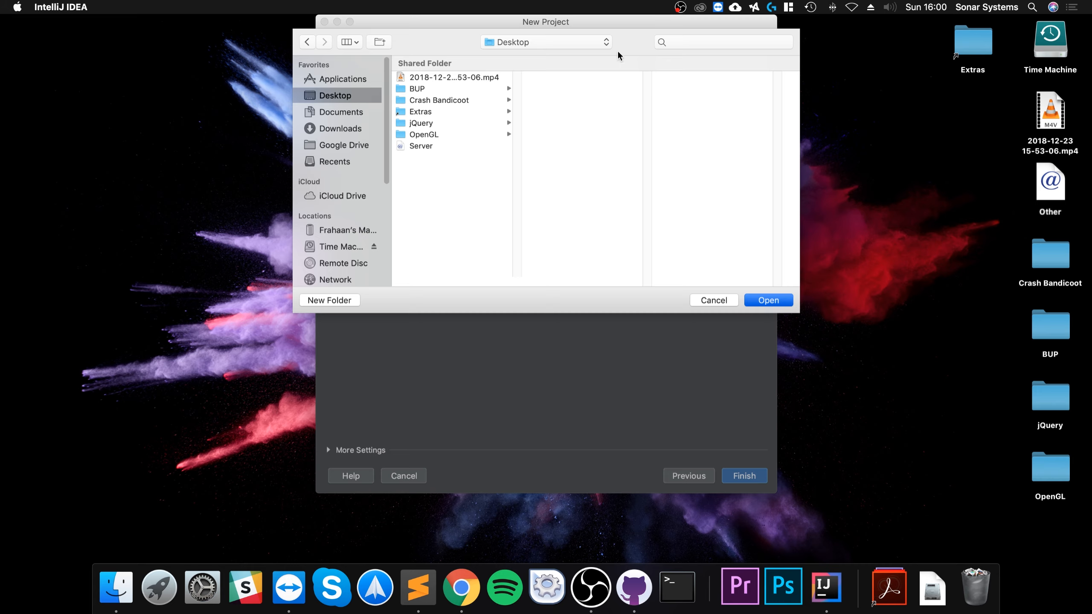
click(768, 301)
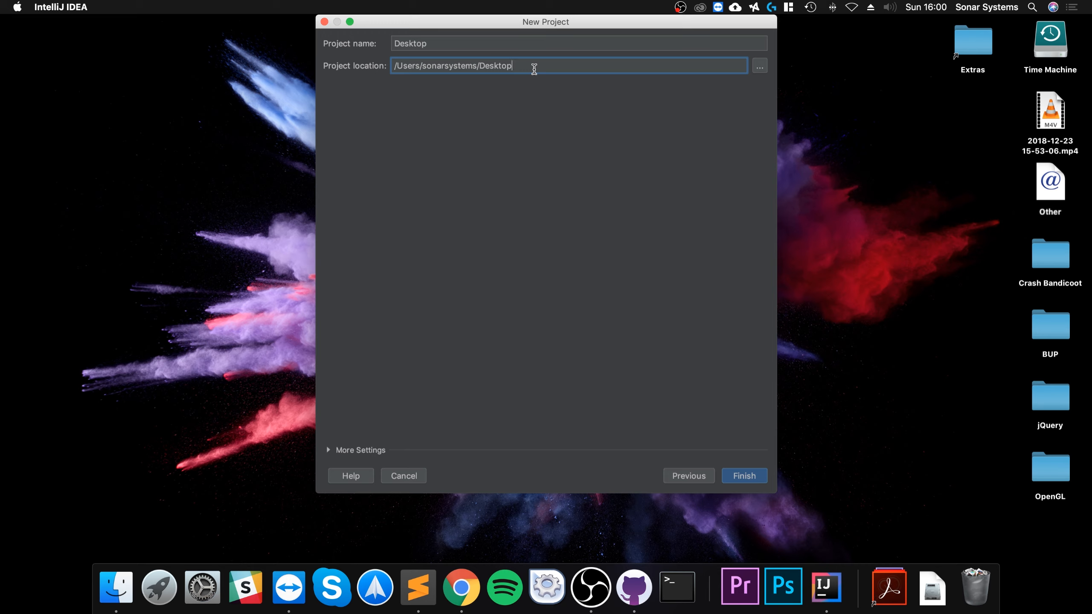
text(Setup)
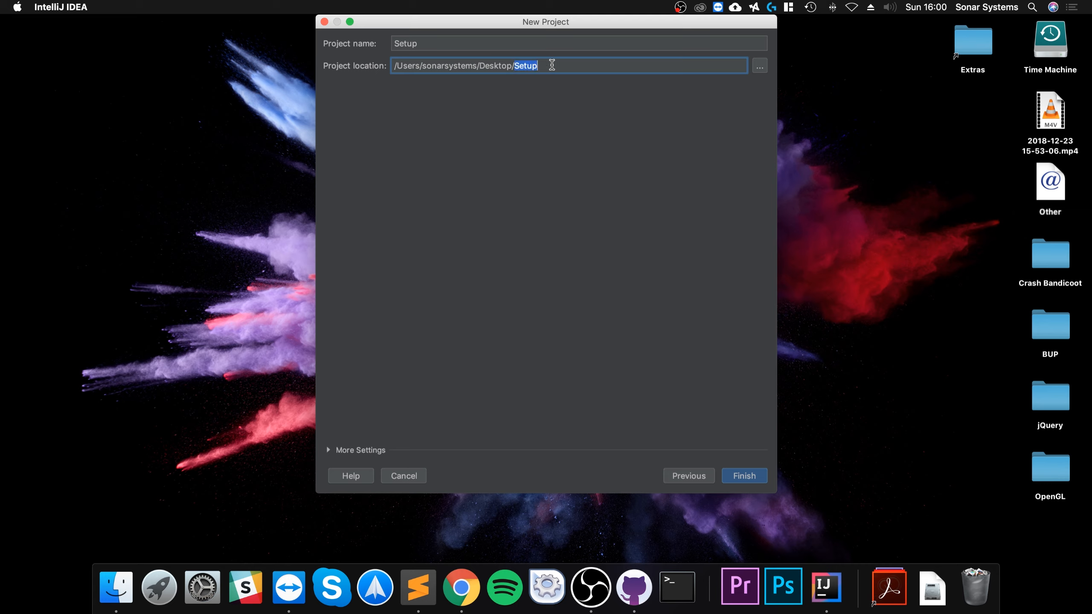
text(K)
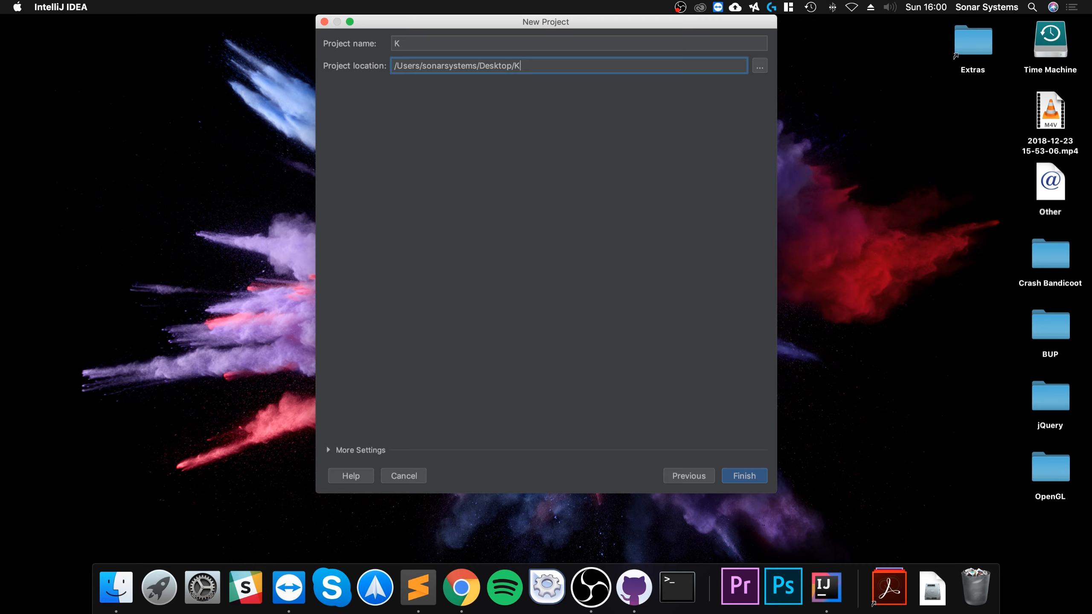
text(otlin)
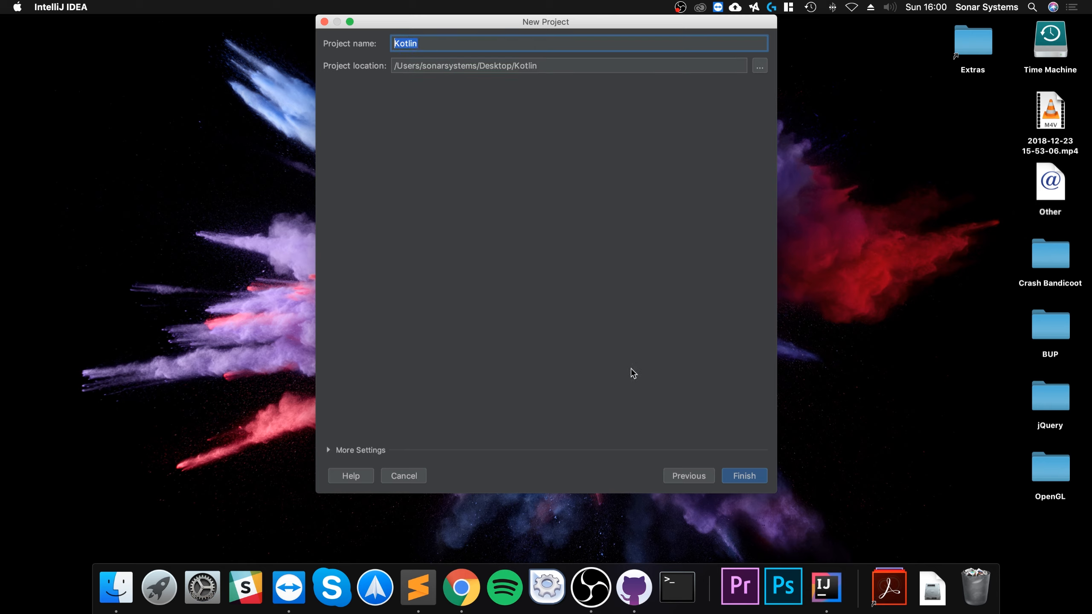
click(743, 476)
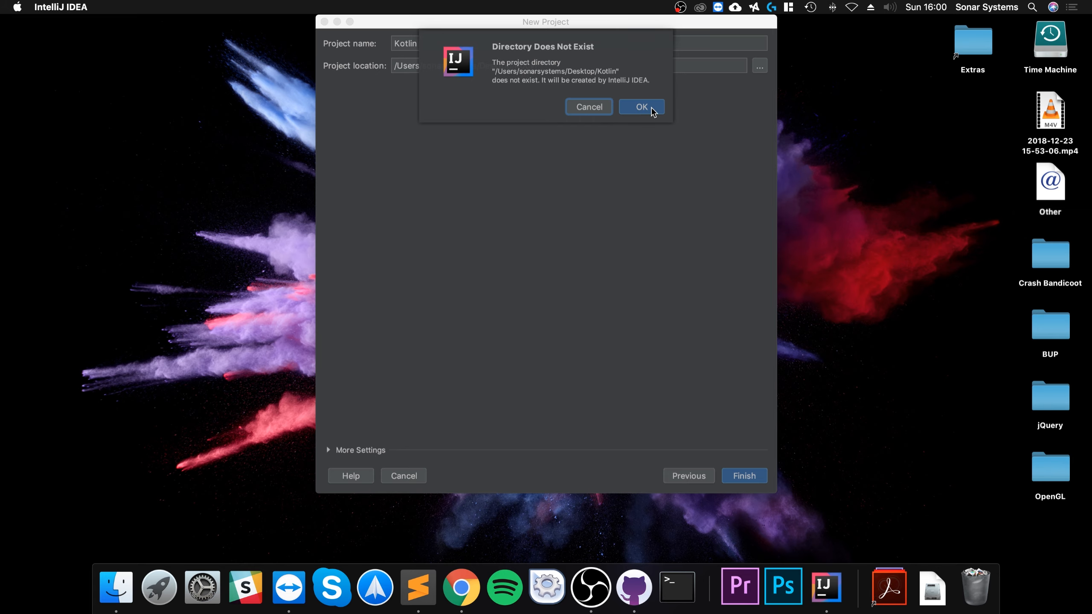
click(640, 106)
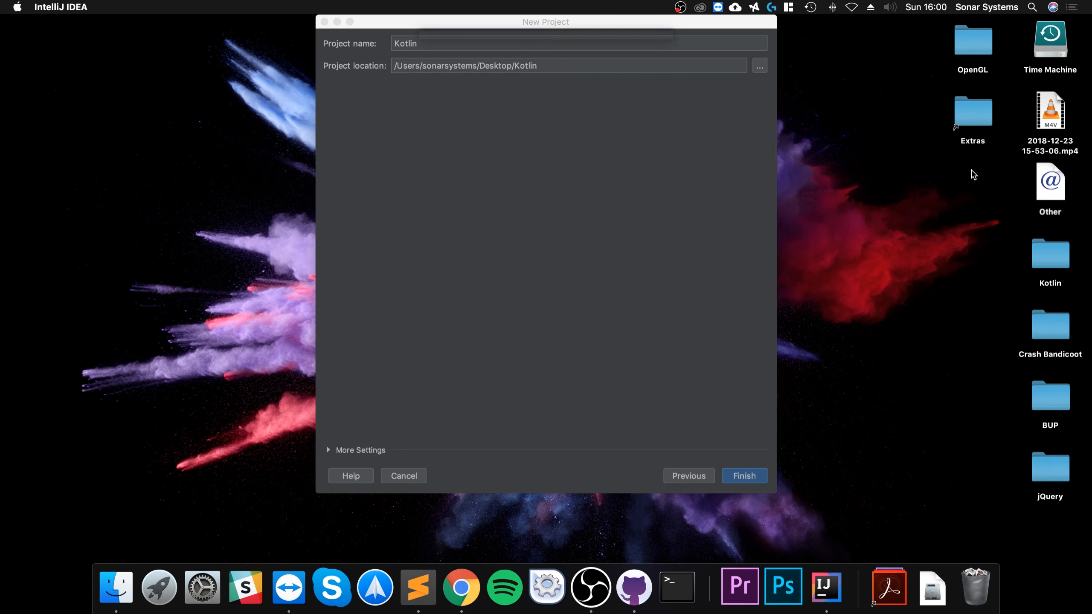
click(743, 476)
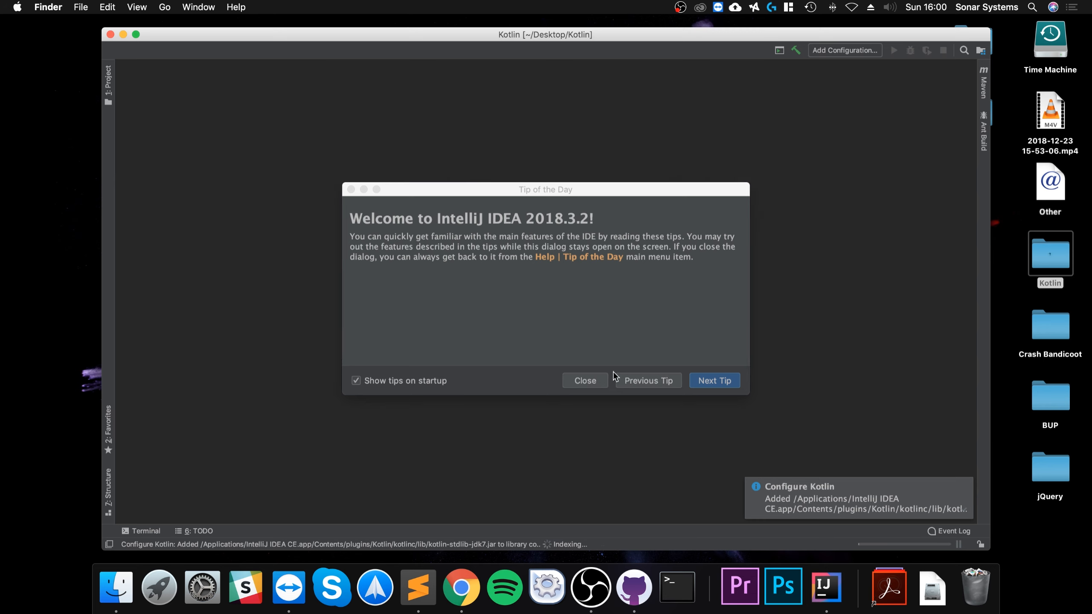
Dismiss Tip of the Day and expand the Kotlin project tree showing src
click(584, 381)
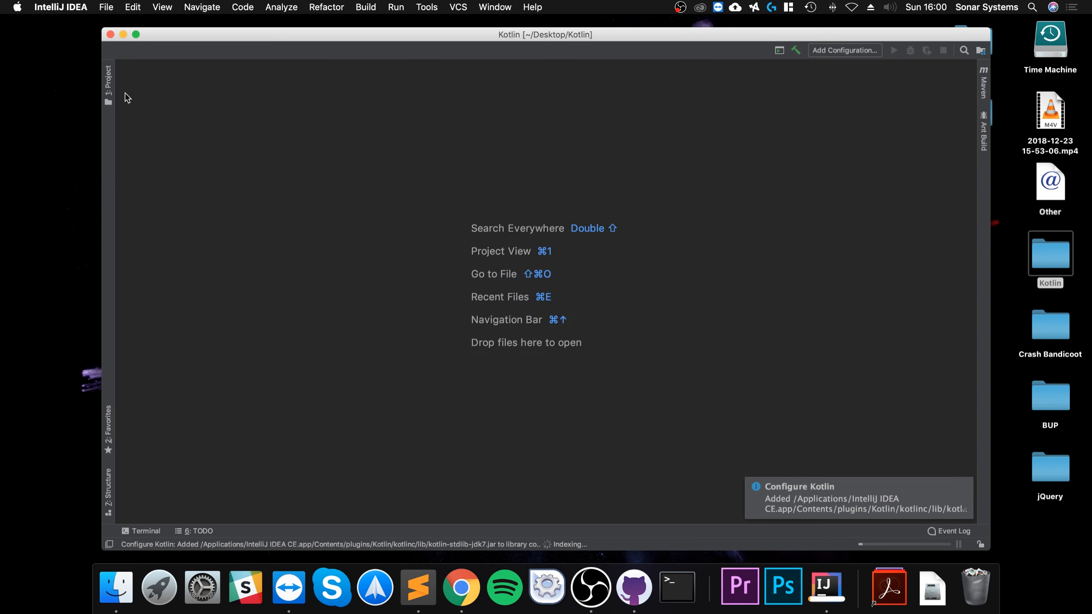
click(108, 72)
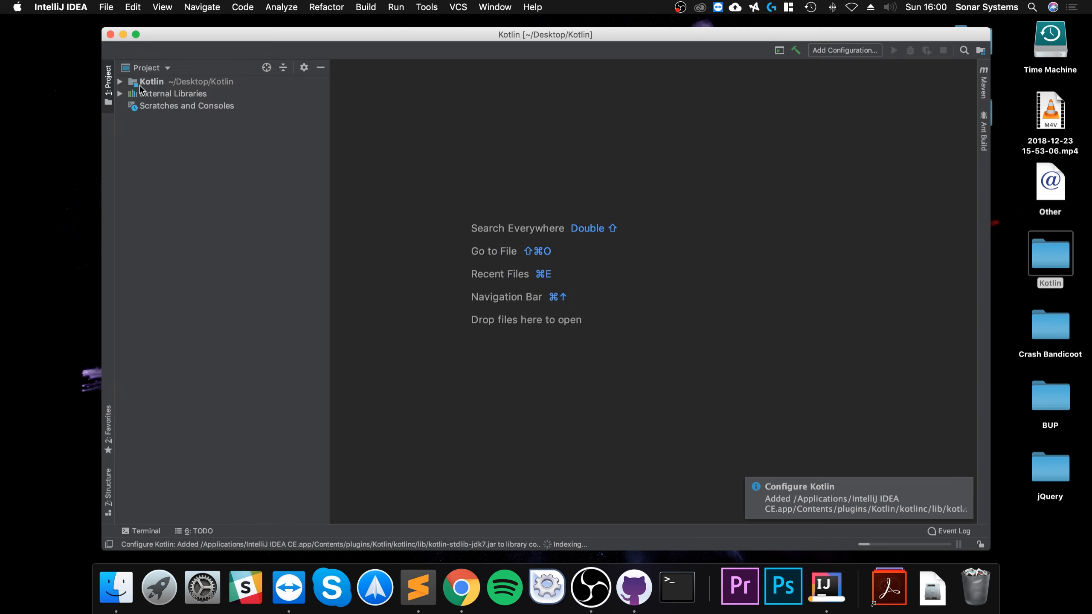
click(120, 82)
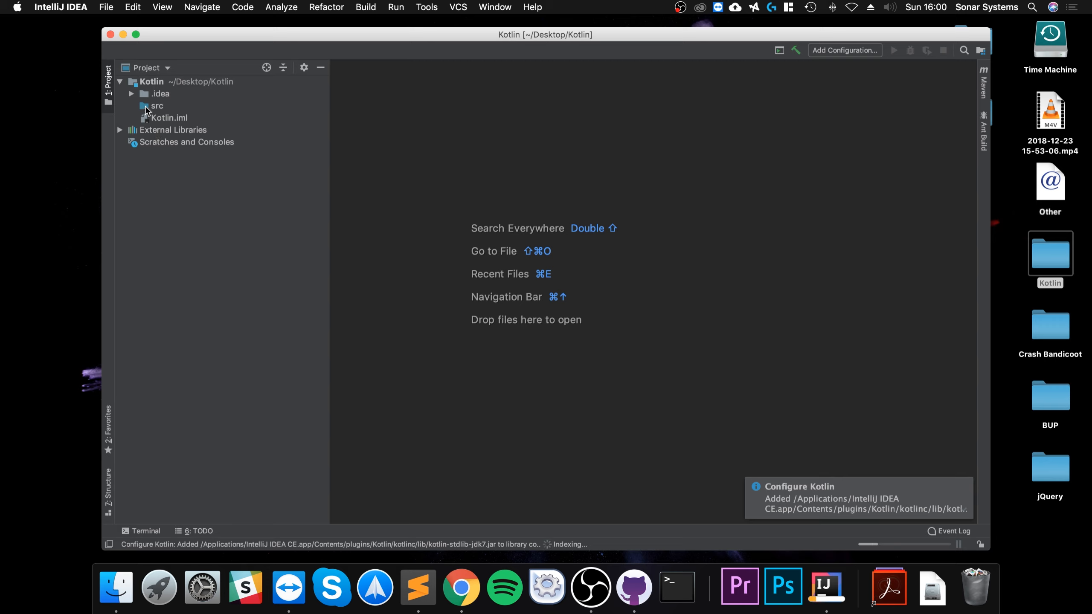
Create a new Kotlin file named main in the src folder
right_click(154, 105)
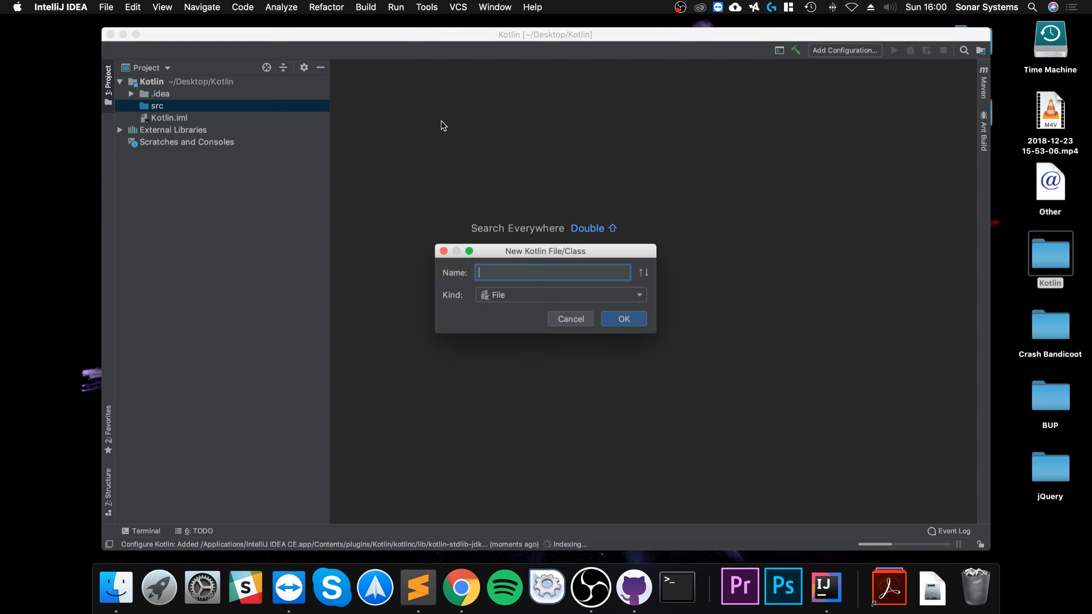
mouse_move(510, 238)
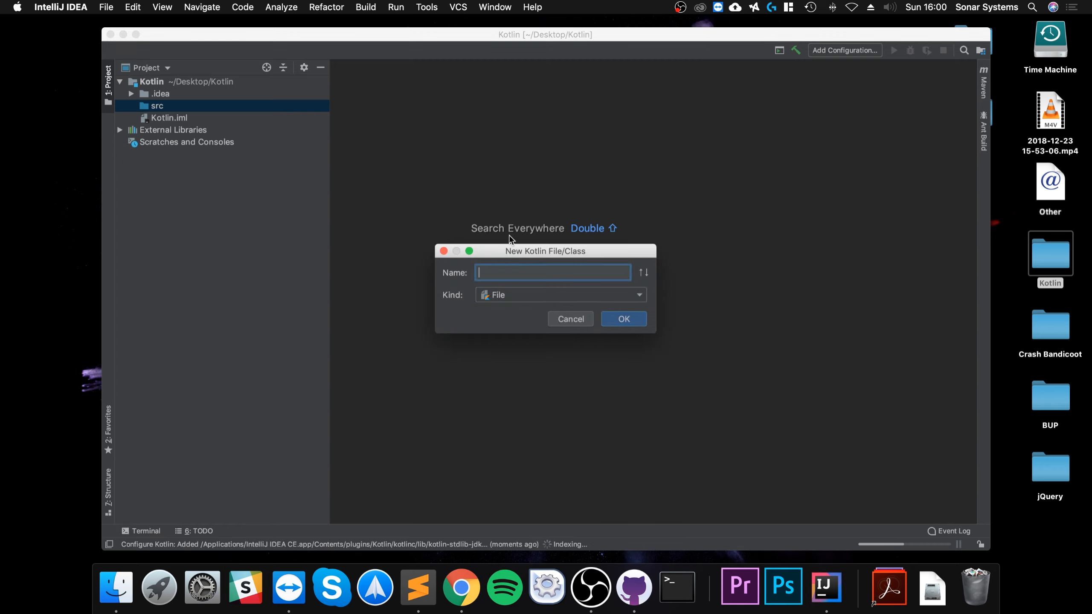
text(main)
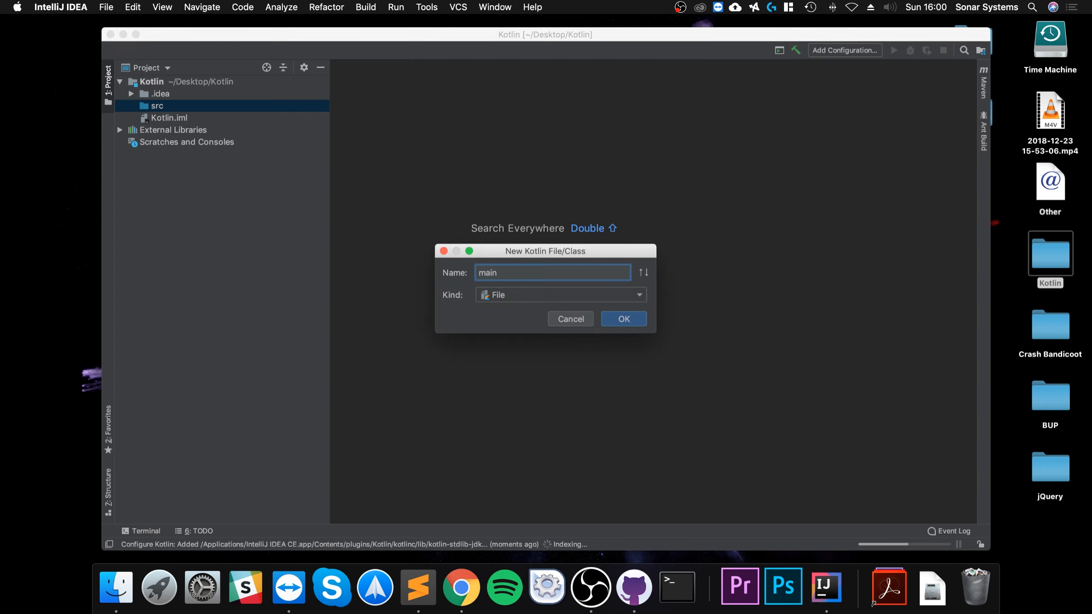
click(623, 318)
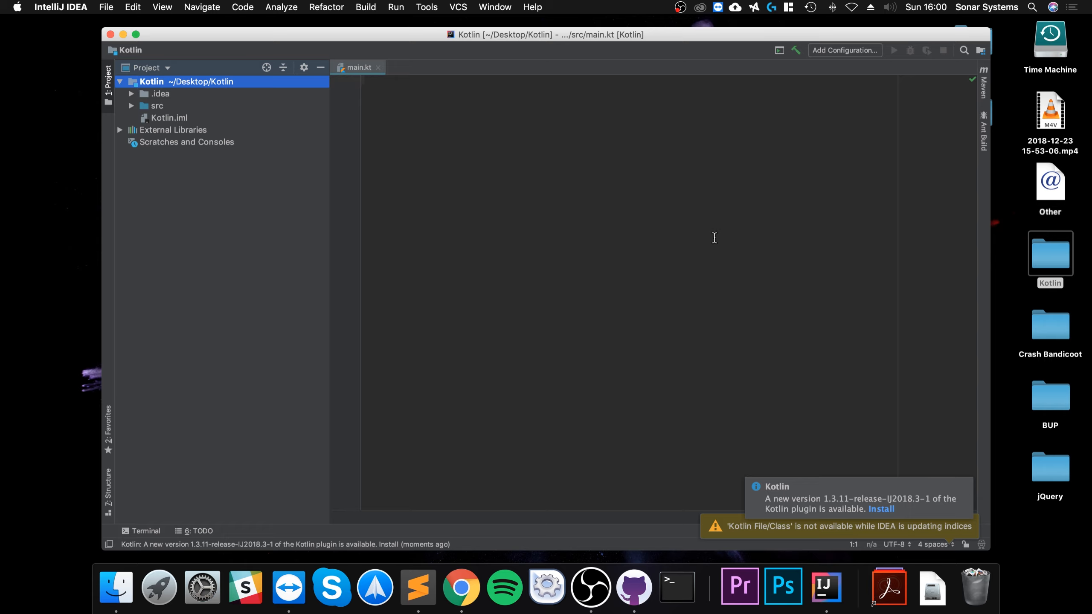
mouse_move(836, 379)
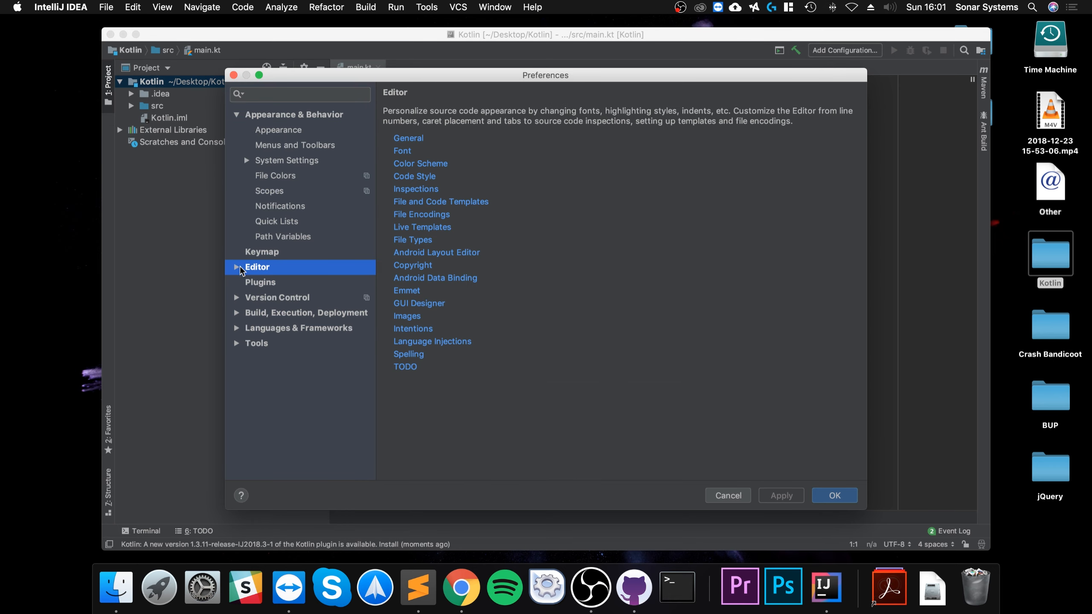
Set the editor font size to 24 under Editor > Font and confirm the preferences
click(237, 267)
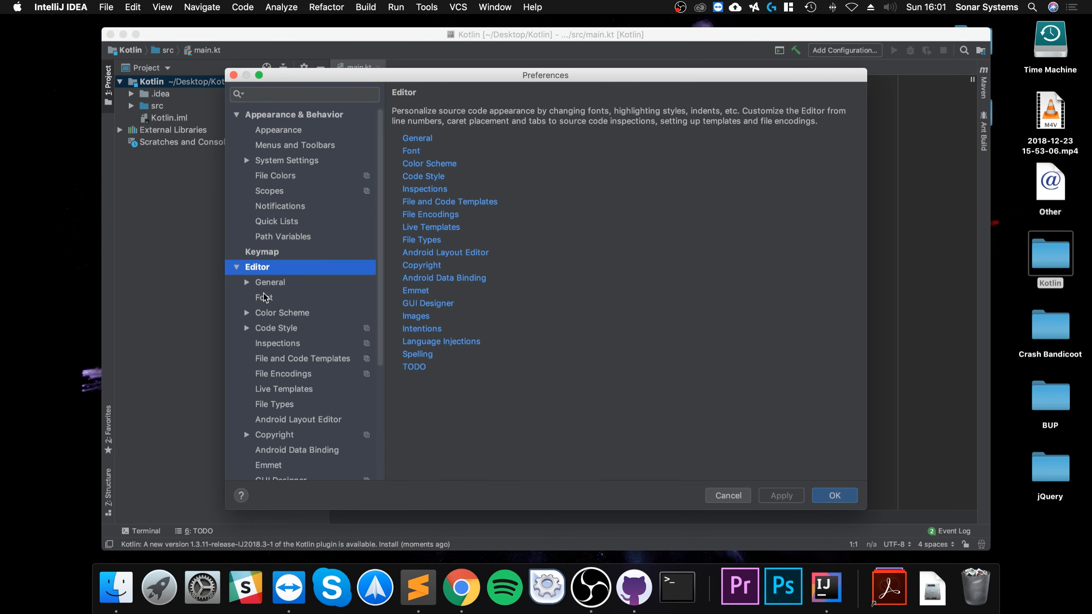
click(263, 298)
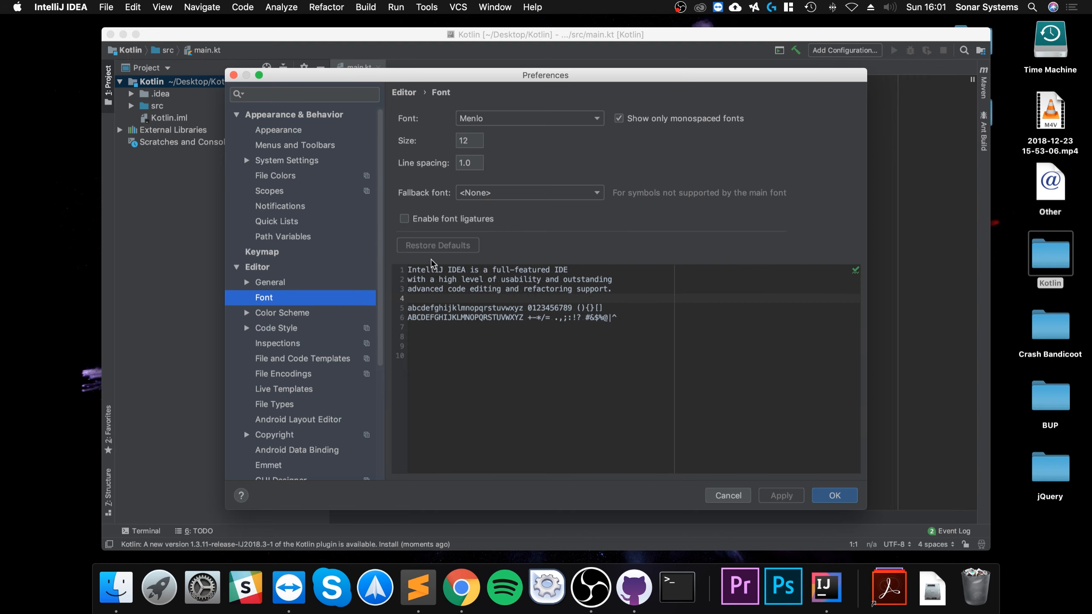
triple_click(469, 140)
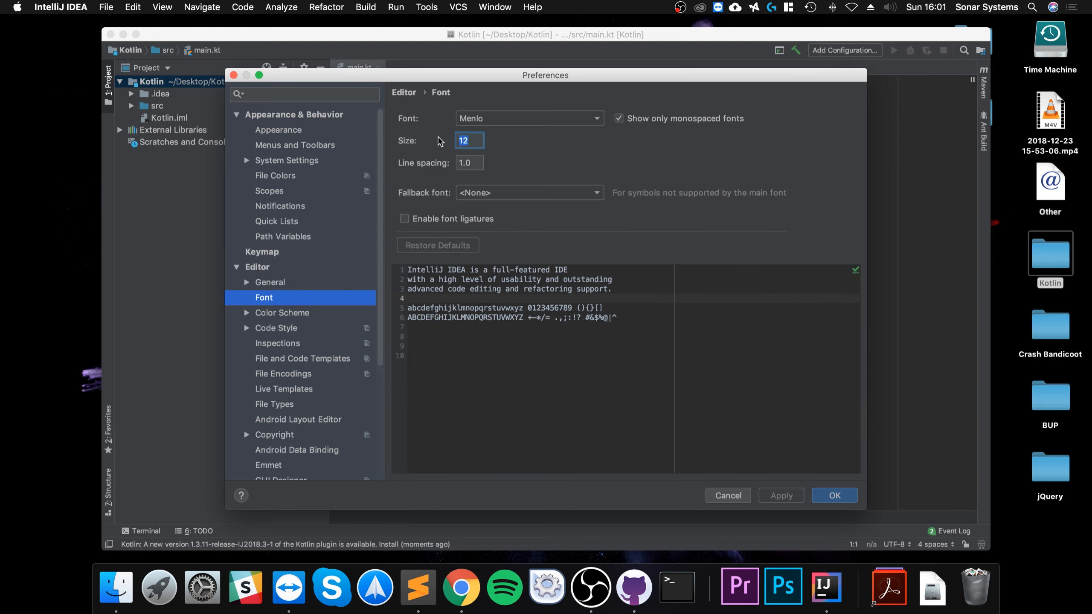
text(24)
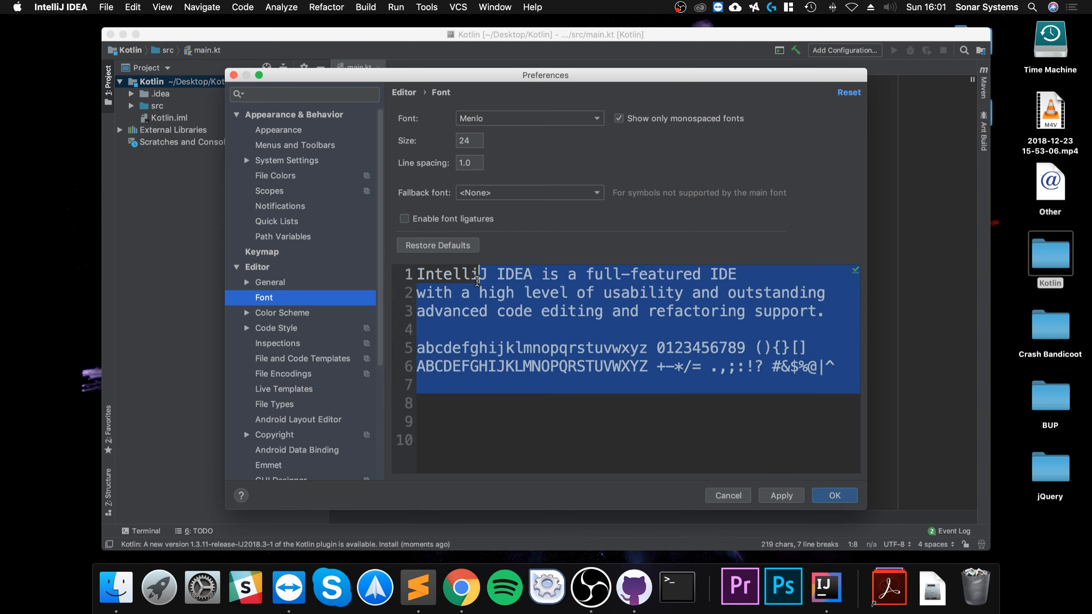
click(790, 434)
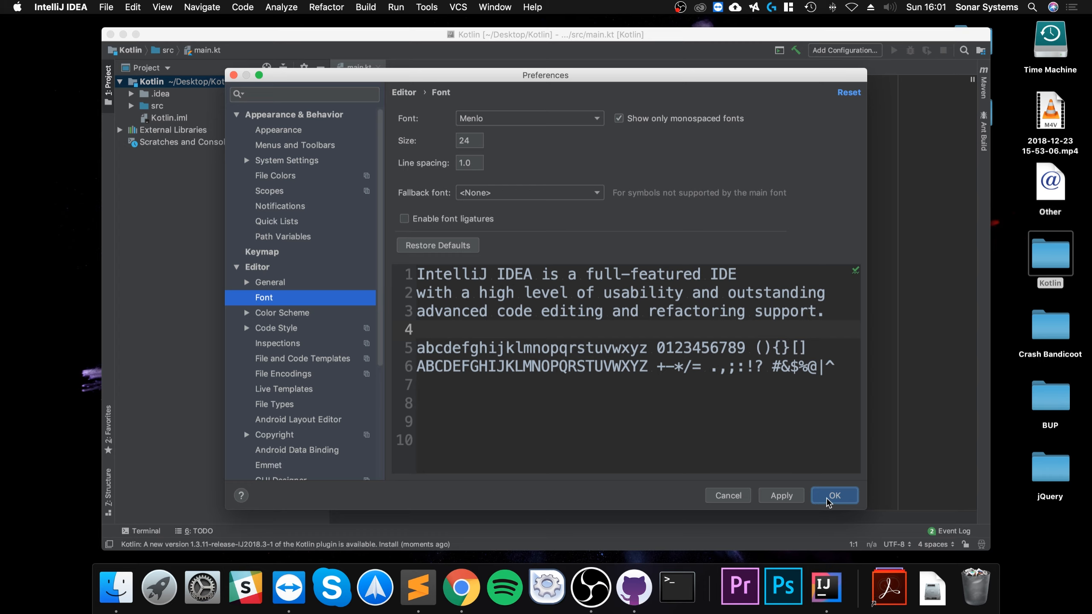
click(833, 494)
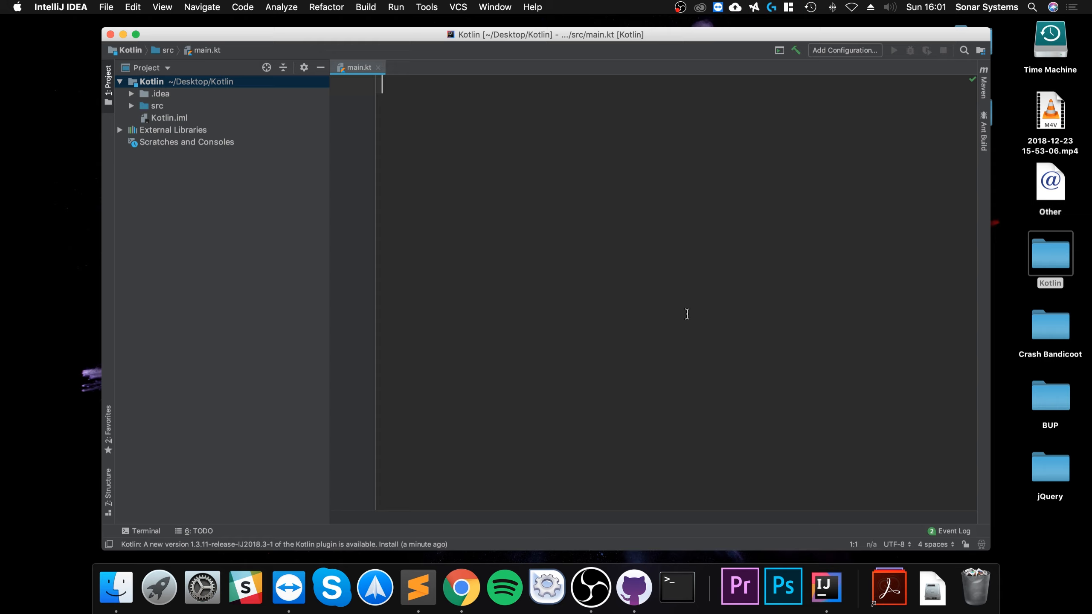
Write fun main(args: Array<String>) { in main.kt with an empty body
text(fun)
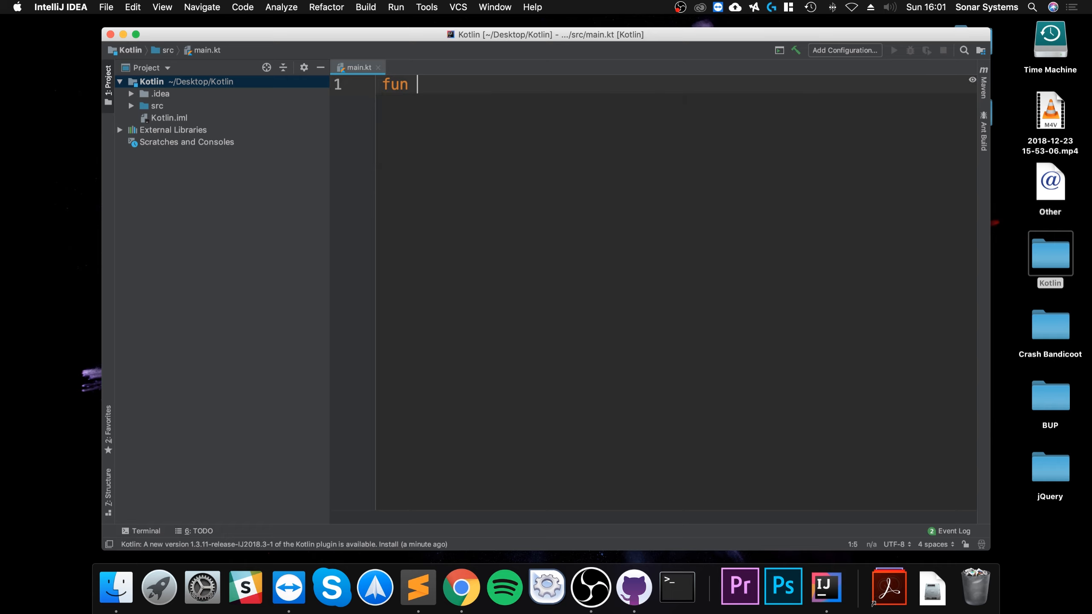
text(main)
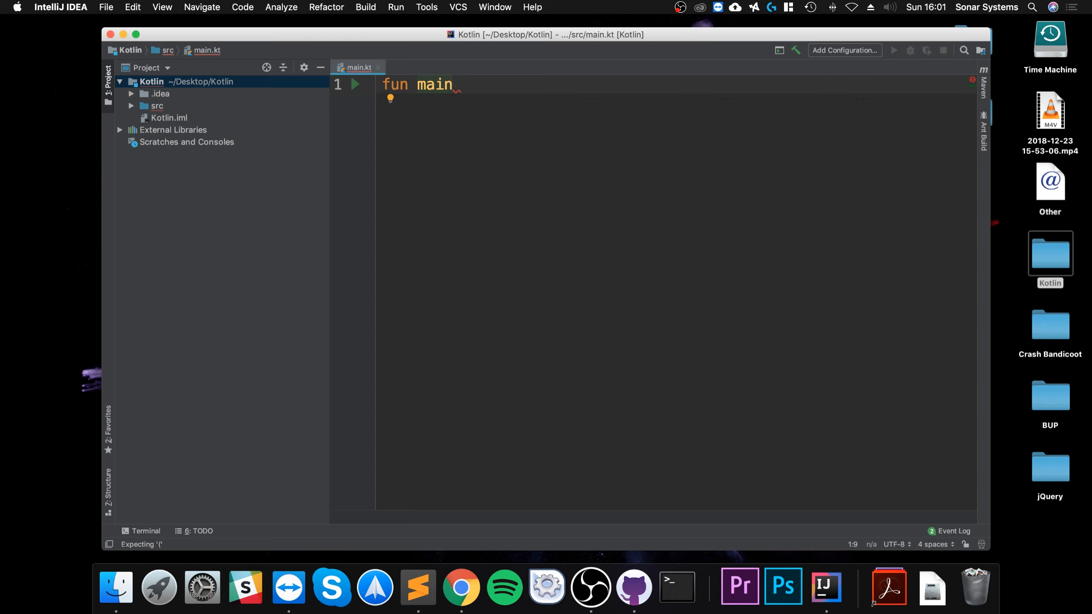
text(())
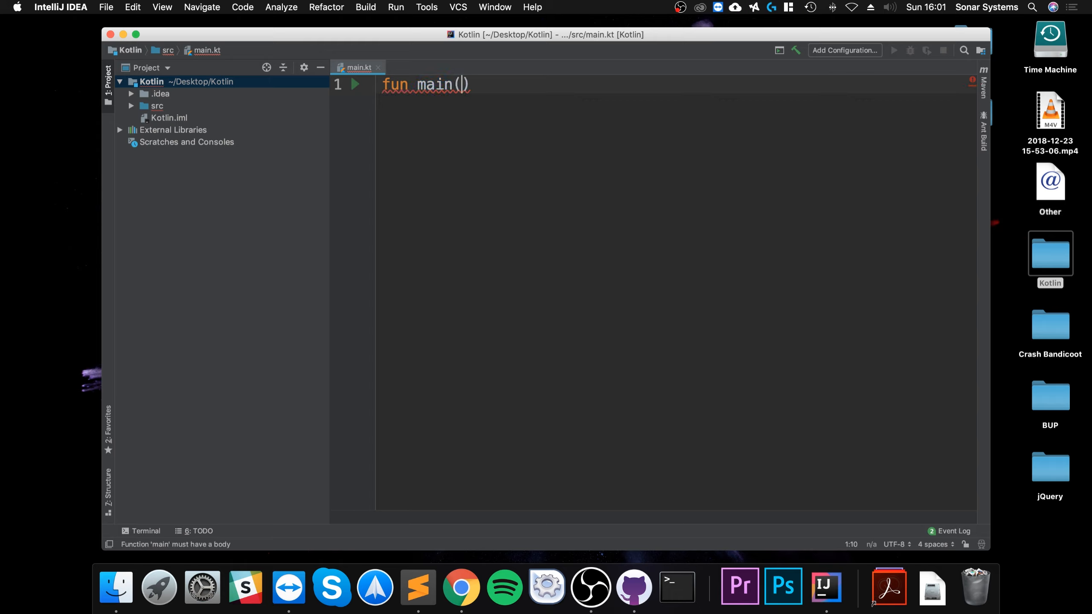
text(args:)
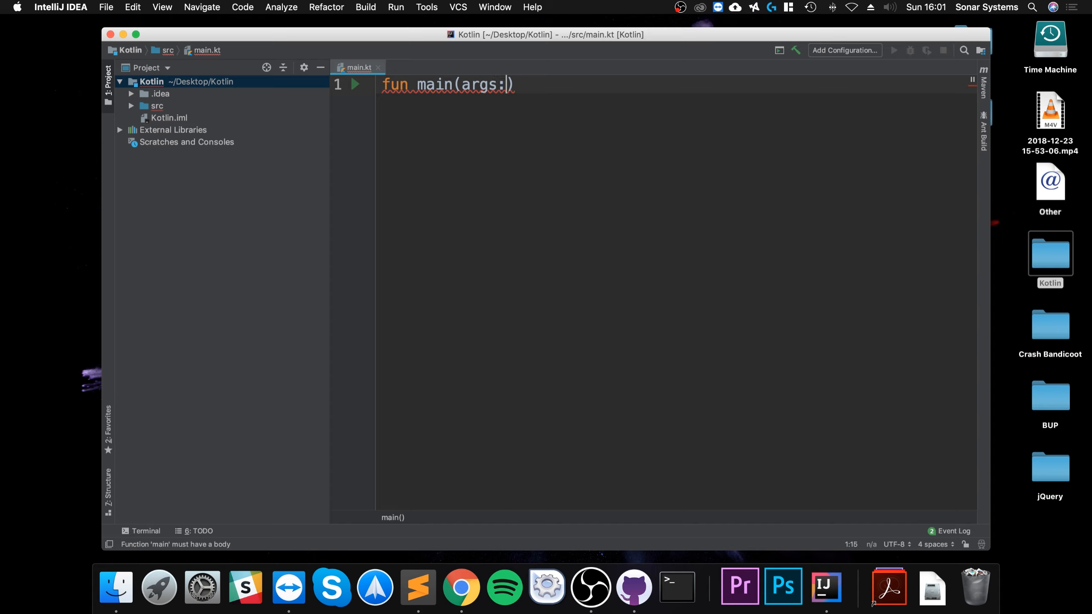
text(Array<>)
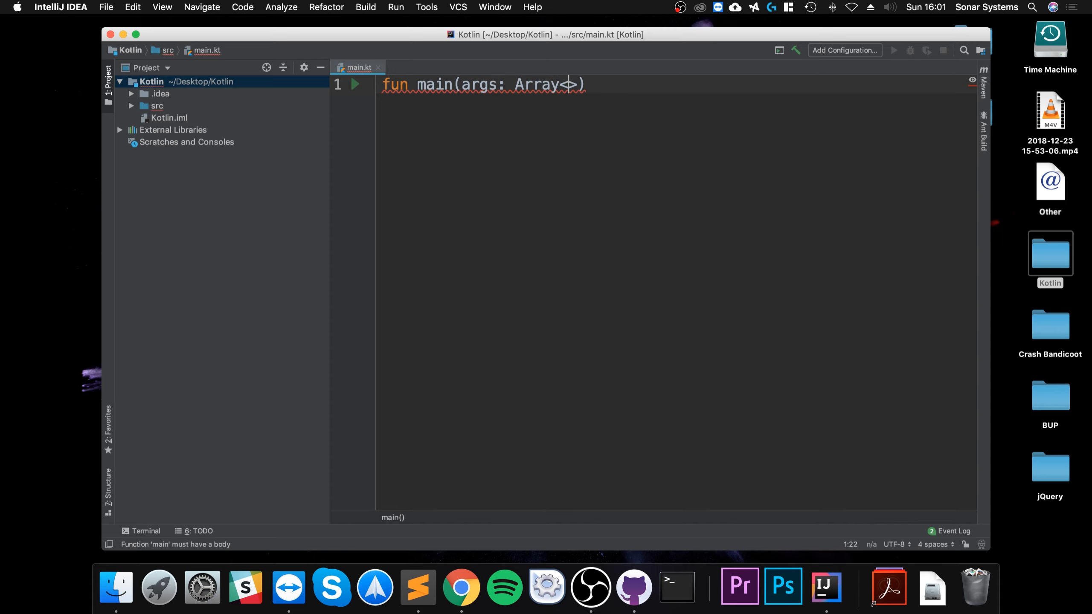
text(String)
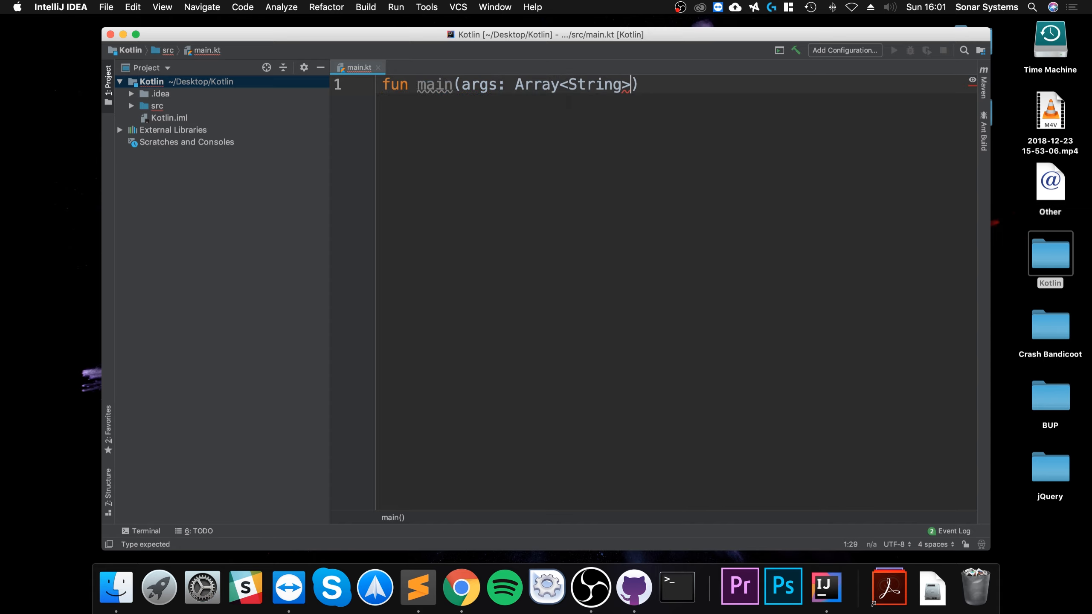
text({)
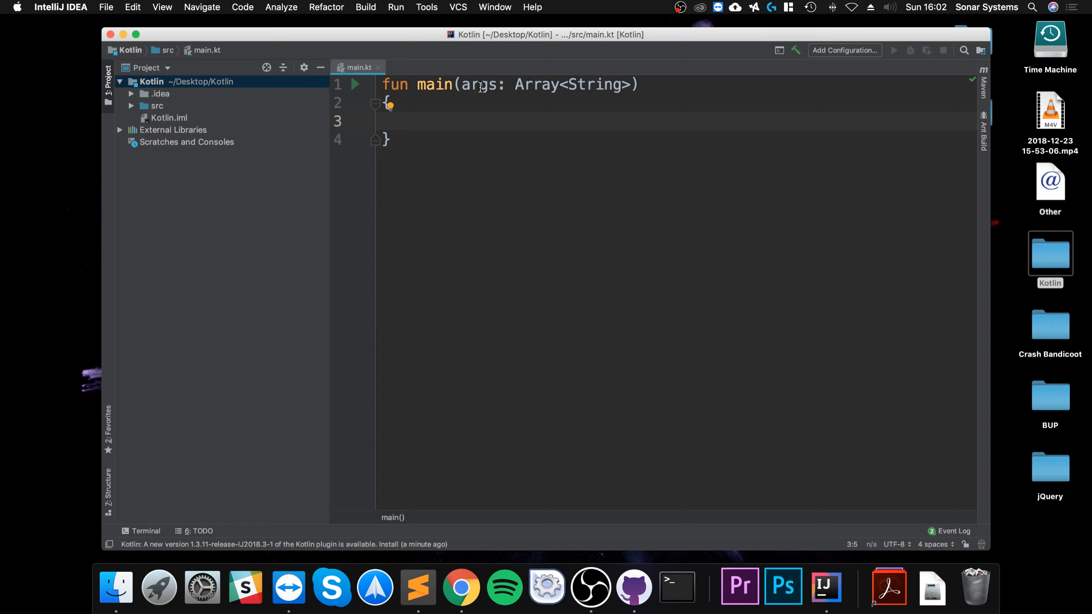
double_click(537, 84)
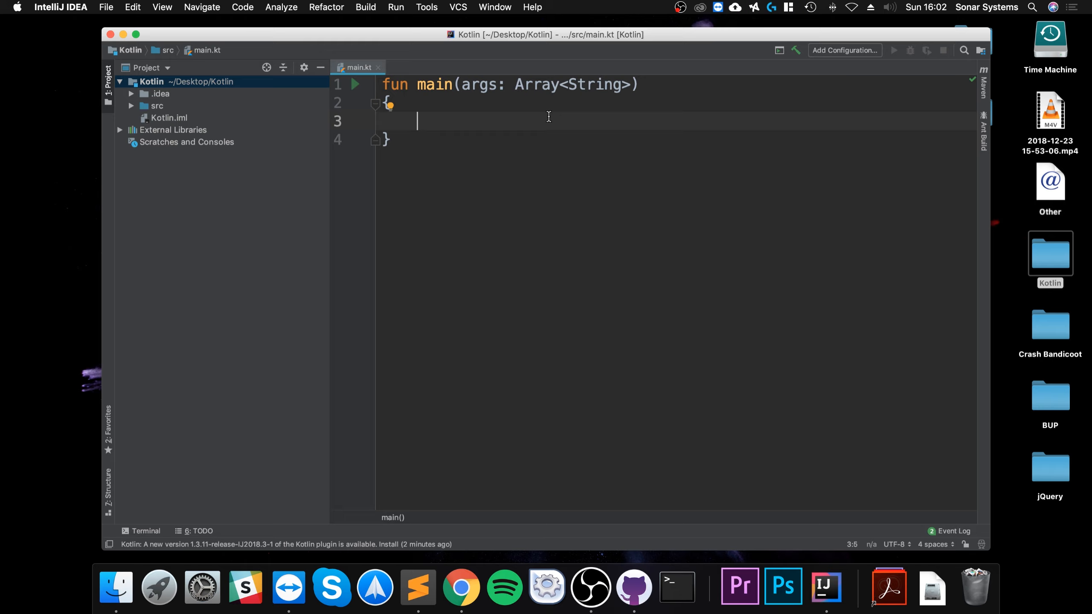
Add println("Hello World"); inside main, dismissing the suggested-fix popup
text(ppr)
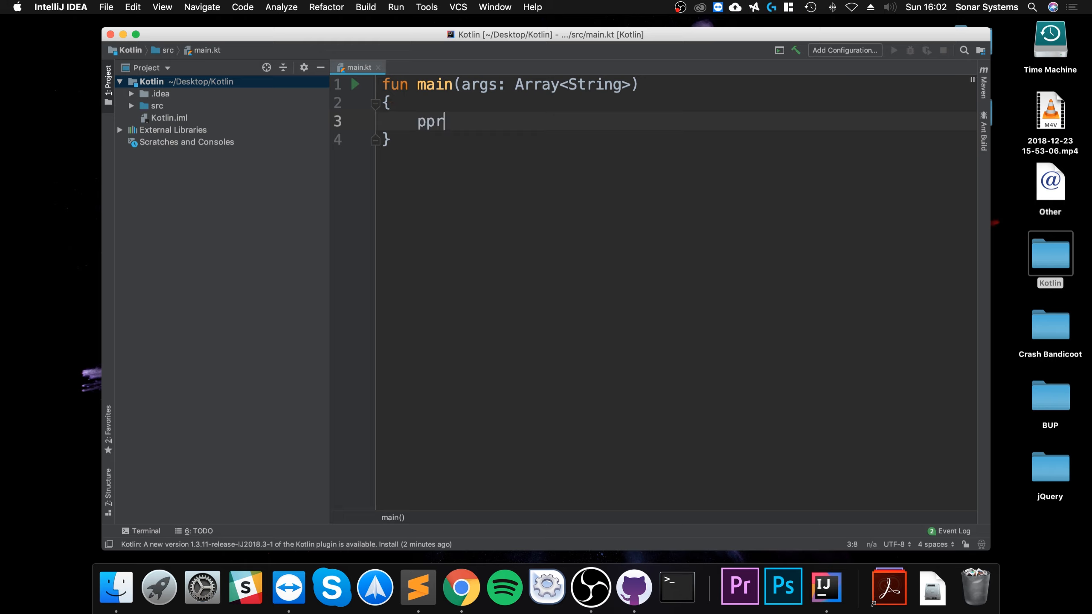
text(prin)
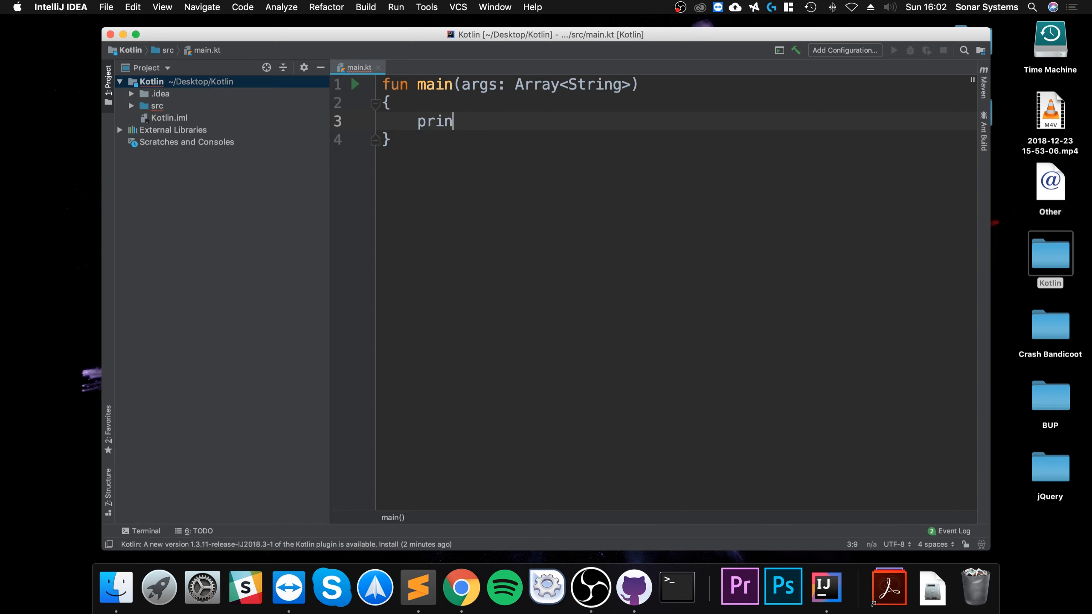
text(tln();)
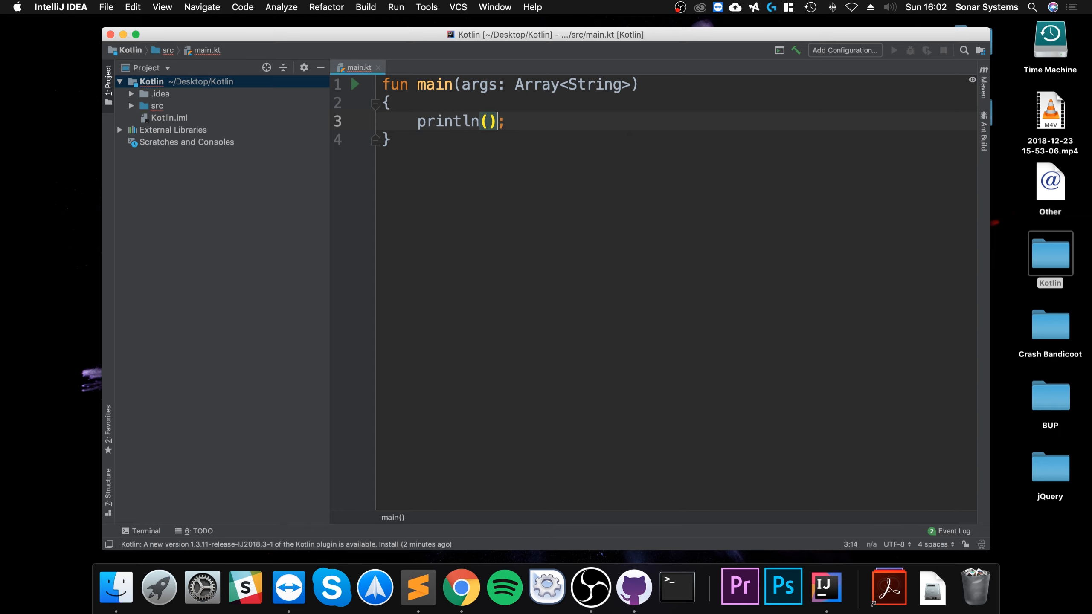
text("H)
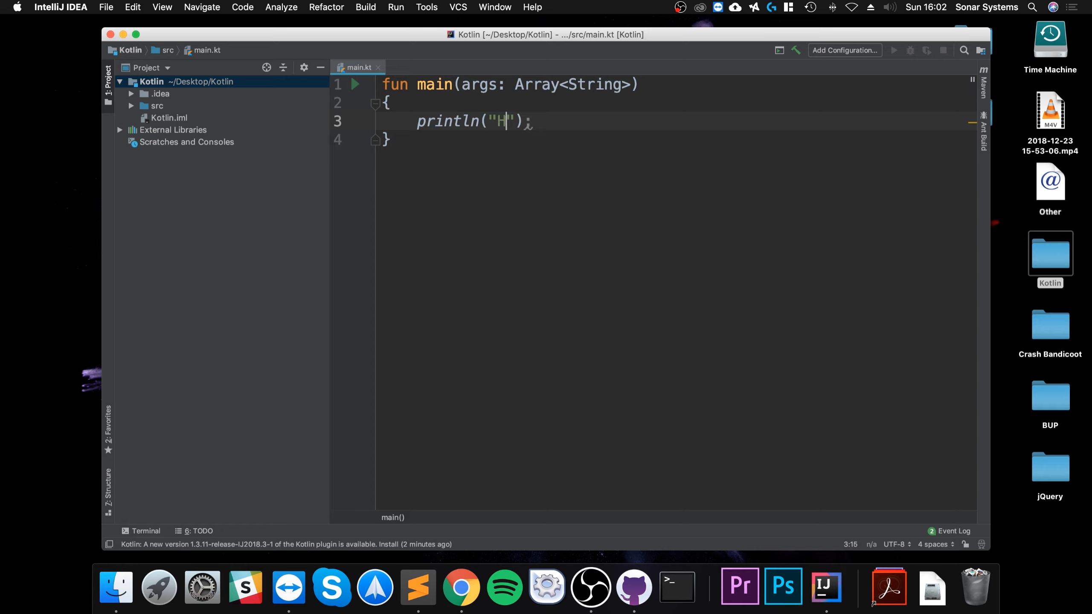
text(ello World)
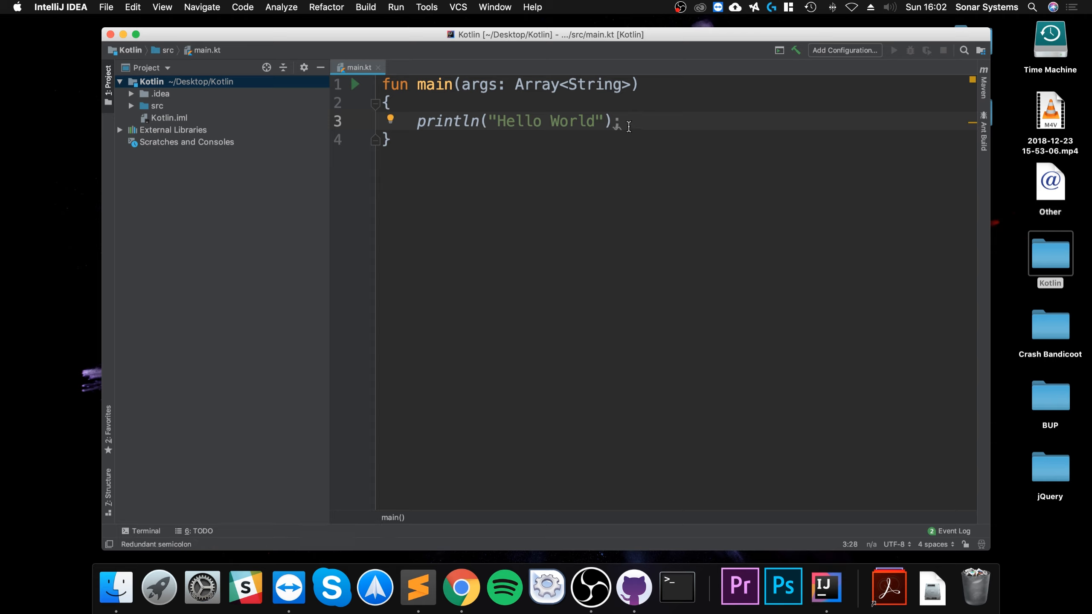
mouse_move(156, 544)
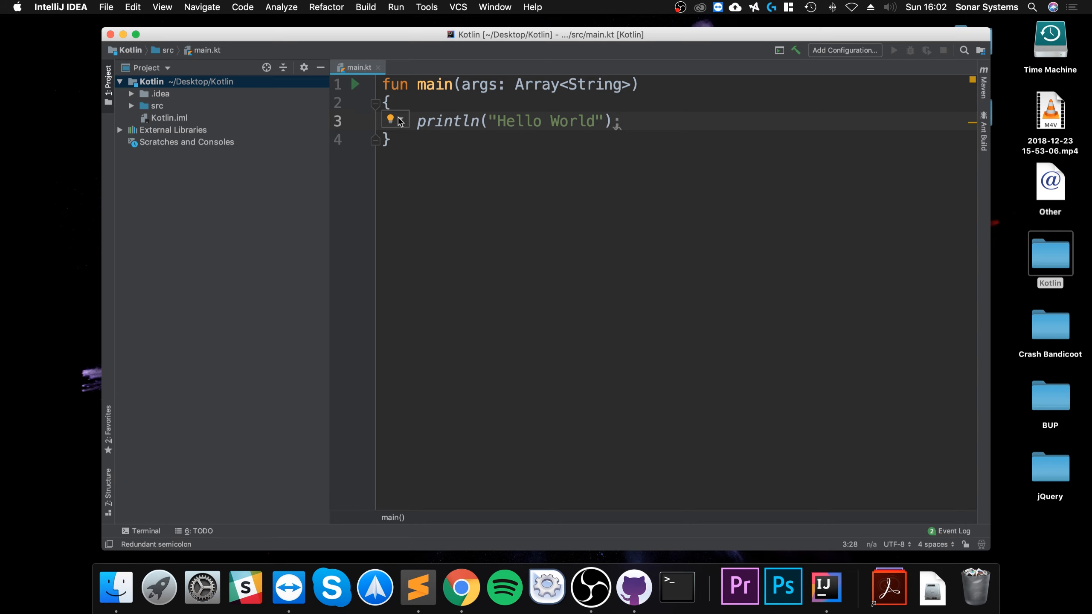
click(390, 118)
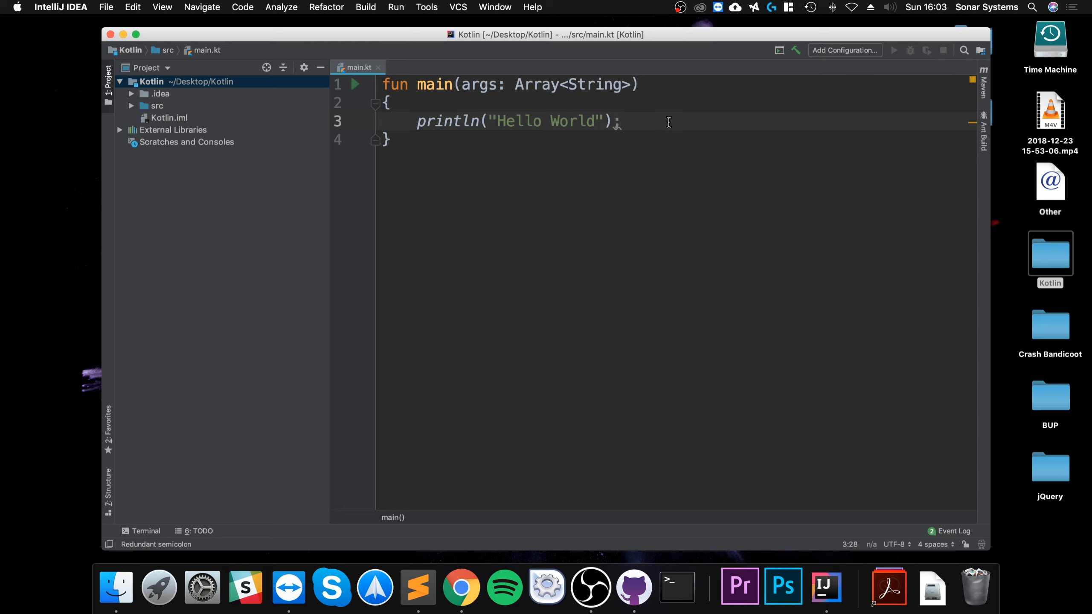
click(620, 121)
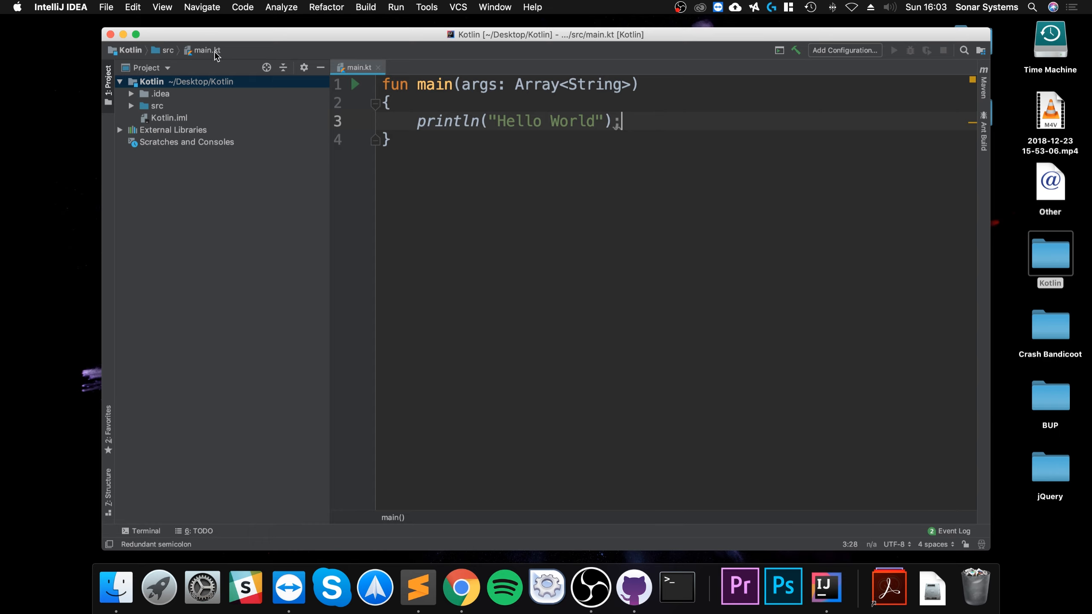
Run the MainKt configuration so Hello World prints with exit code 0
click(394, 6)
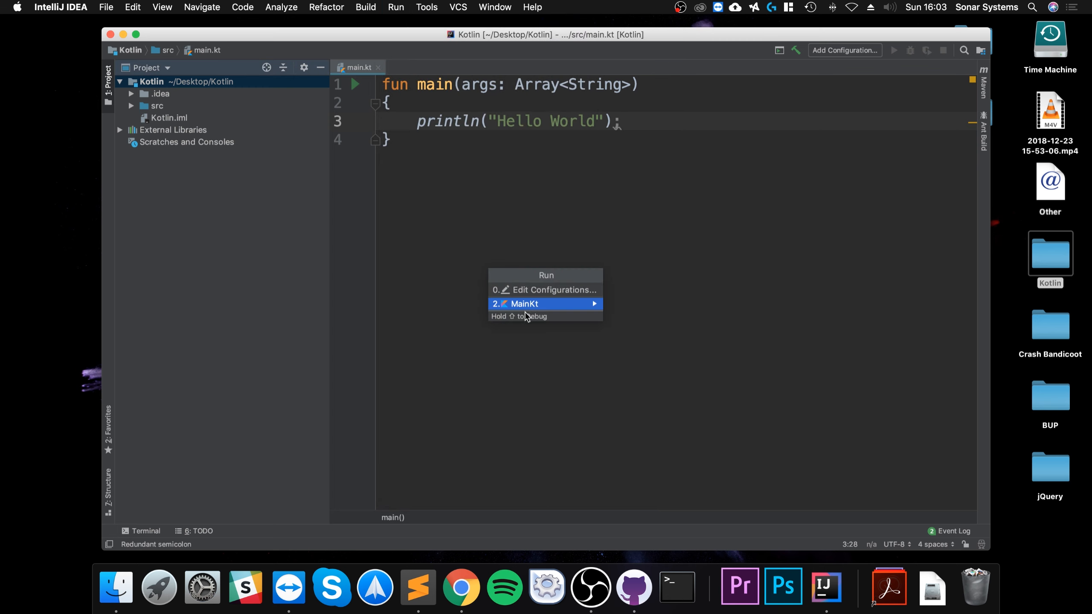
mouse_move(528, 313)
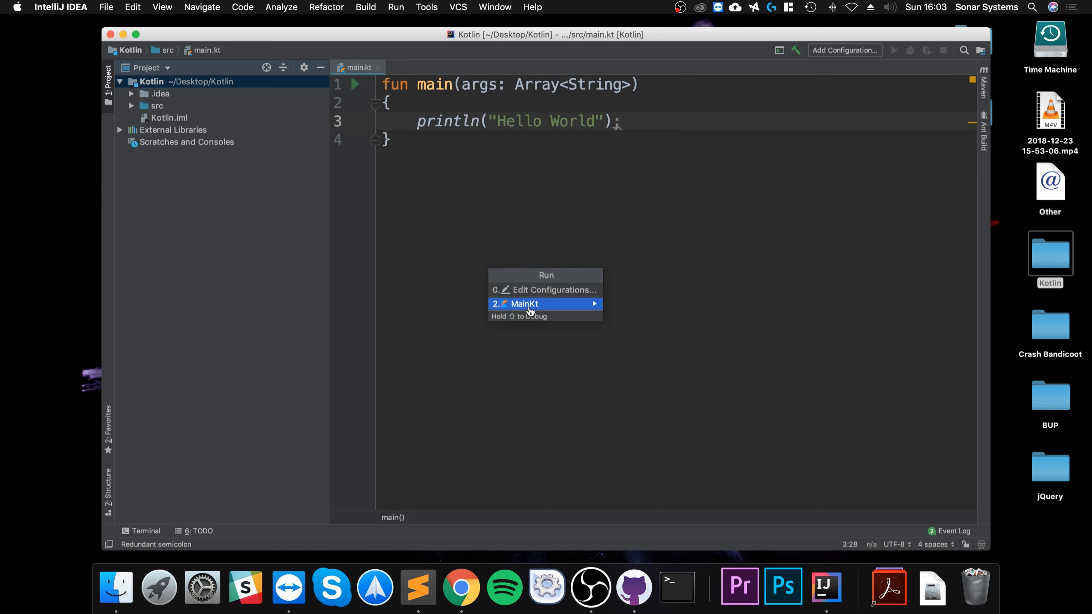
click(523, 303)
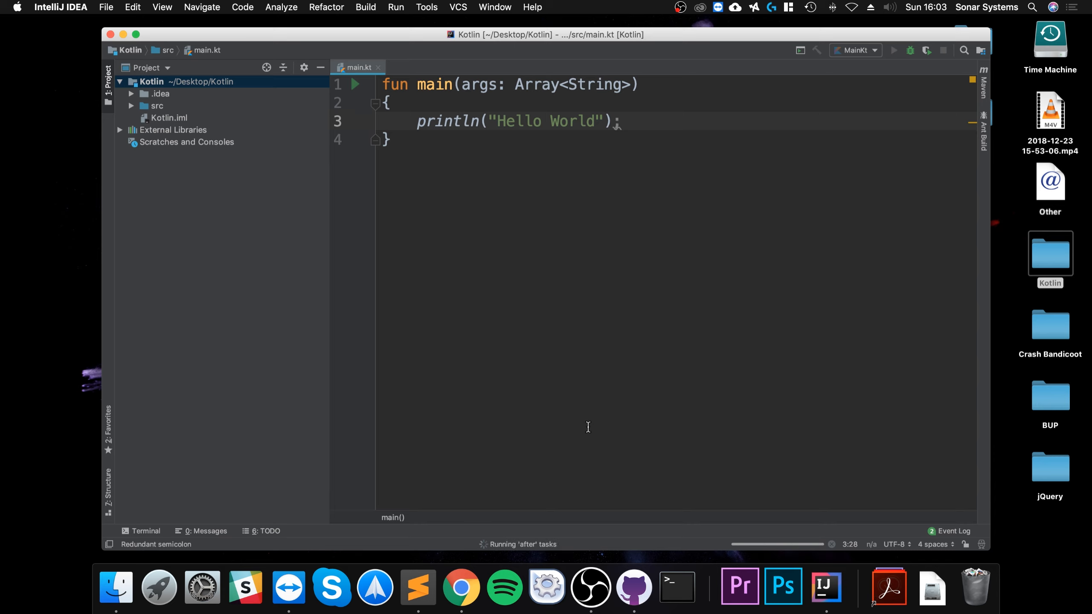
click(893, 50)
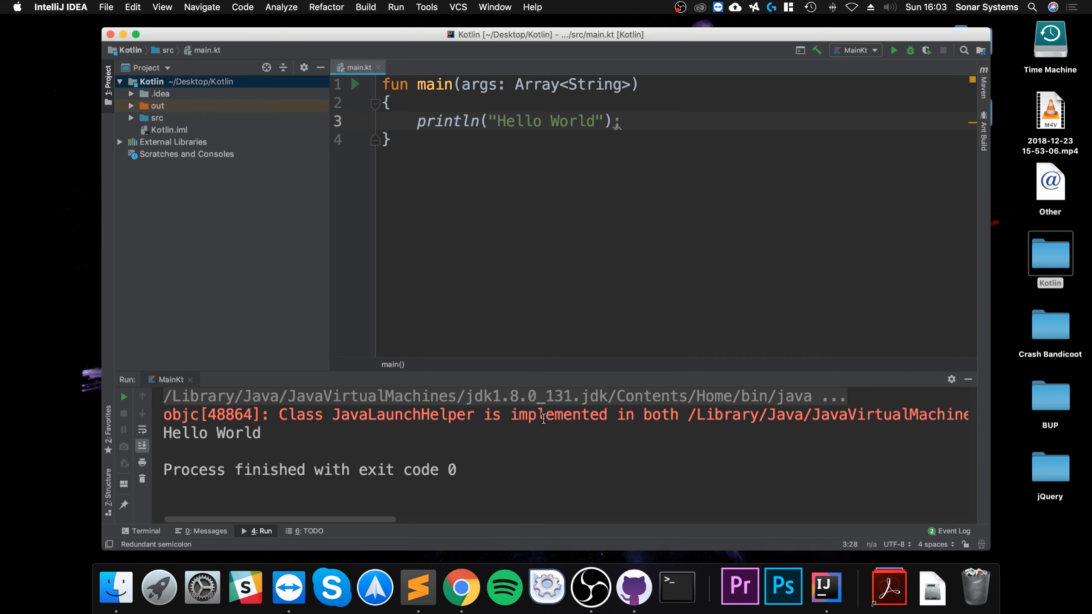
mouse_move(233, 441)
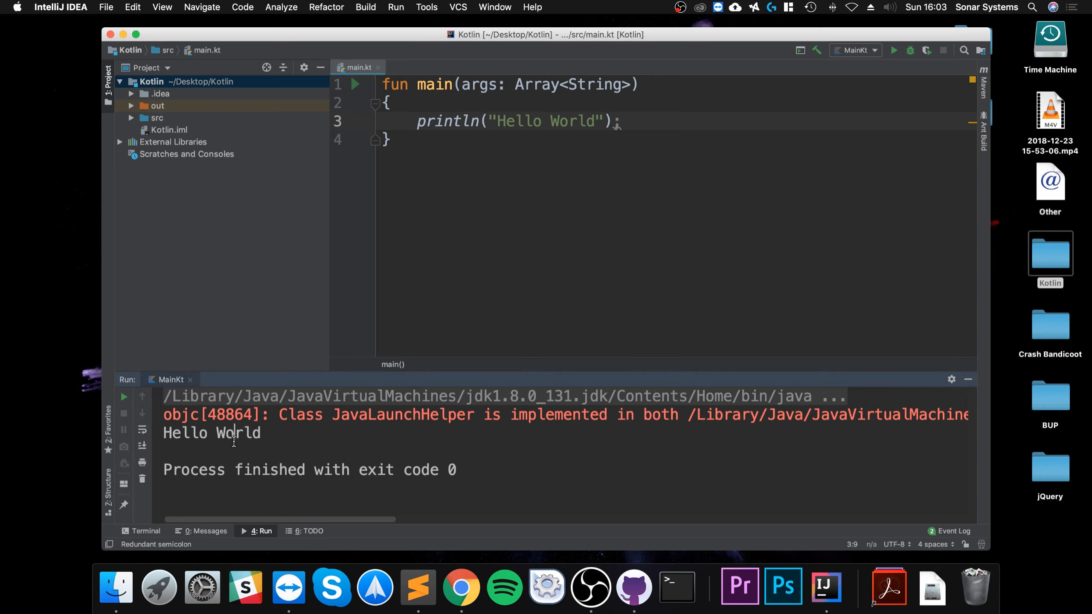
mouse_move(312, 450)
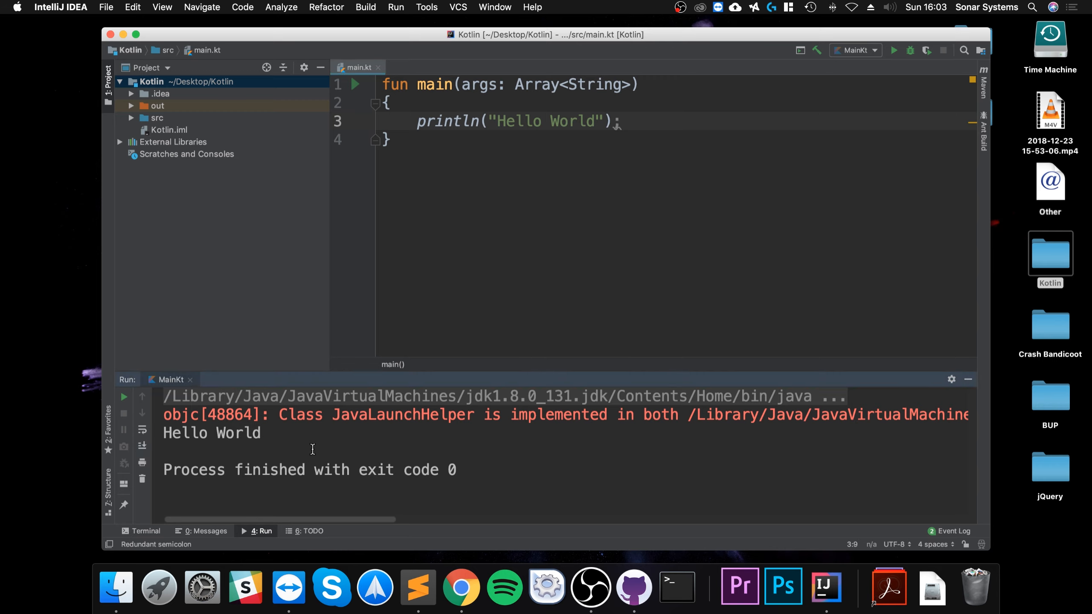
mouse_move(819, 275)
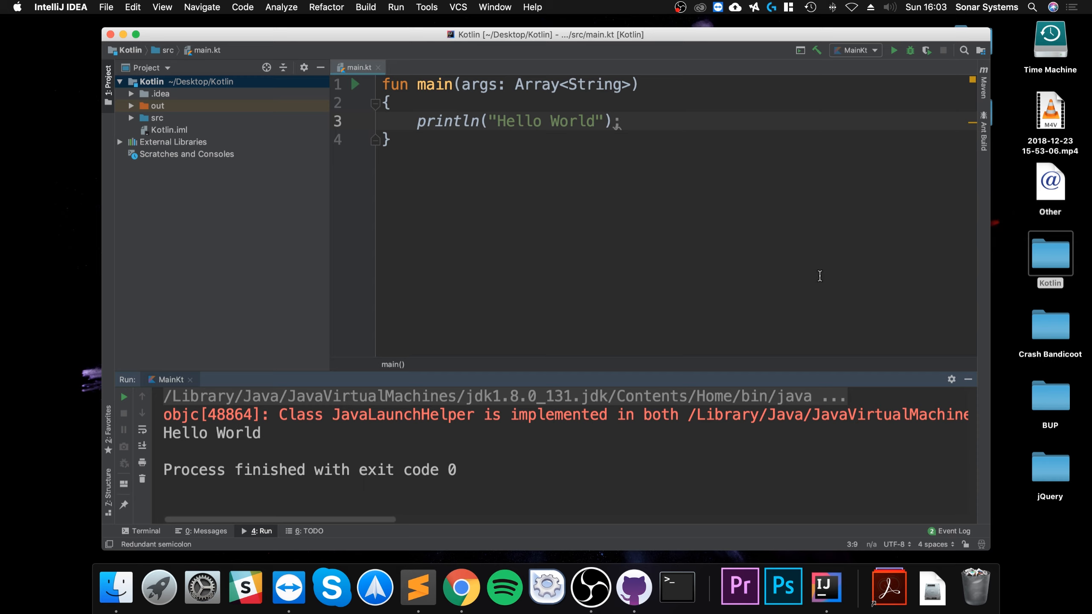